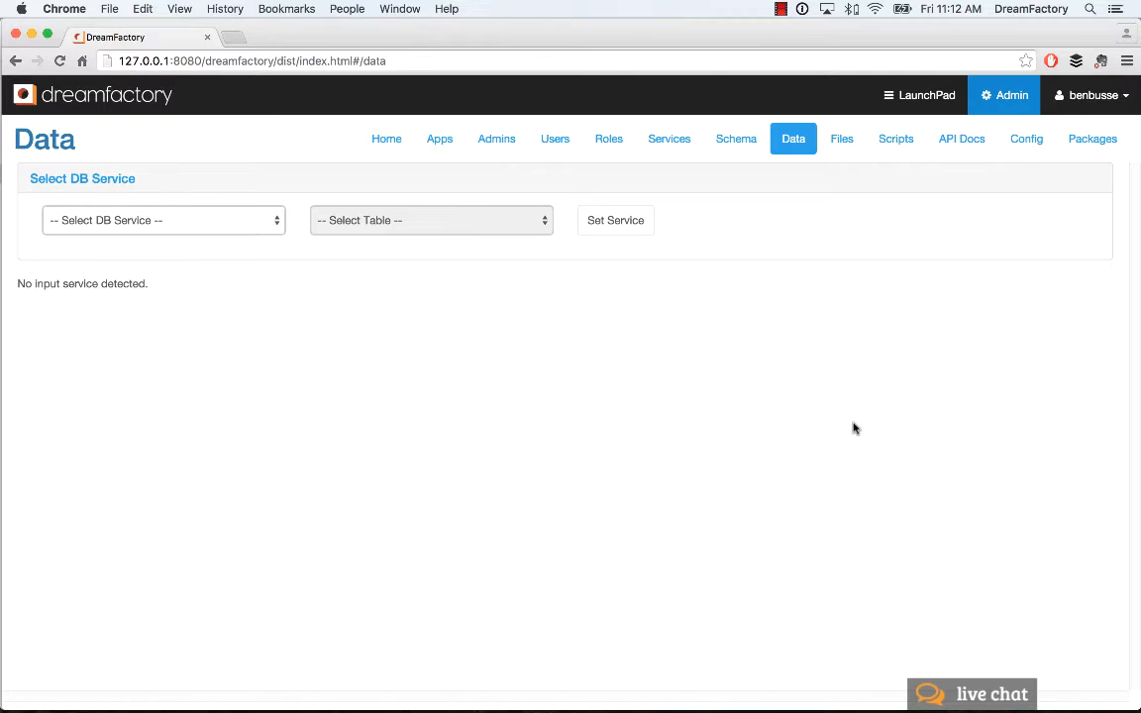
mouse_move(831, 458)
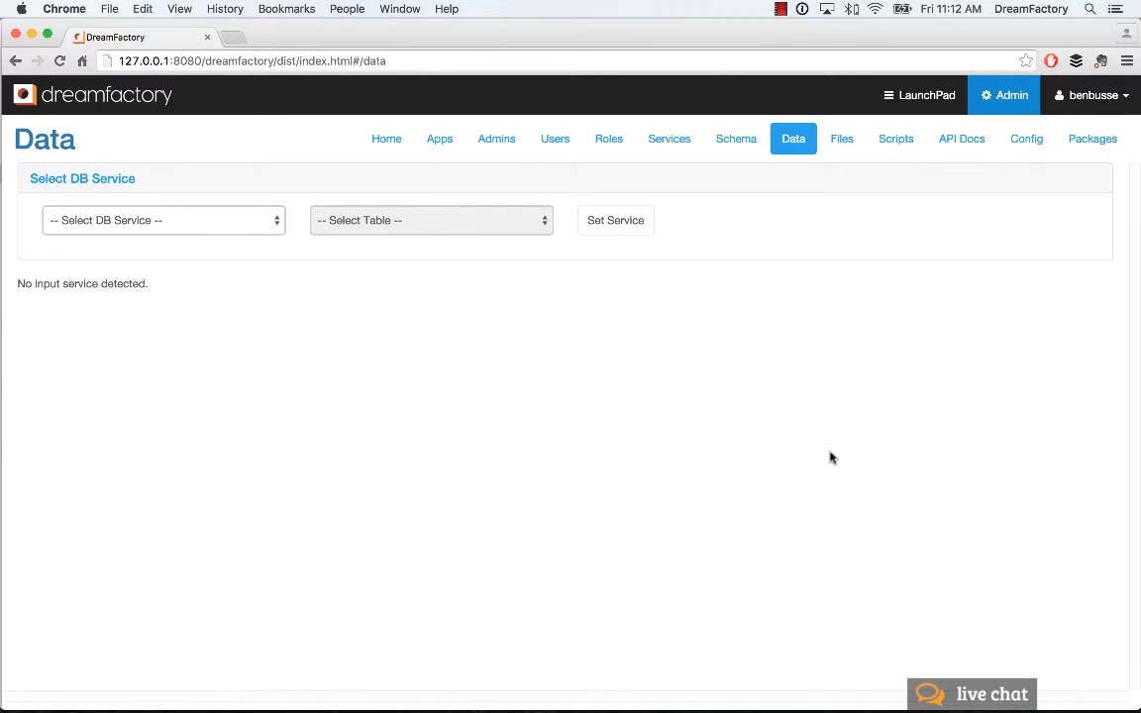
mouse_move(624, 408)
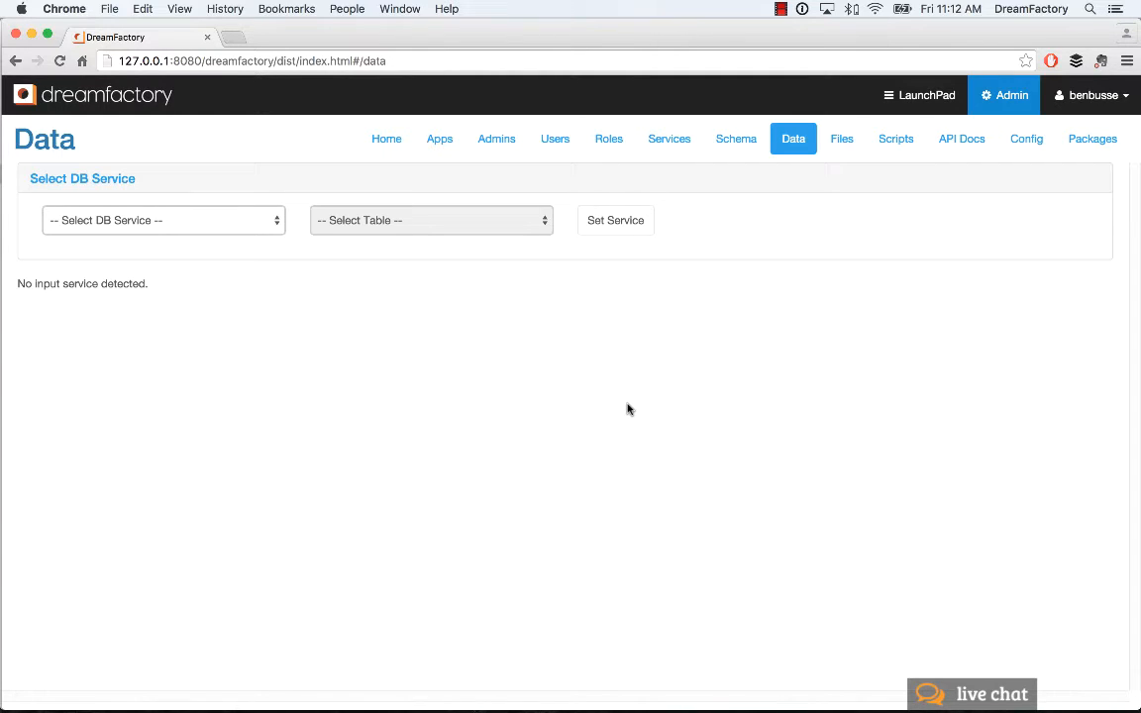
mouse_move(261, 221)
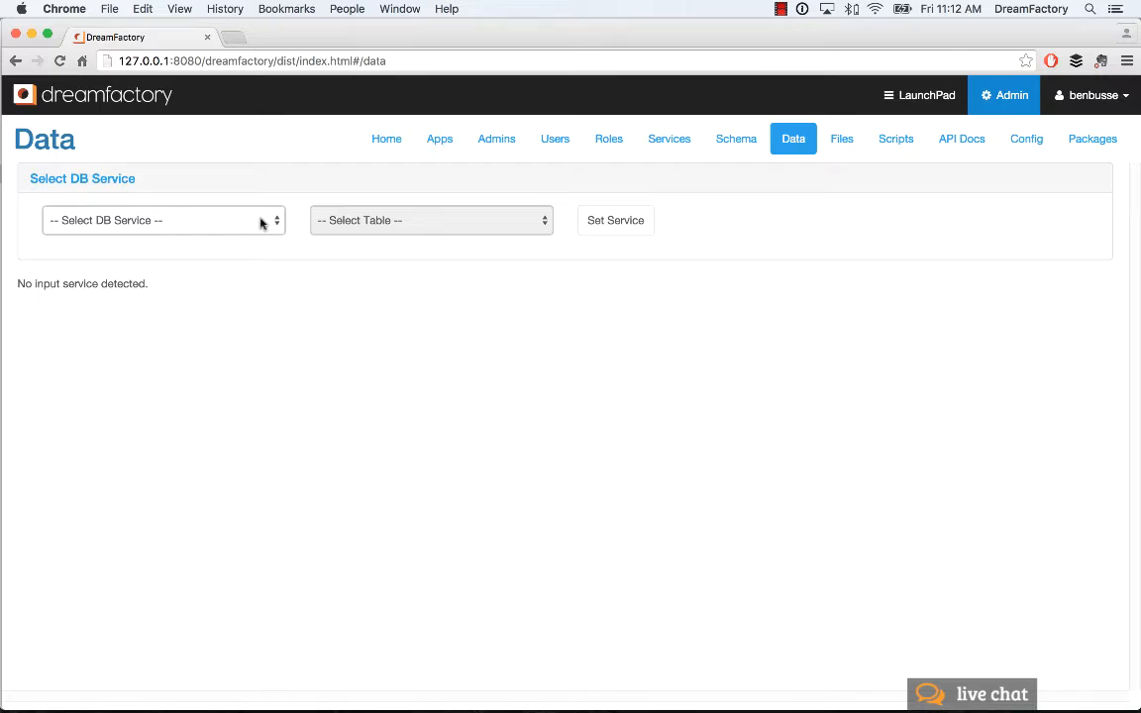
Browse the MySQL Database service's Contact table records, then the Customer table records.
click(162, 220)
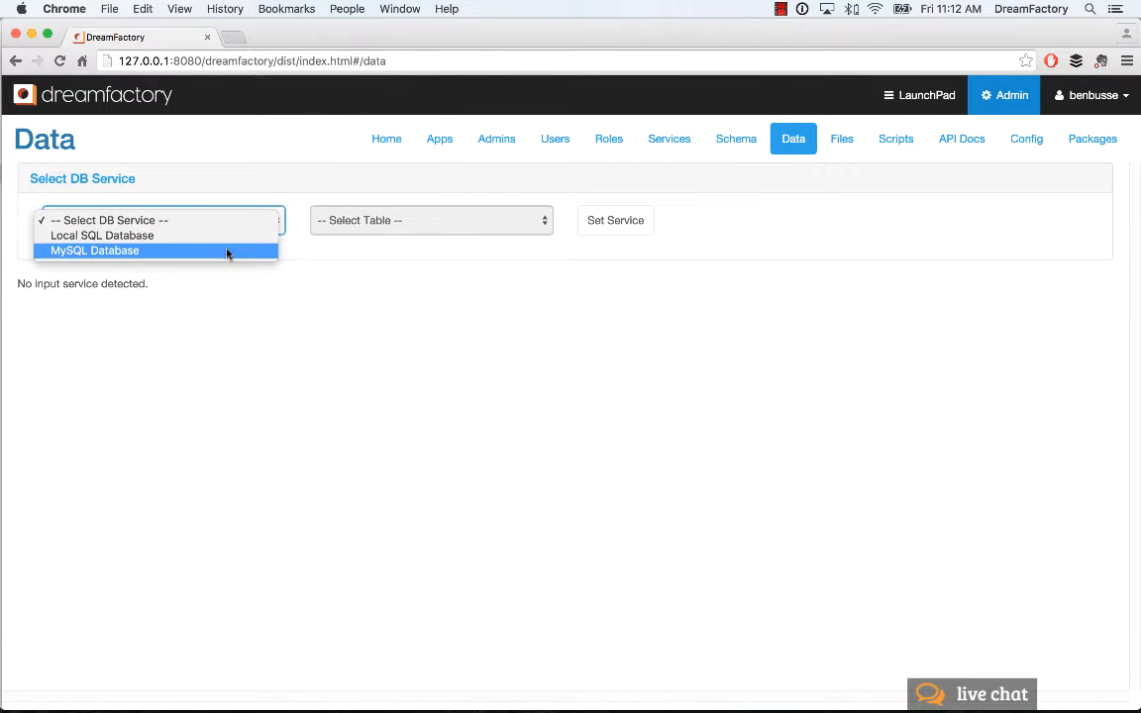
click(95, 249)
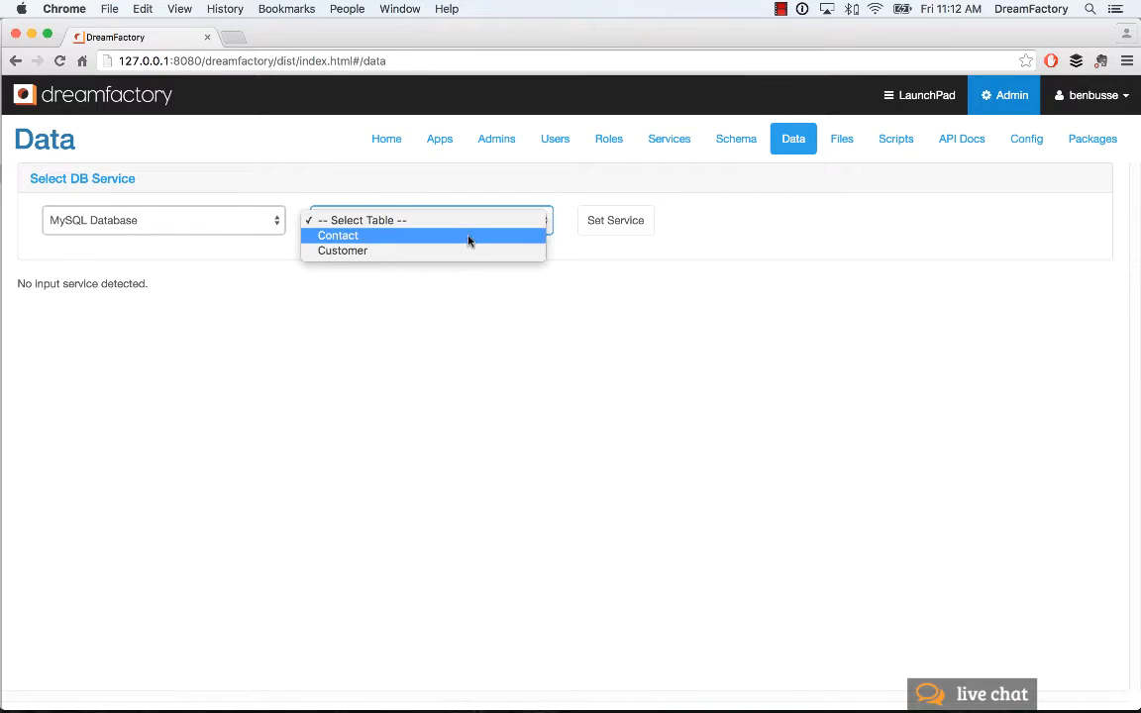
click(337, 233)
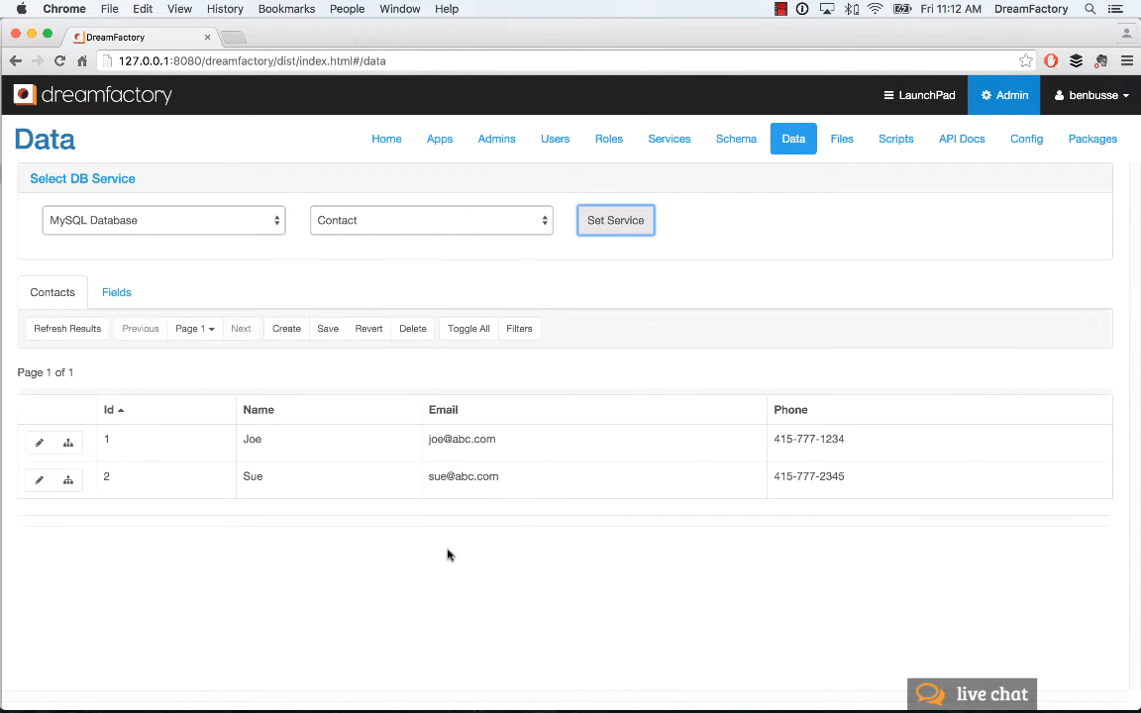
mouse_move(808, 408)
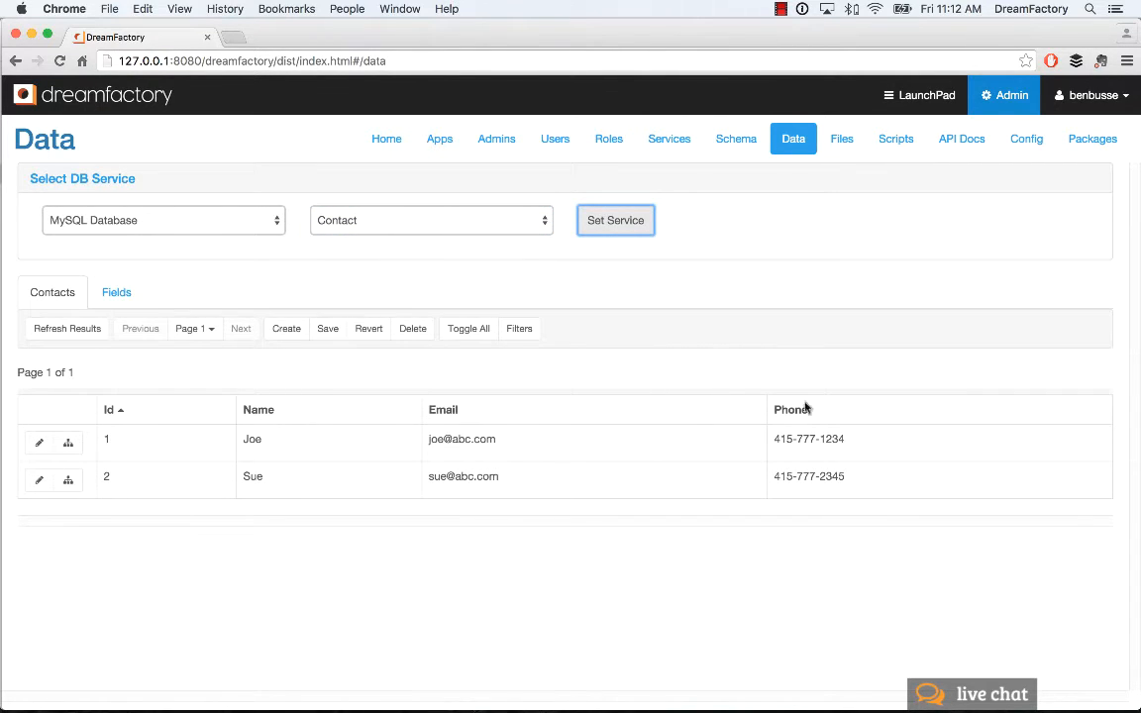
click(431, 220)
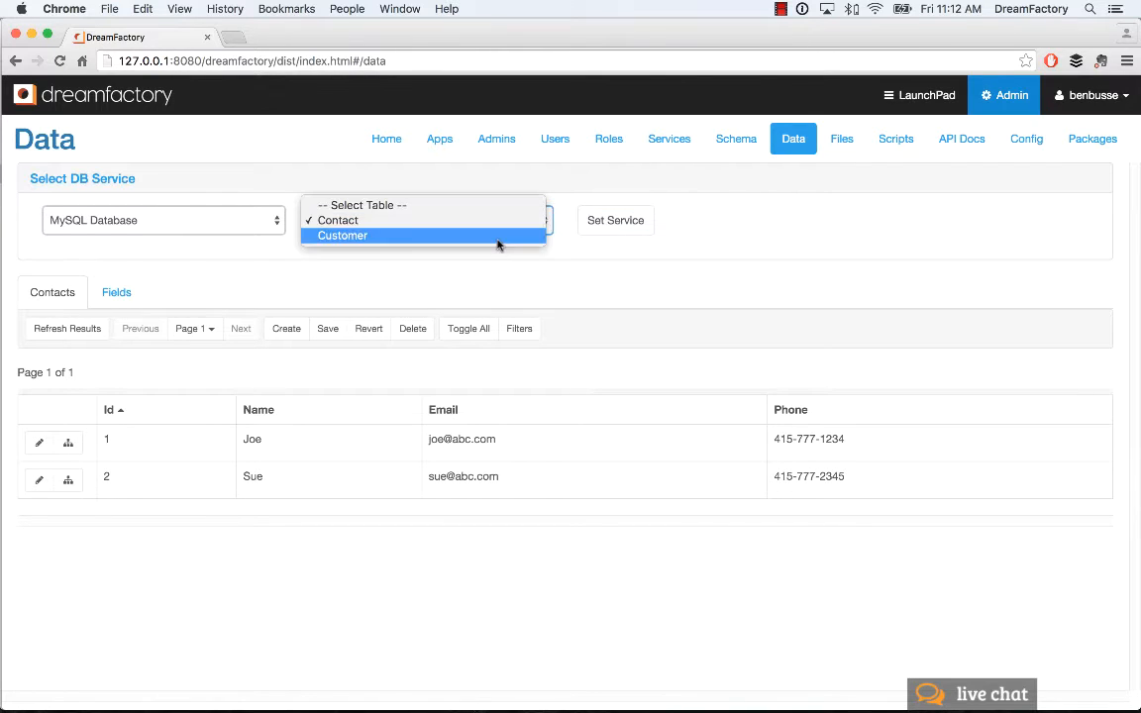
click(340, 235)
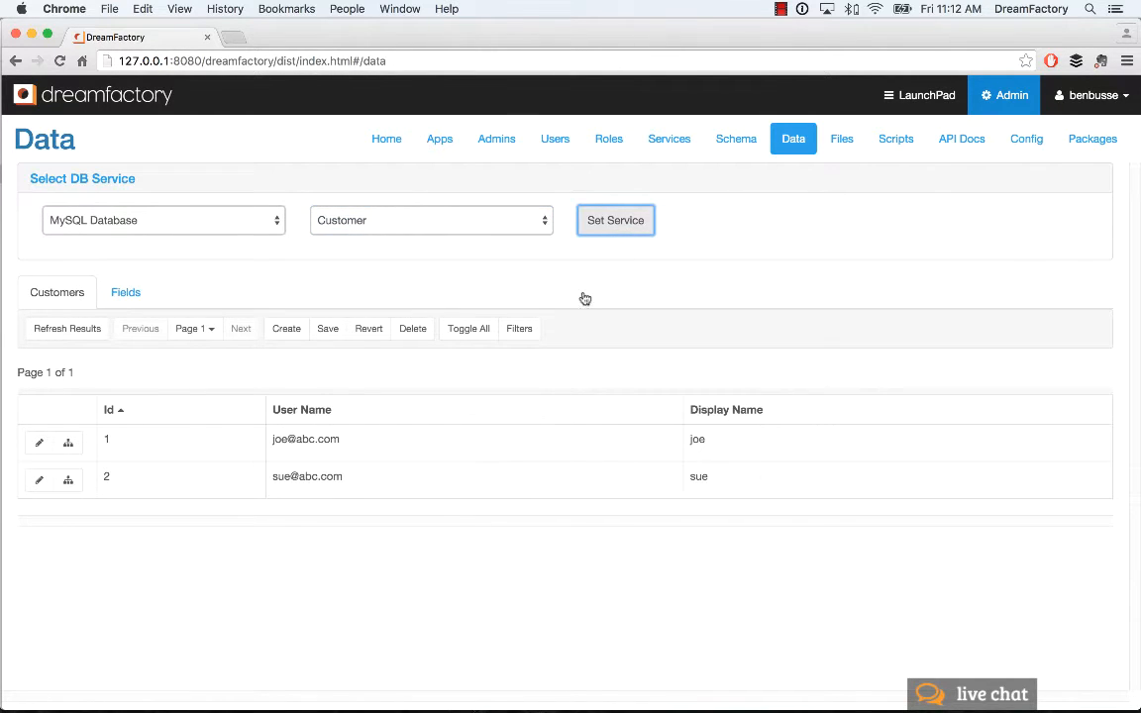
mouse_move(690, 416)
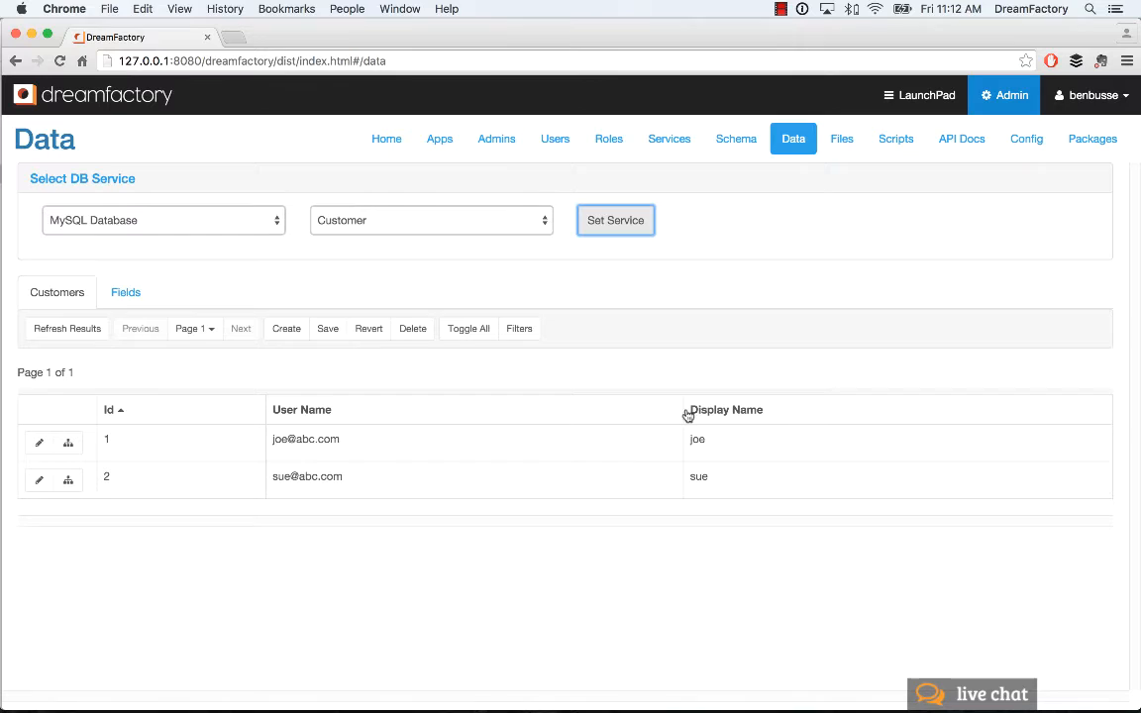
mouse_move(777, 409)
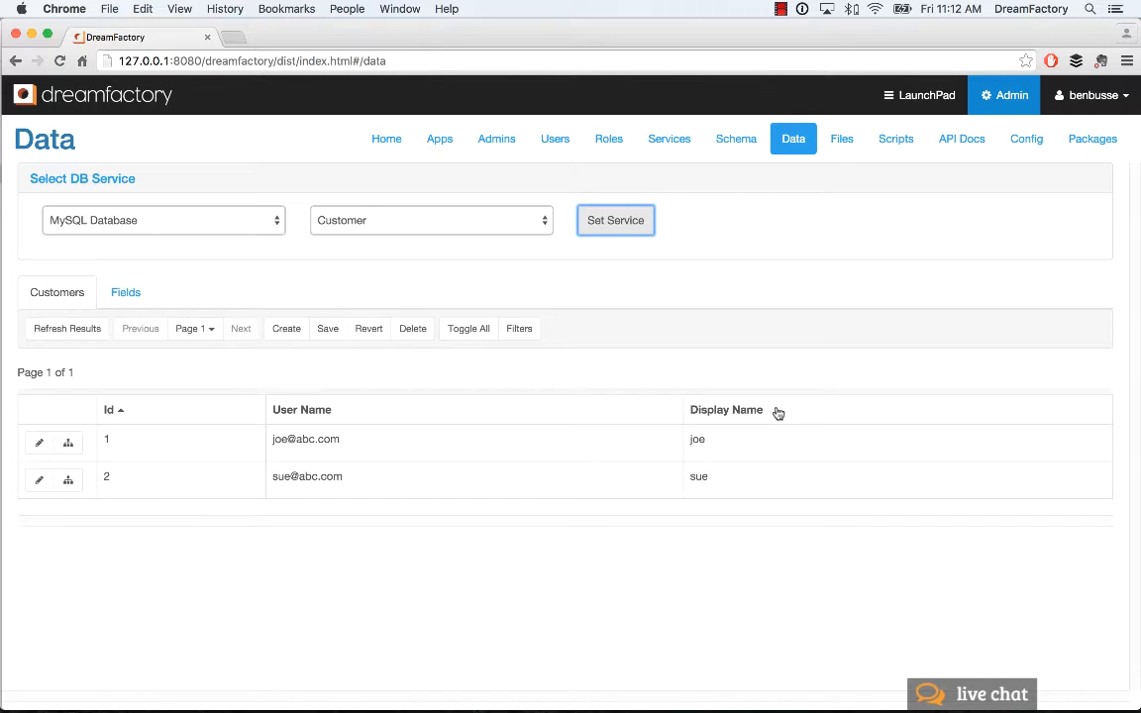
mouse_move(781, 428)
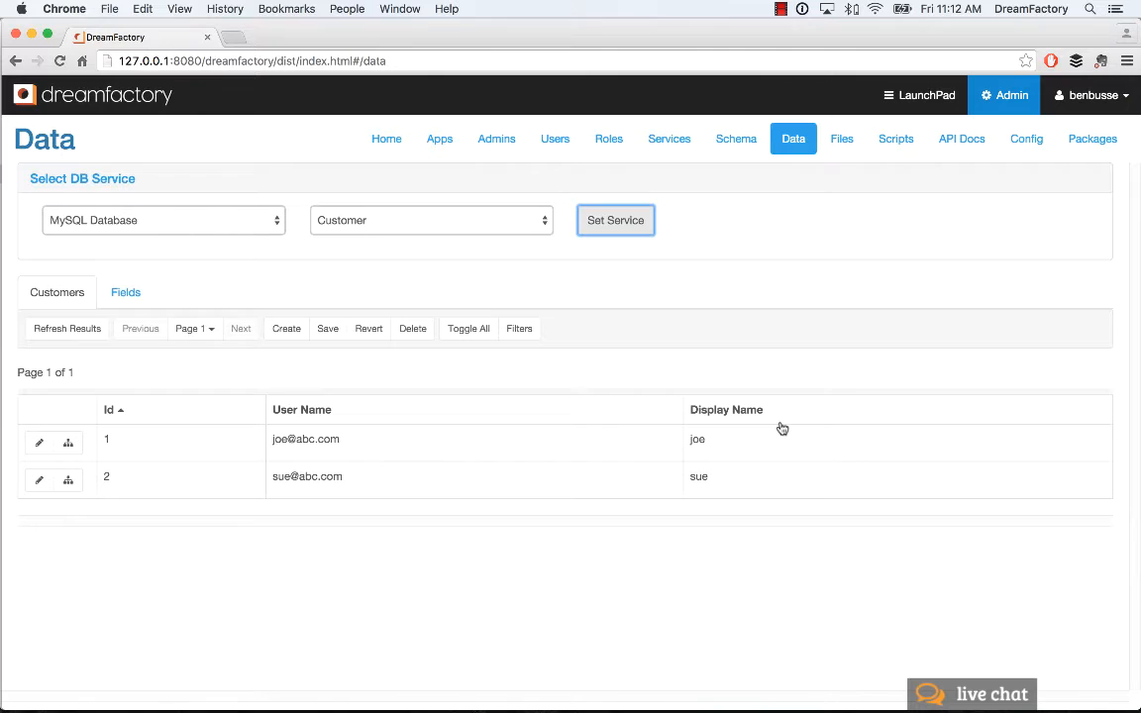
Keep the Customer table selected and move to the Schema Manager.
click(432, 220)
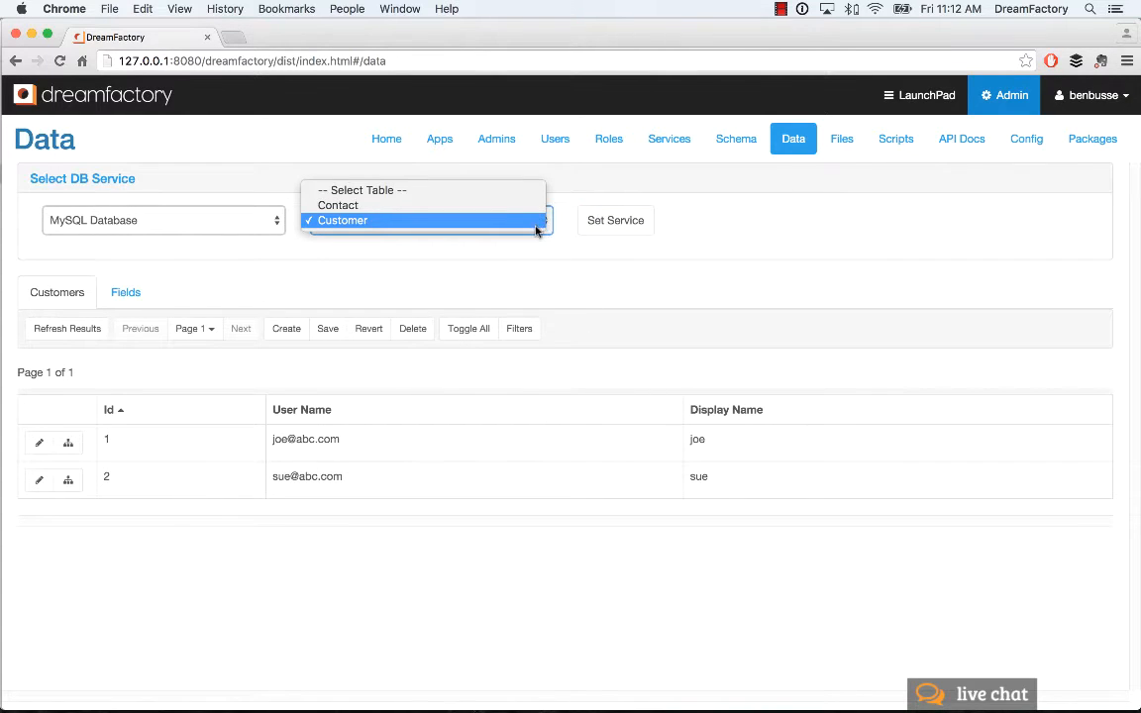
click(340, 220)
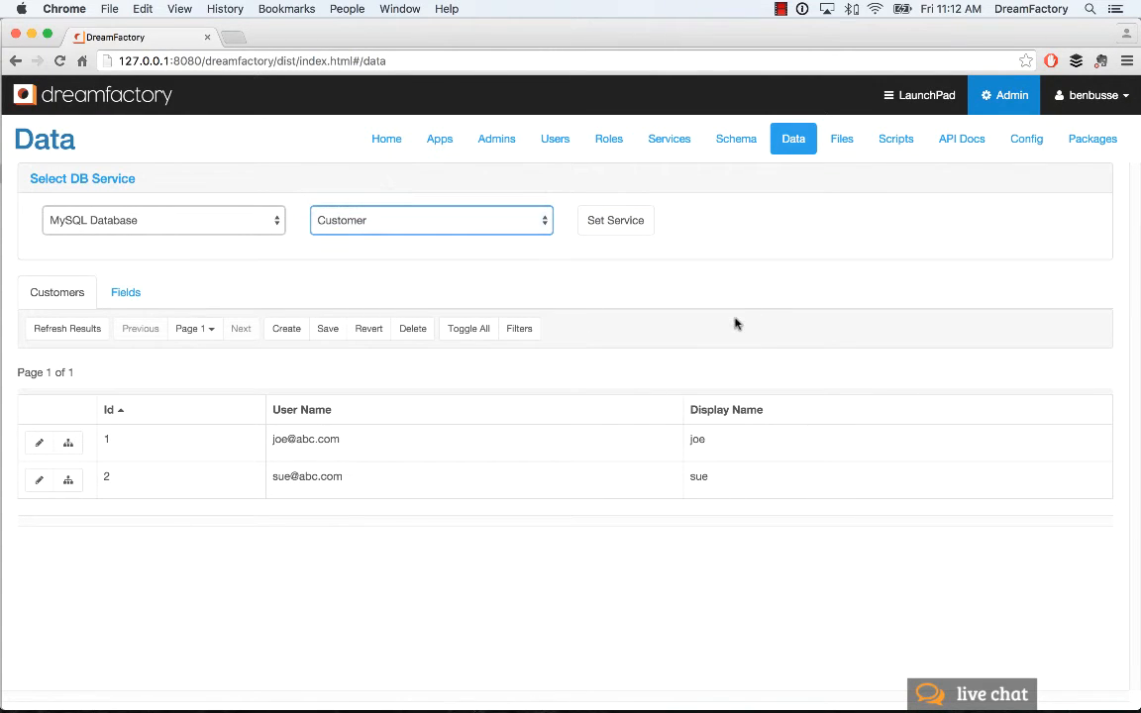
mouse_move(721, 345)
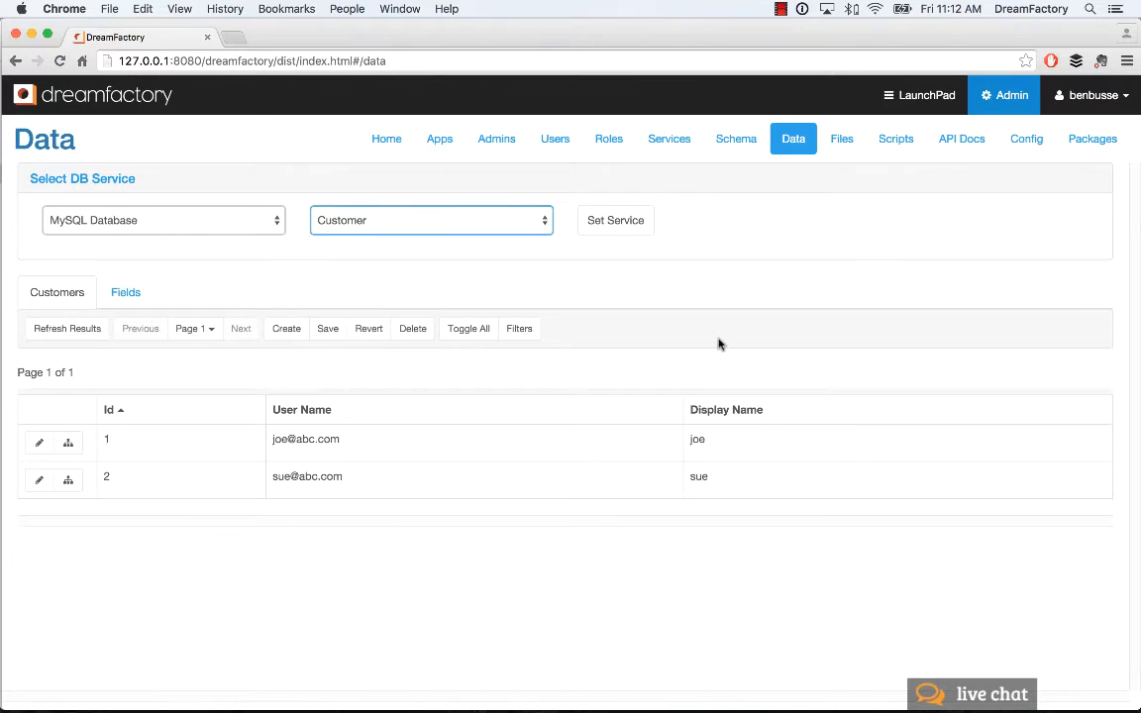
click(735, 139)
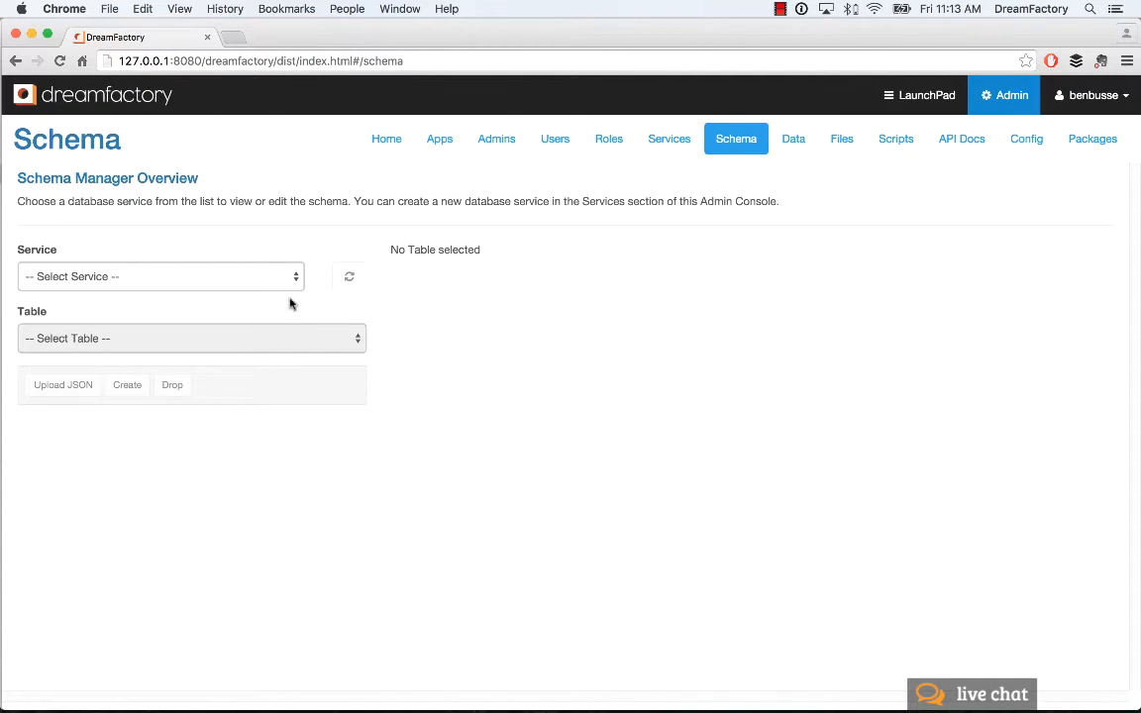
Load the MySQL Database Contact table schema and scroll to its Relationships section.
click(158, 277)
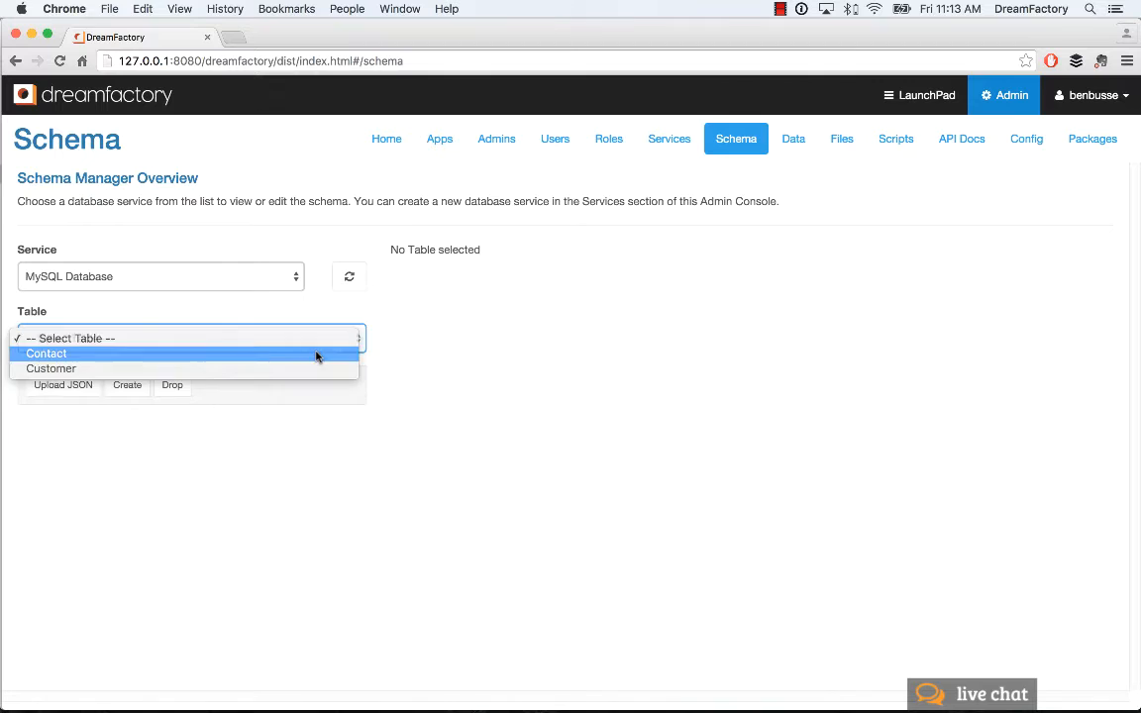
click(48, 352)
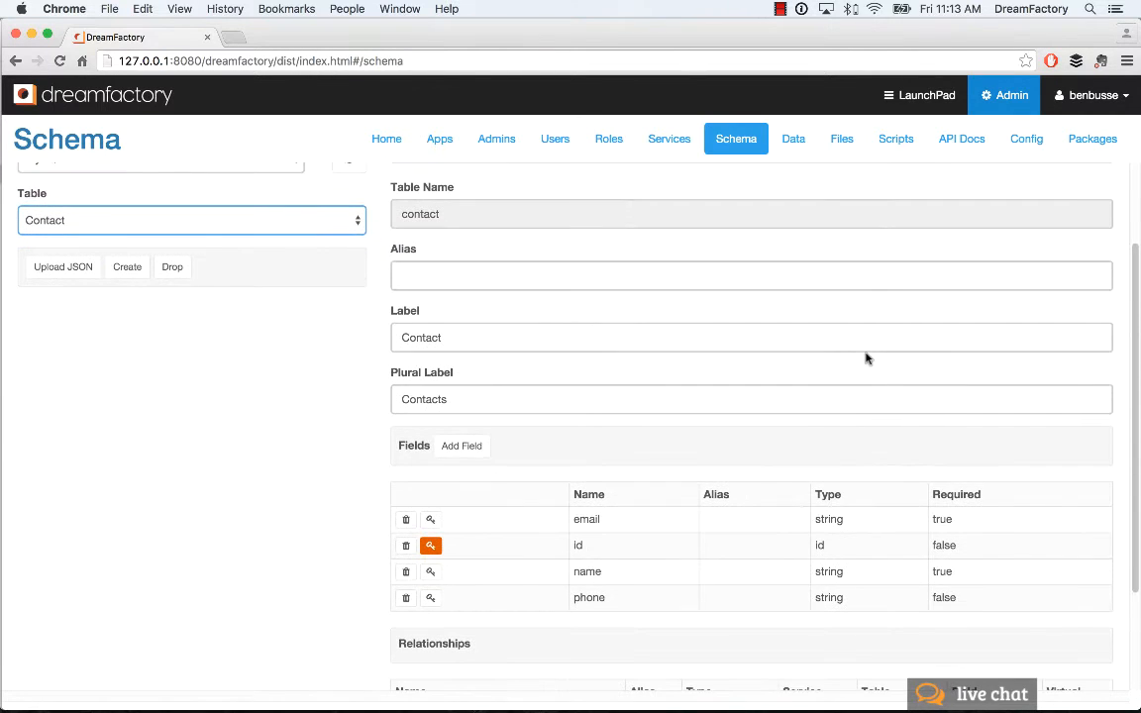
scroll(down, 3)
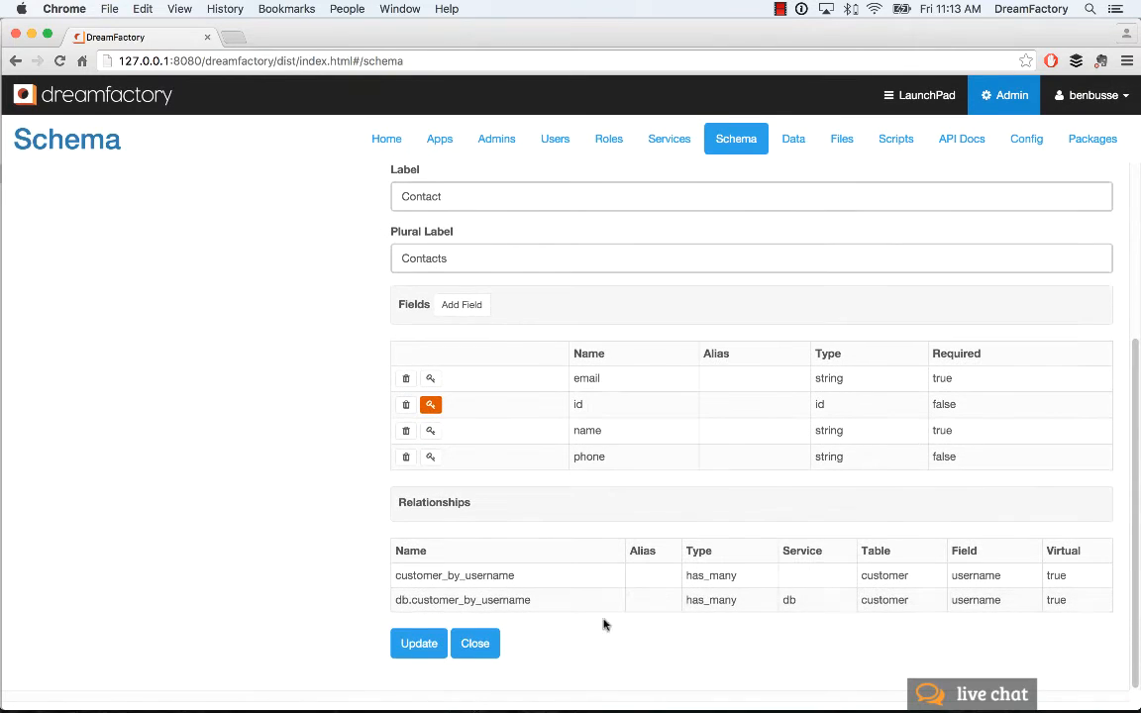
mouse_move(596, 680)
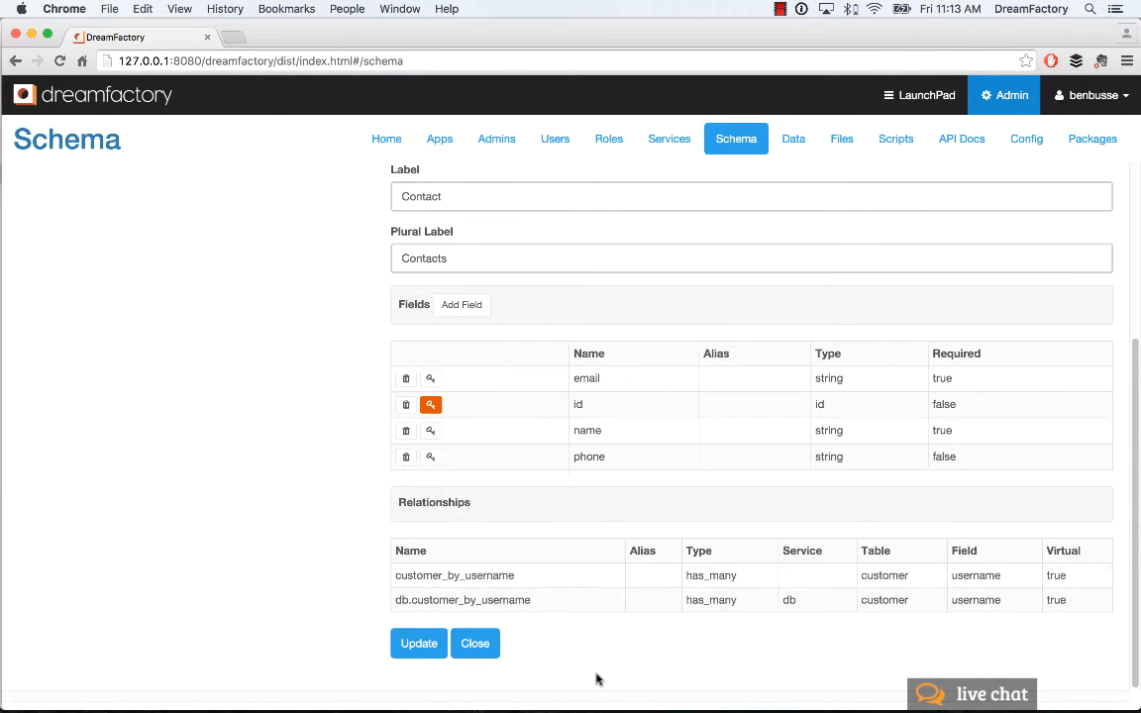
mouse_move(550, 624)
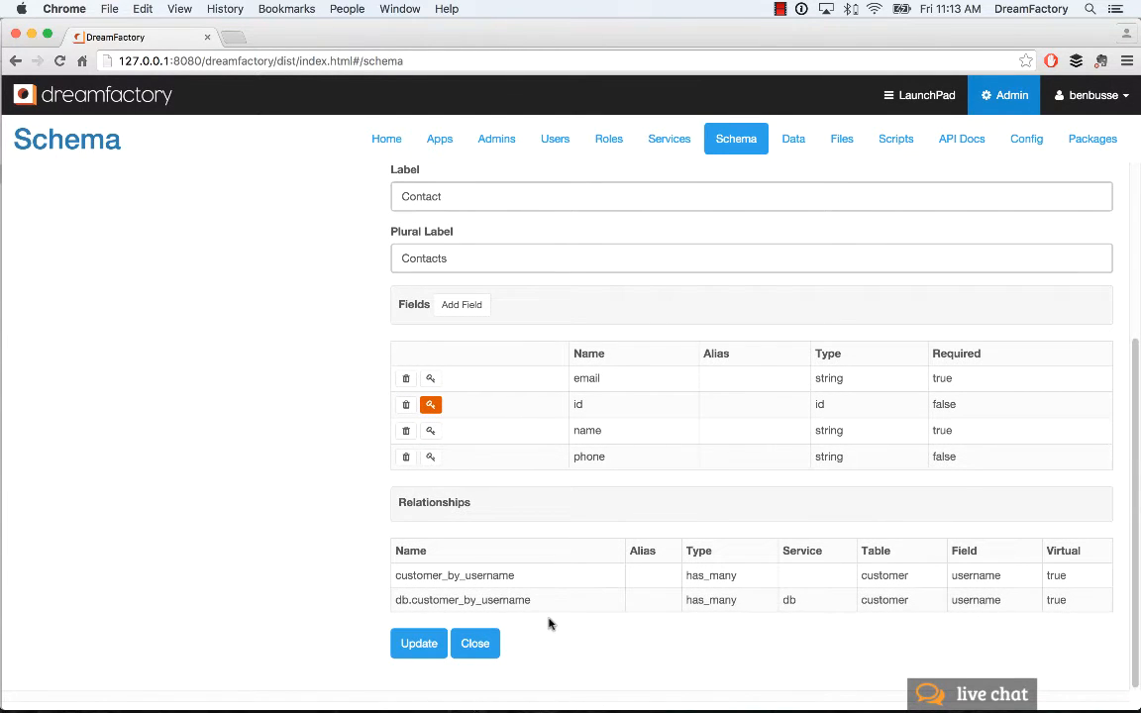
mouse_move(543, 590)
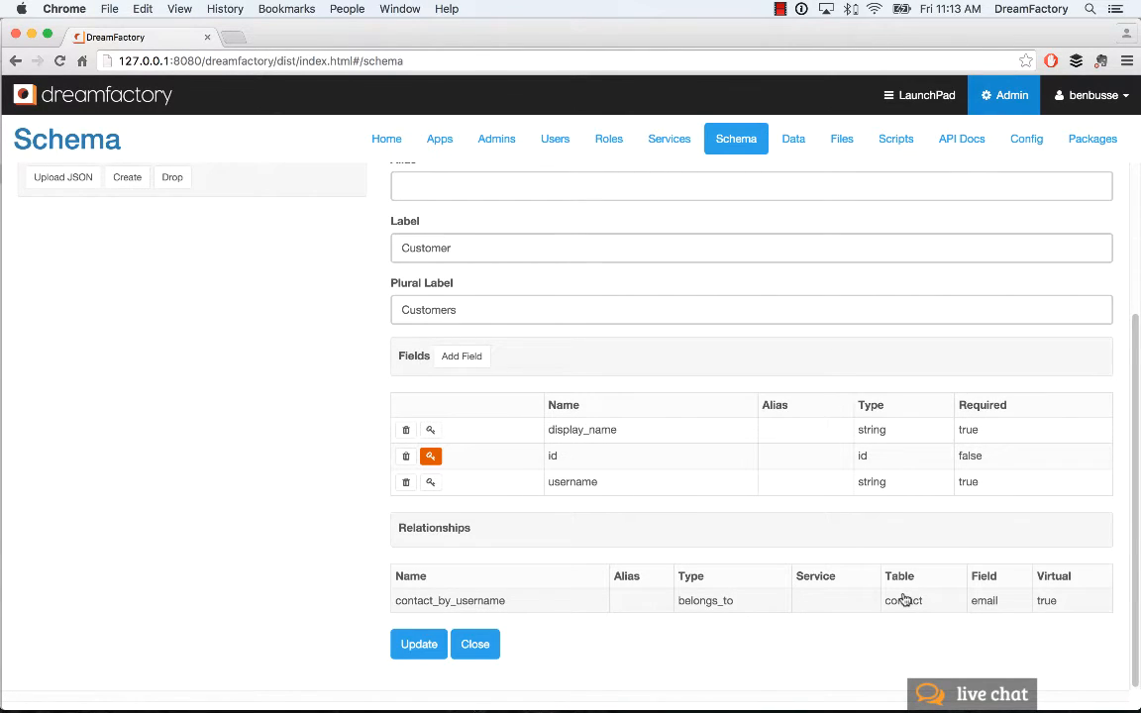
Review the username field's settings down to its virtual foreign key referencing contact's email.
click(430, 481)
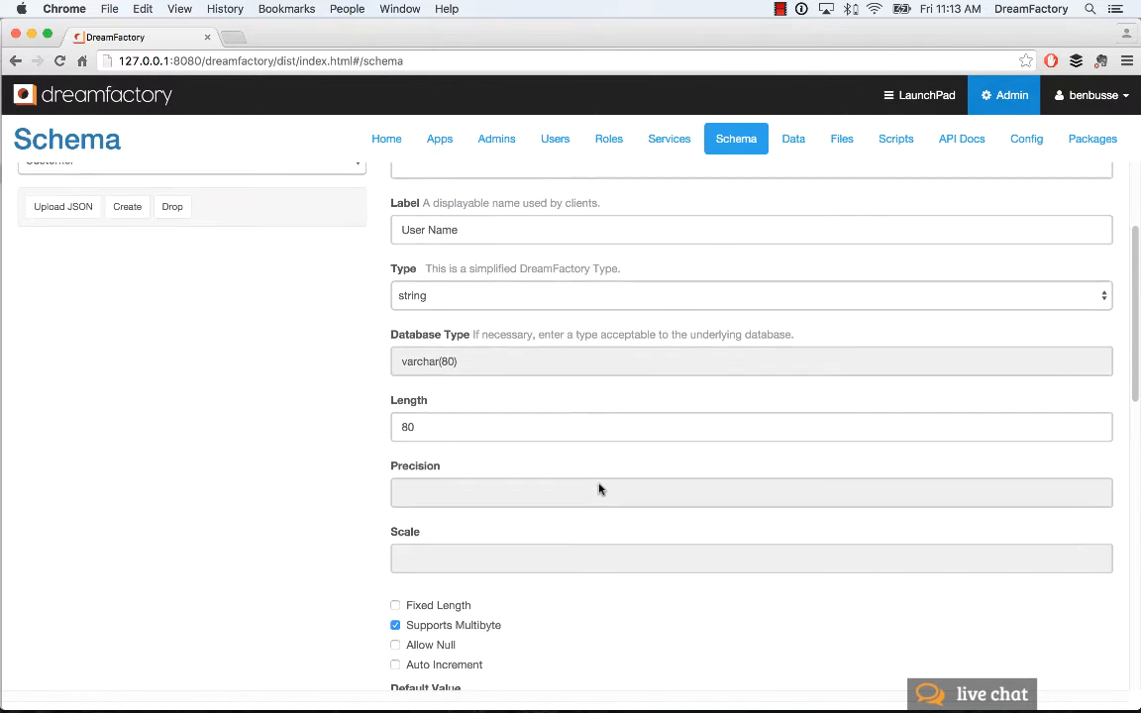
scroll(down, 3)
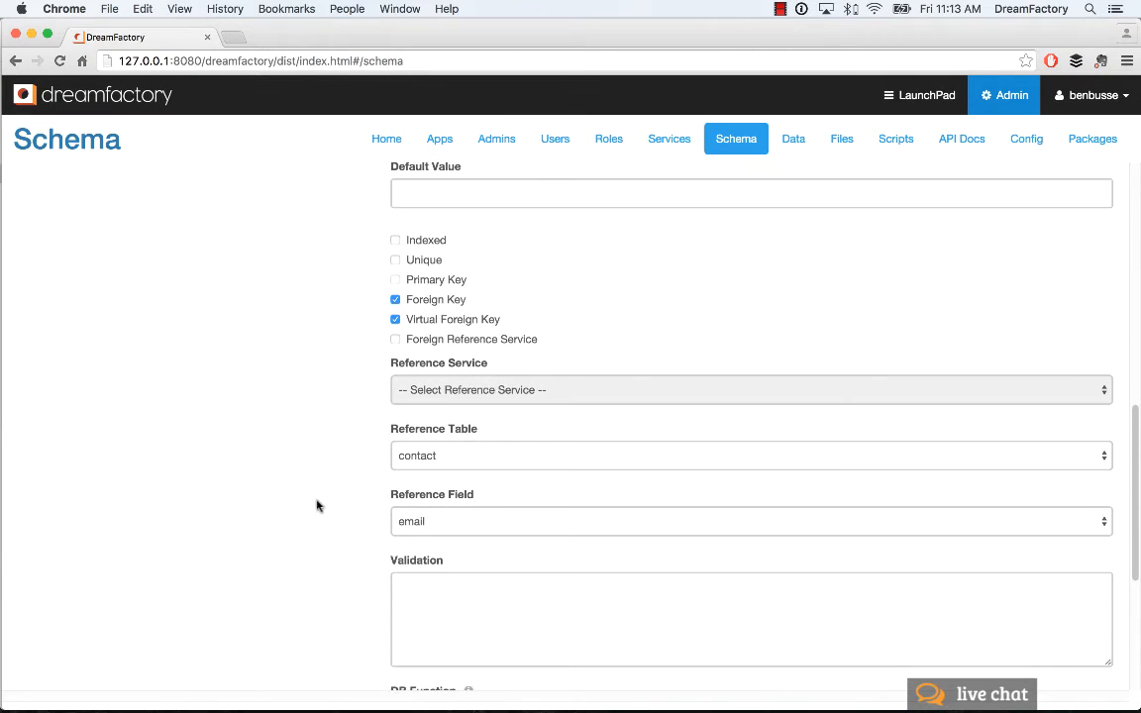
scroll(down, 3)
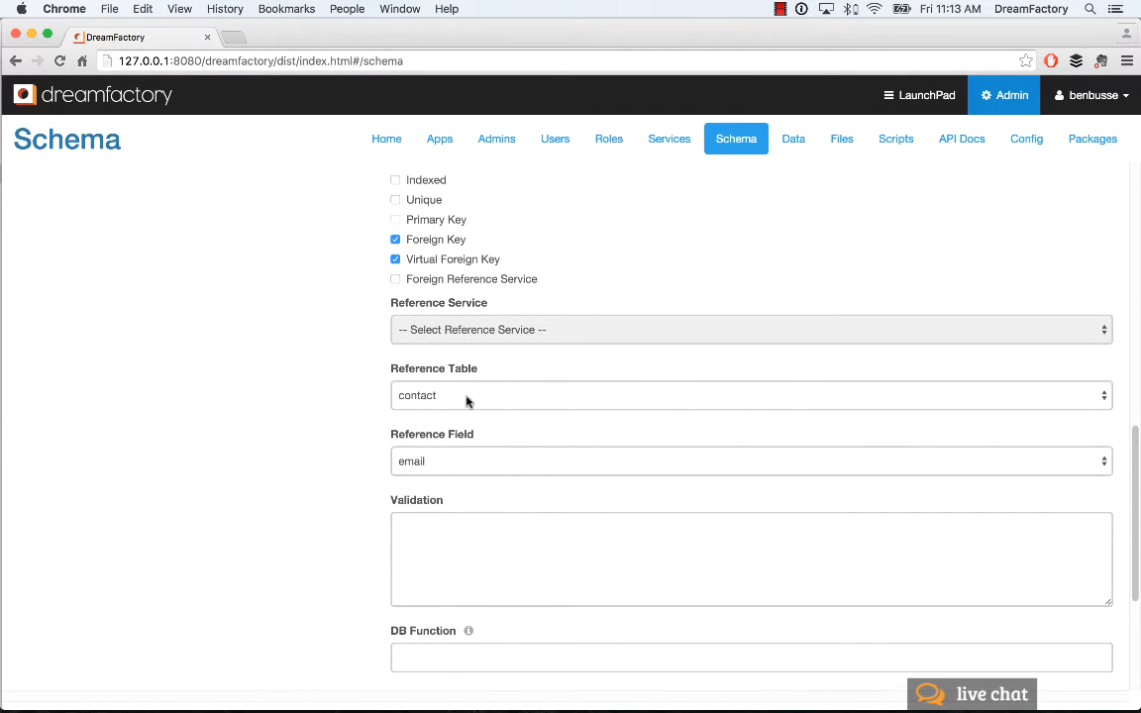
mouse_move(454, 460)
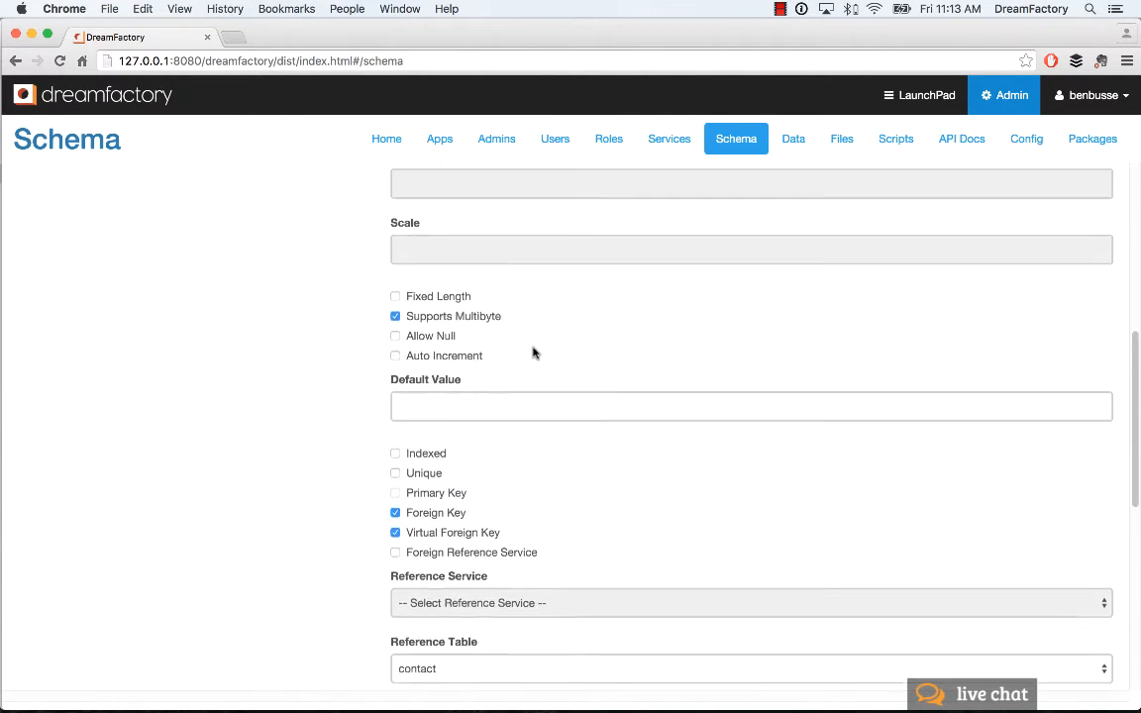
scroll(down, 3)
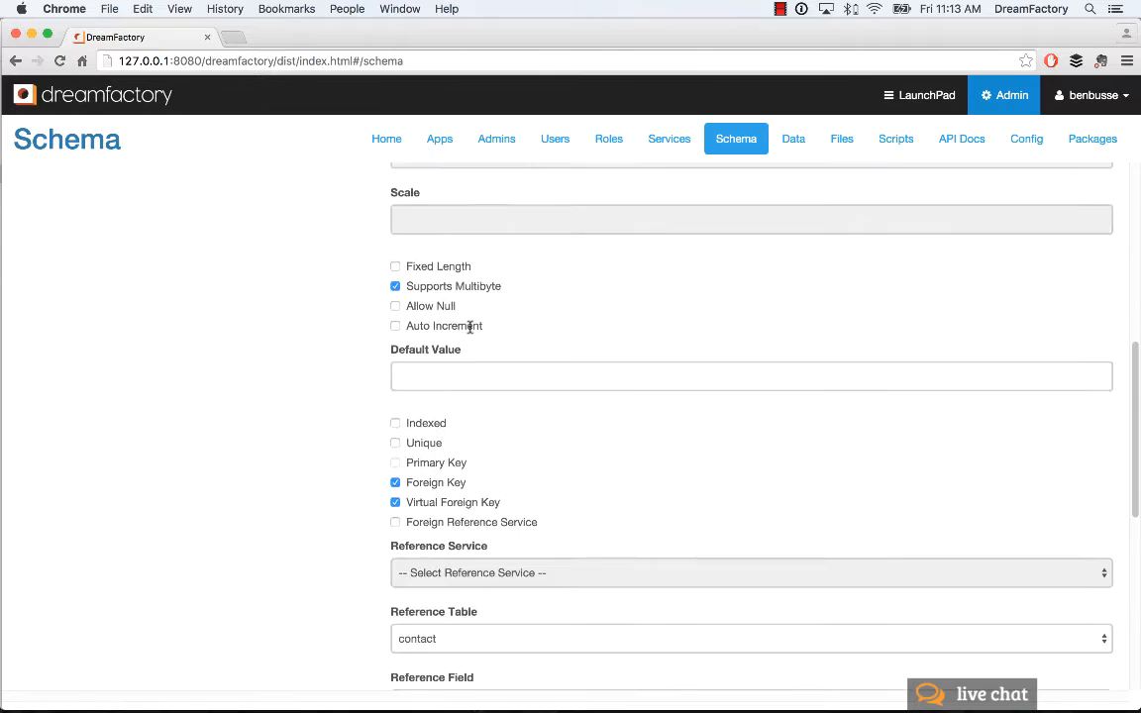
scroll(down, 3)
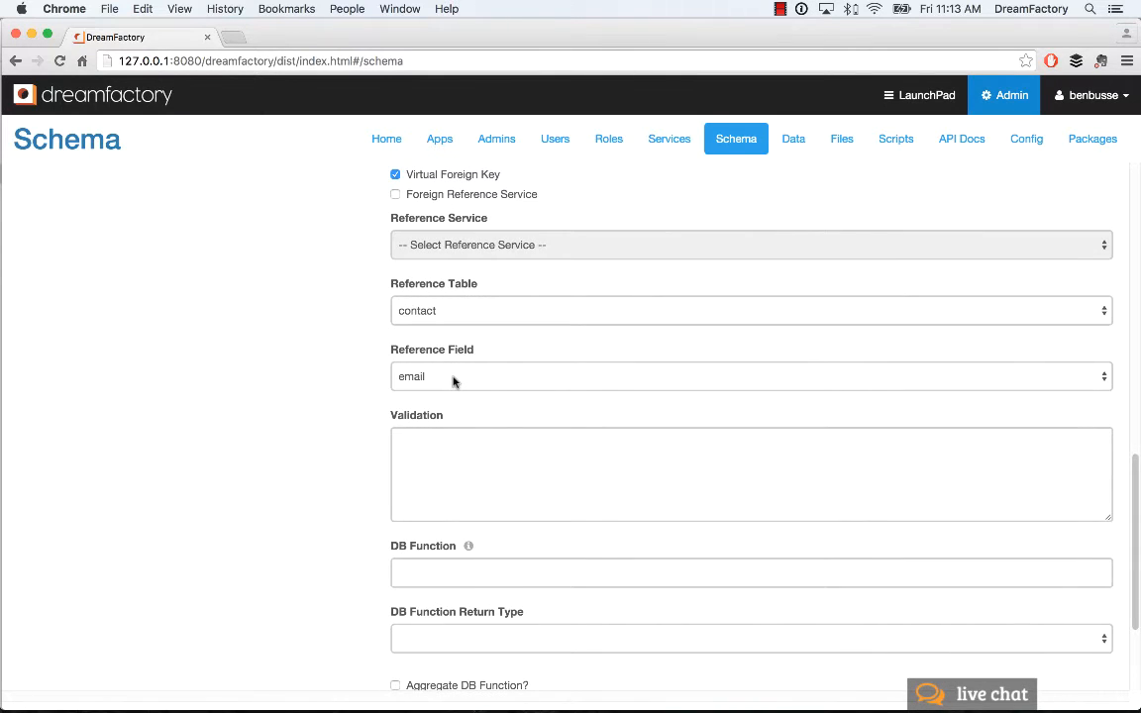
scroll(down, 3)
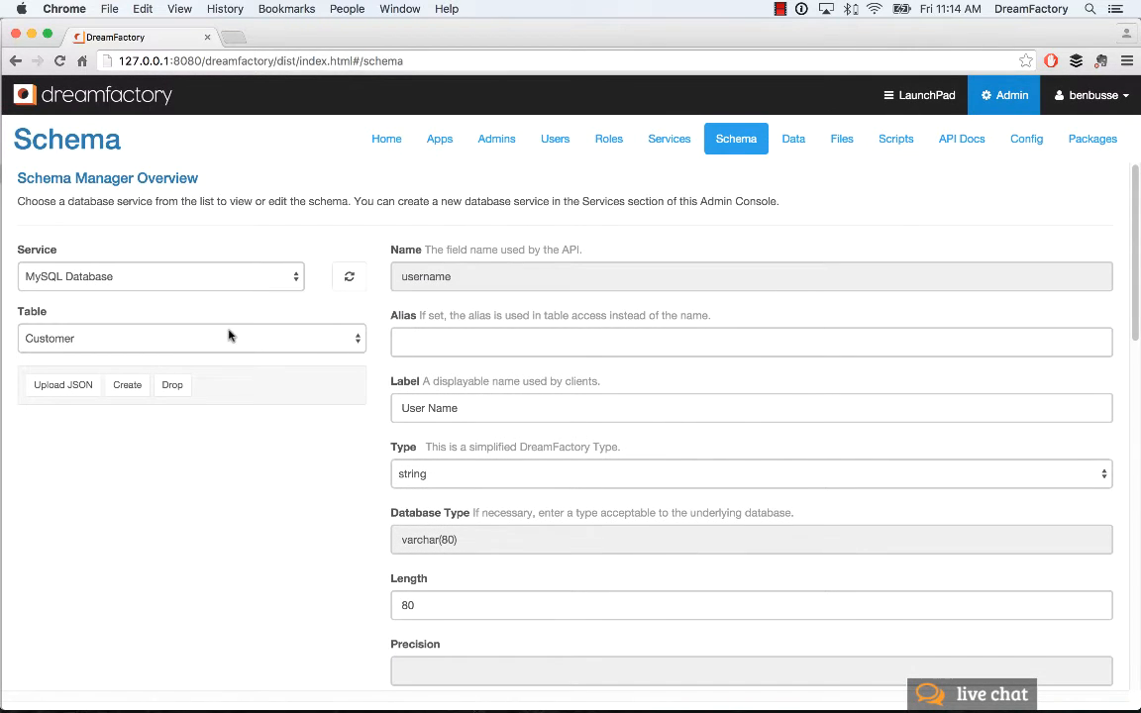
mouse_move(477, 328)
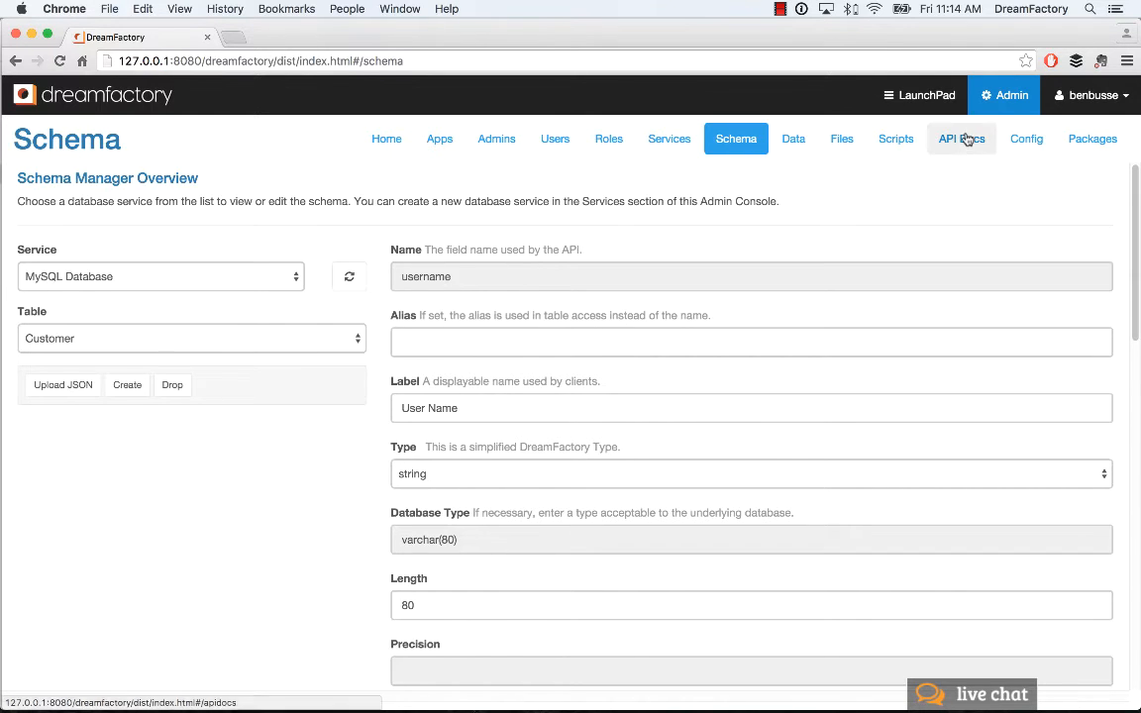
In API Docs, expand the MySQL GET /mysql/_table/{table_name} retrieve-records operation.
click(960, 139)
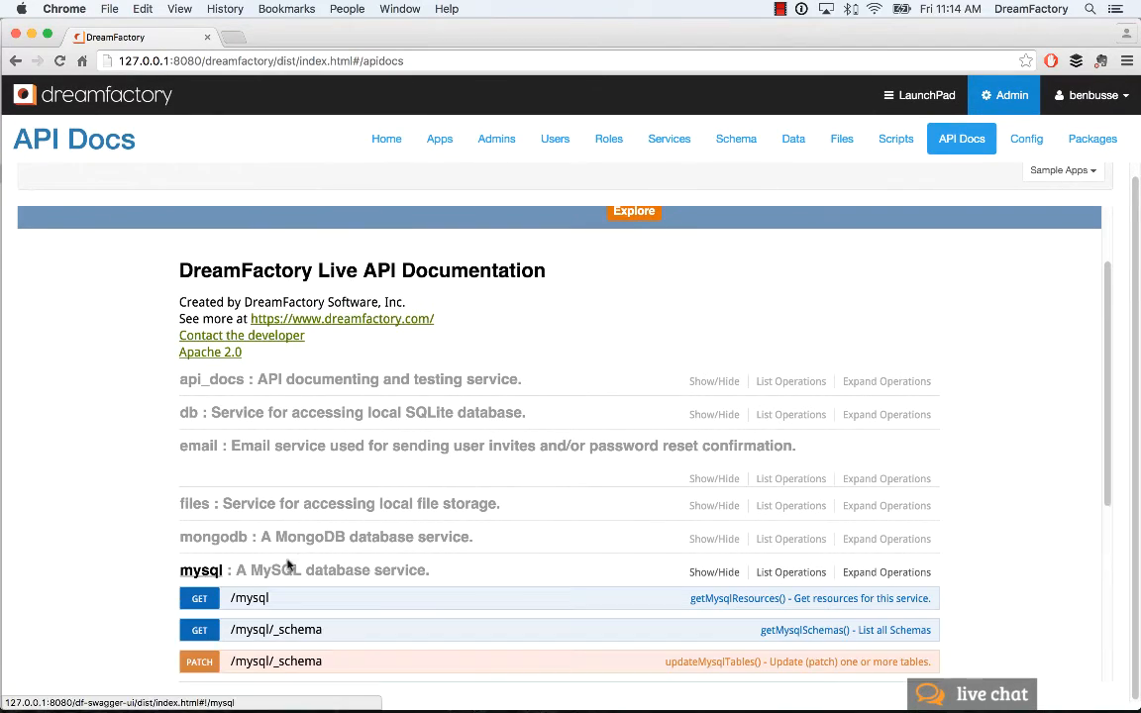
scroll(down, 3)
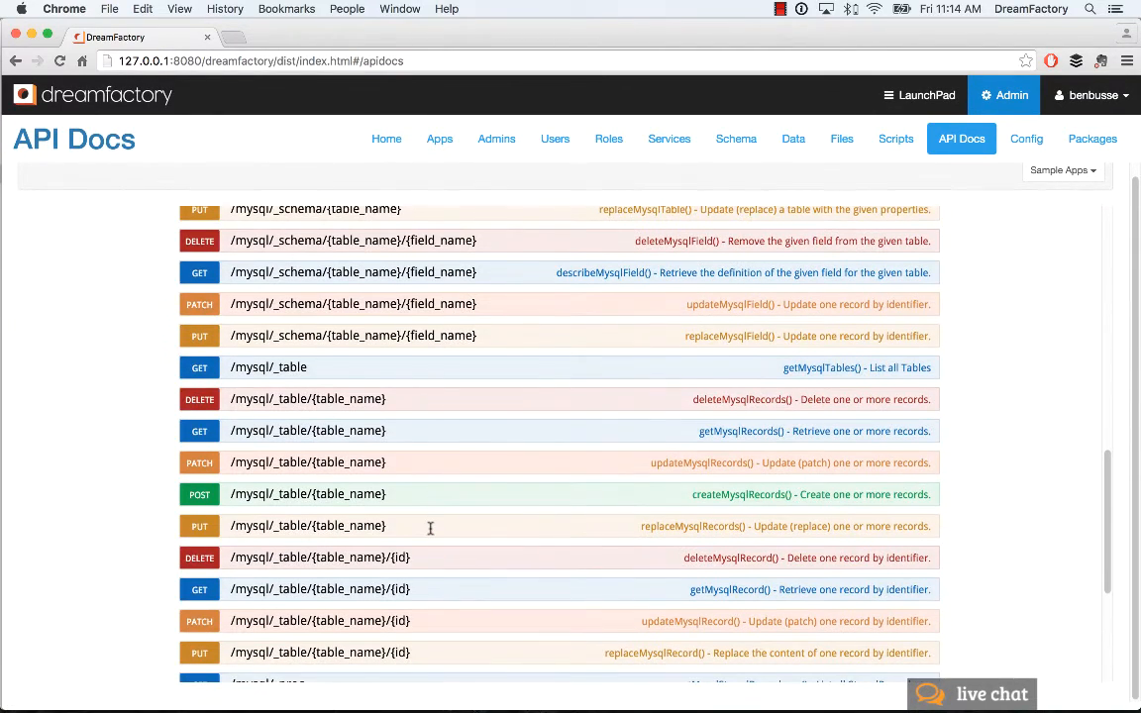
click(307, 430)
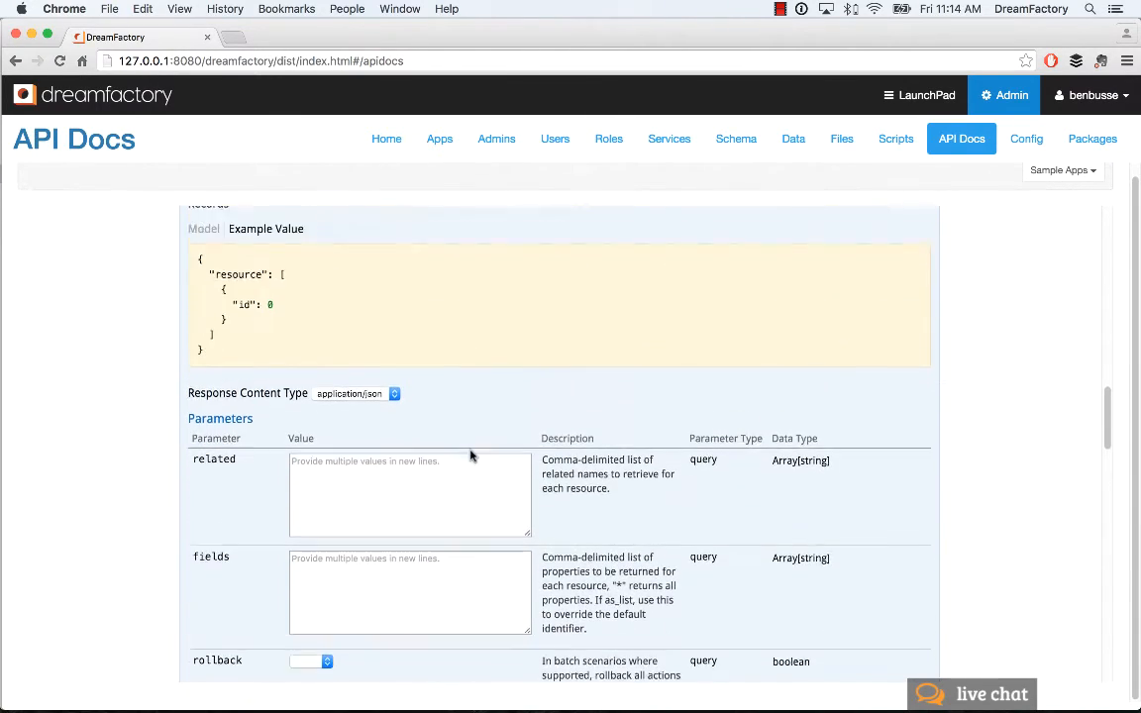
scroll(down, 3)
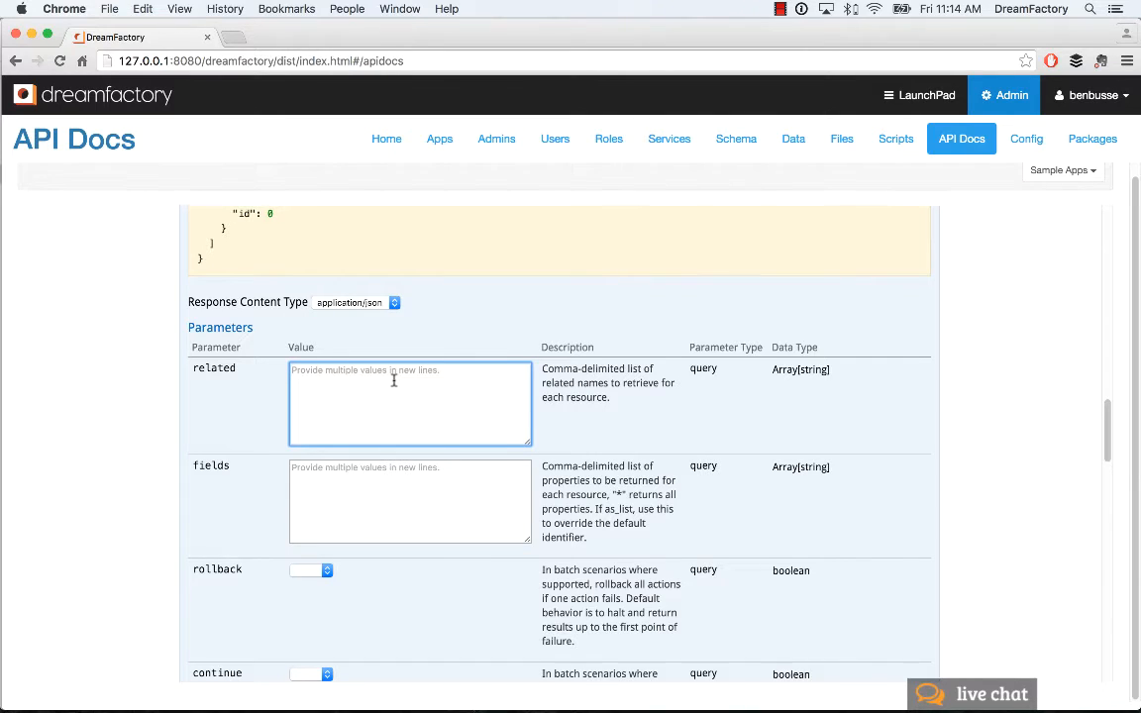
Fill related with customer_by_username and table_name with contact.
text(customer_by)
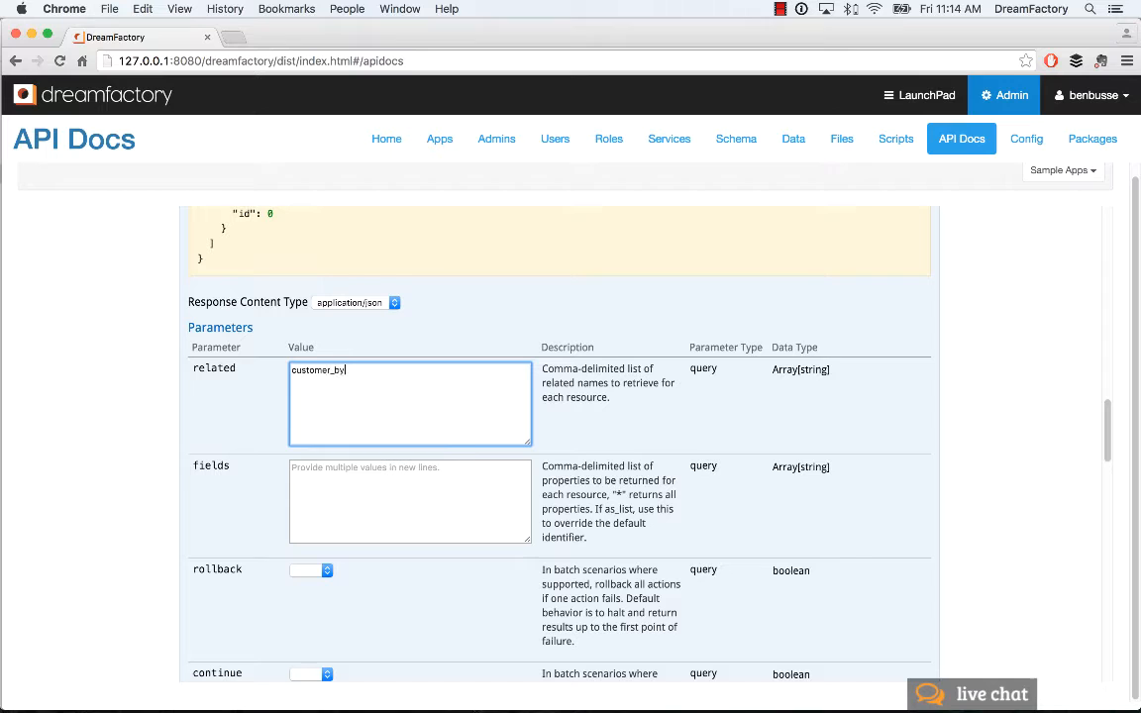
text(_username)
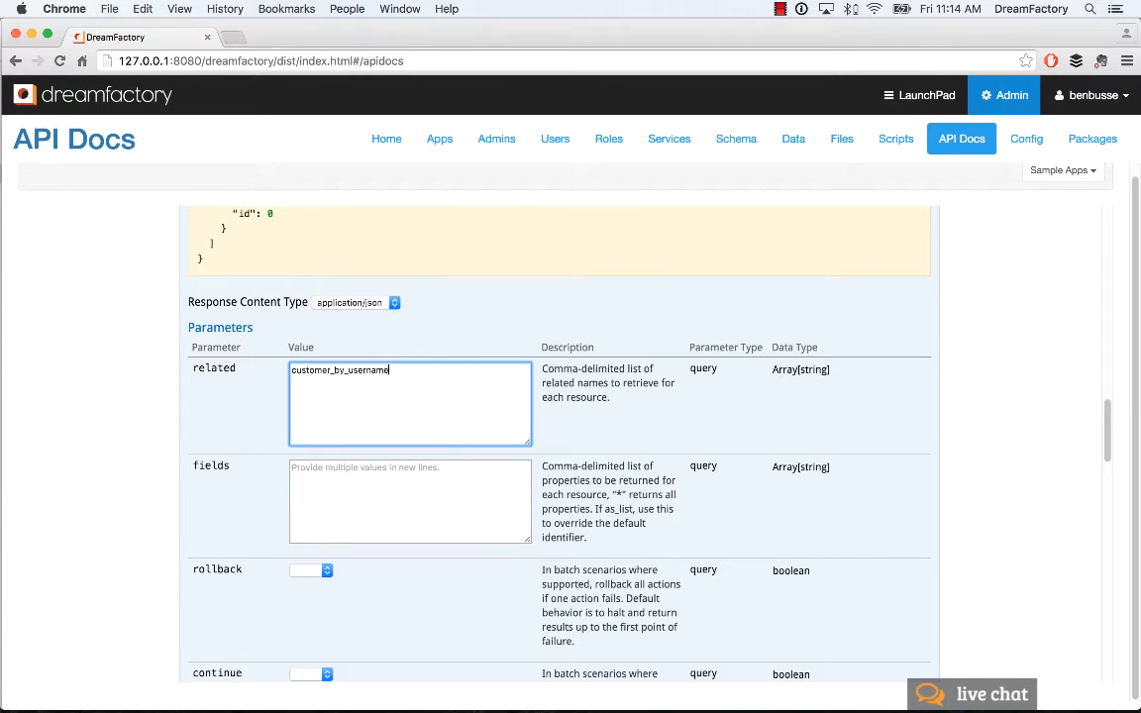
scroll(down, 3)
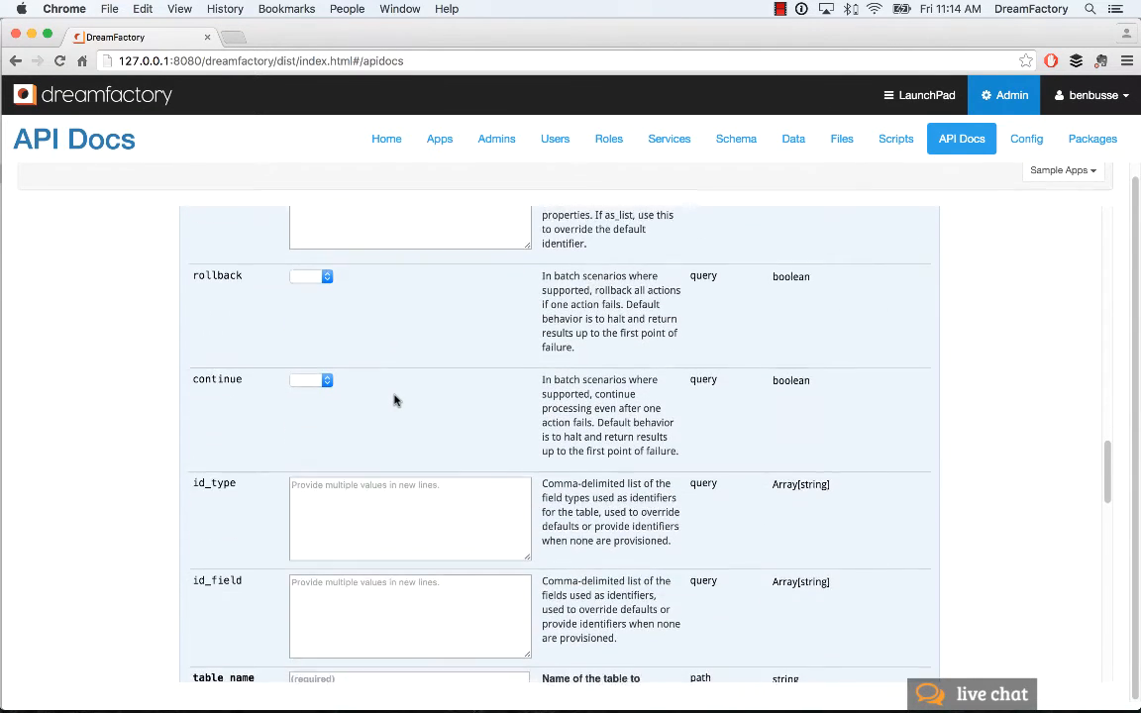
scroll(down, 3)
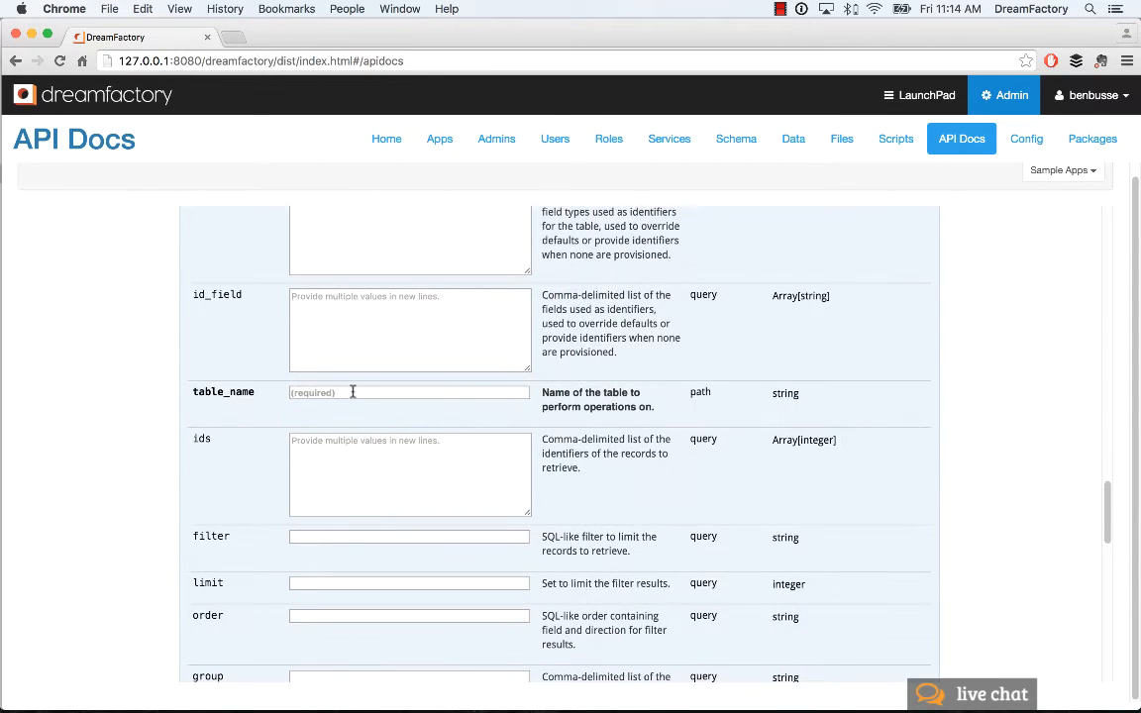
text(conta)
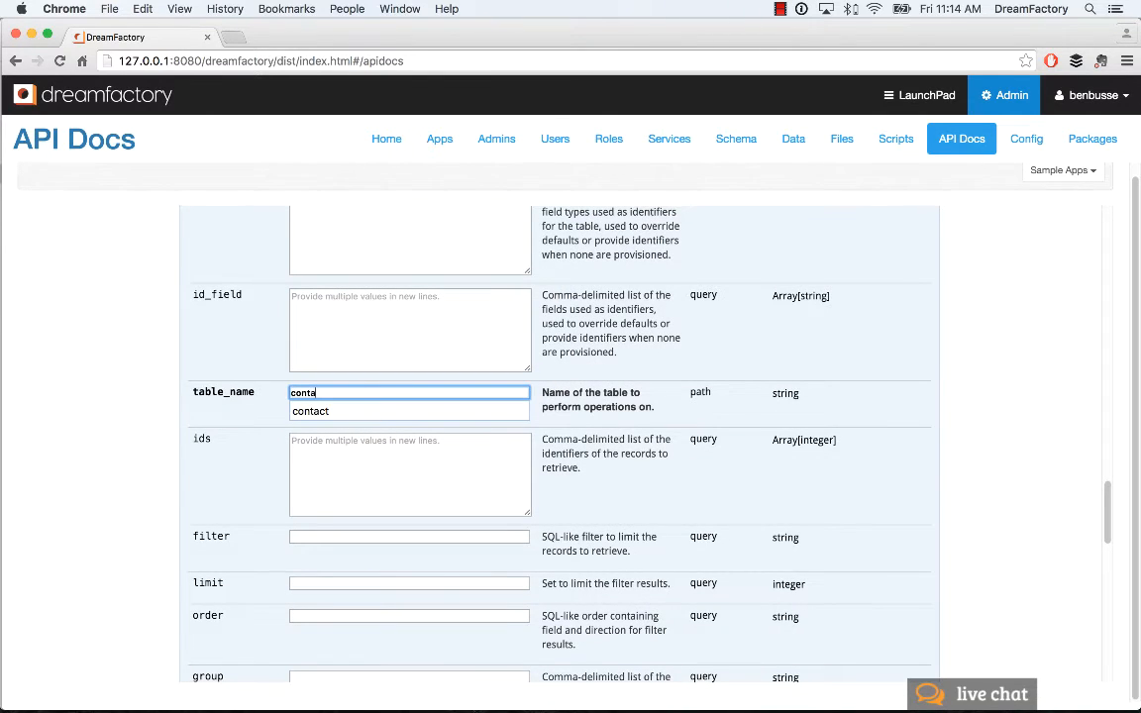
click(309, 410)
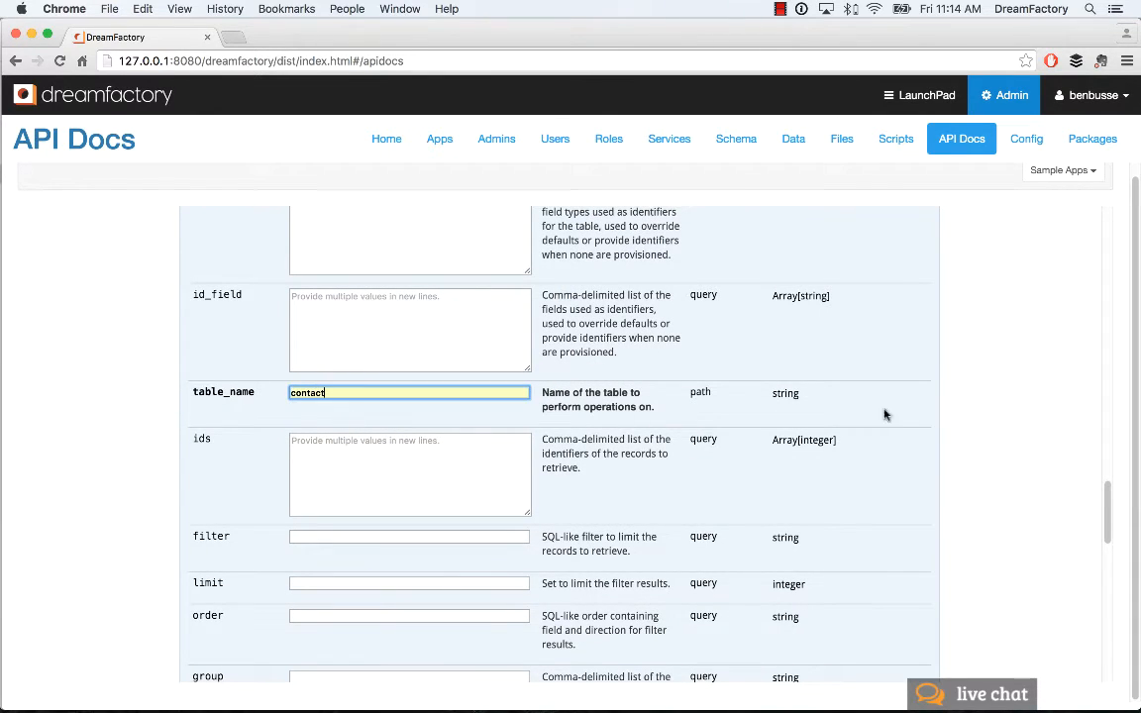
scroll(down, 3)
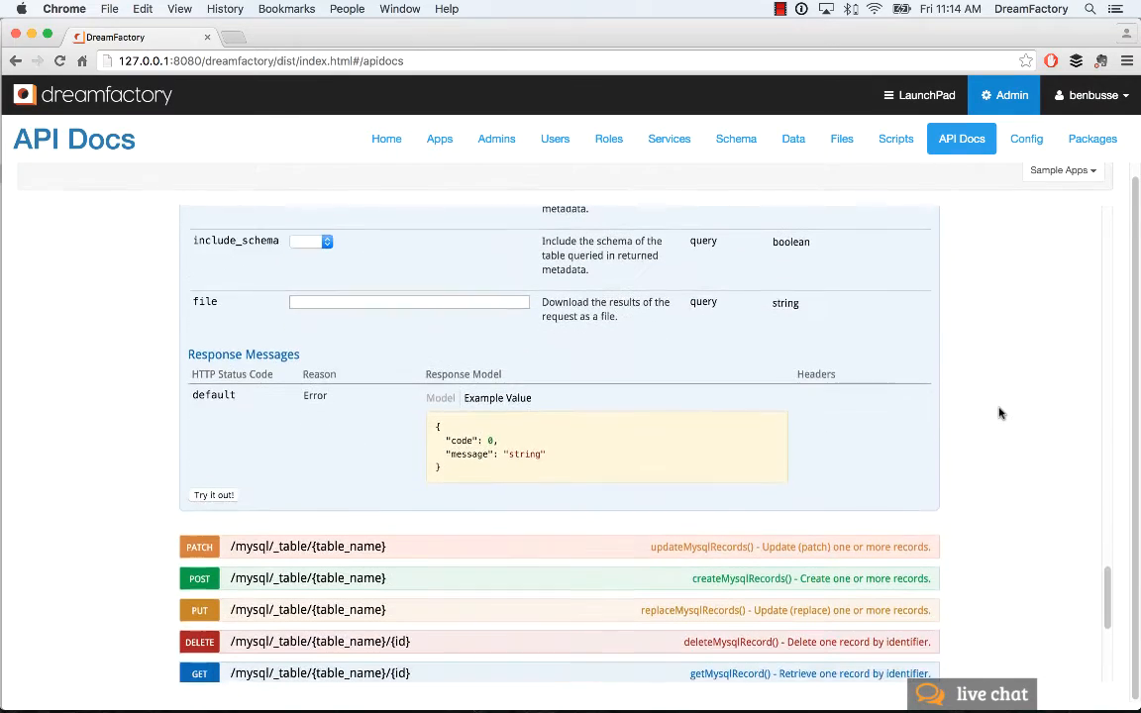
Run the request and inspect the response with Joe and Sue's nested customer_by_username records.
click(213, 495)
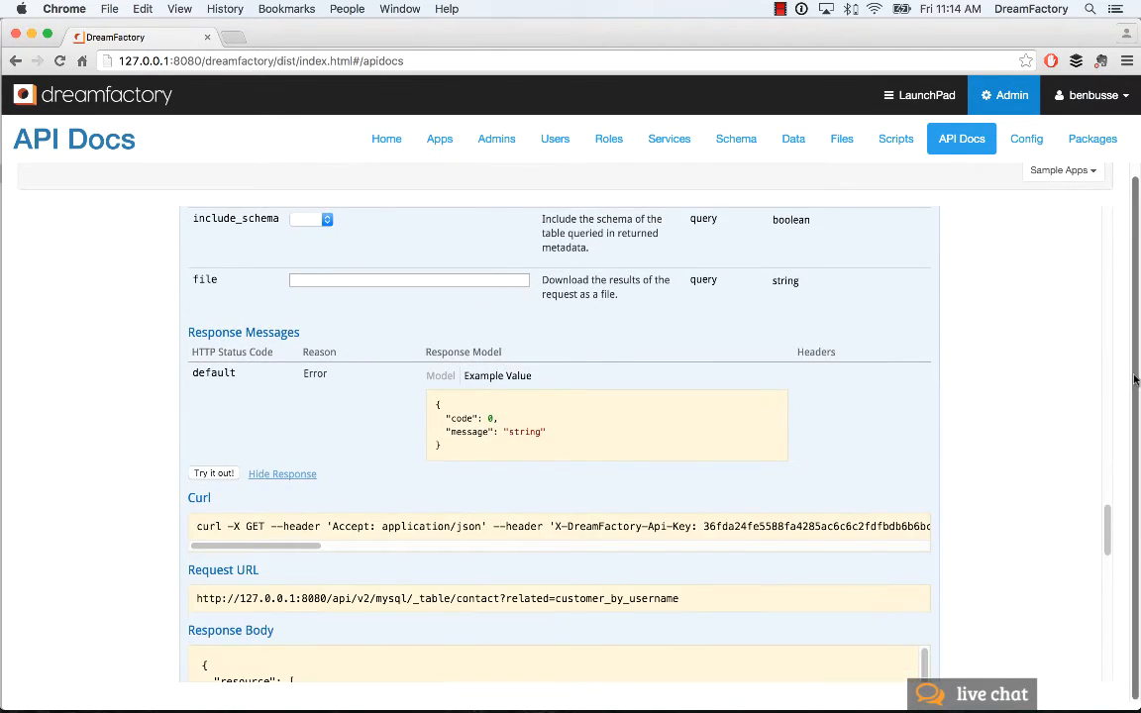
scroll(down, 3)
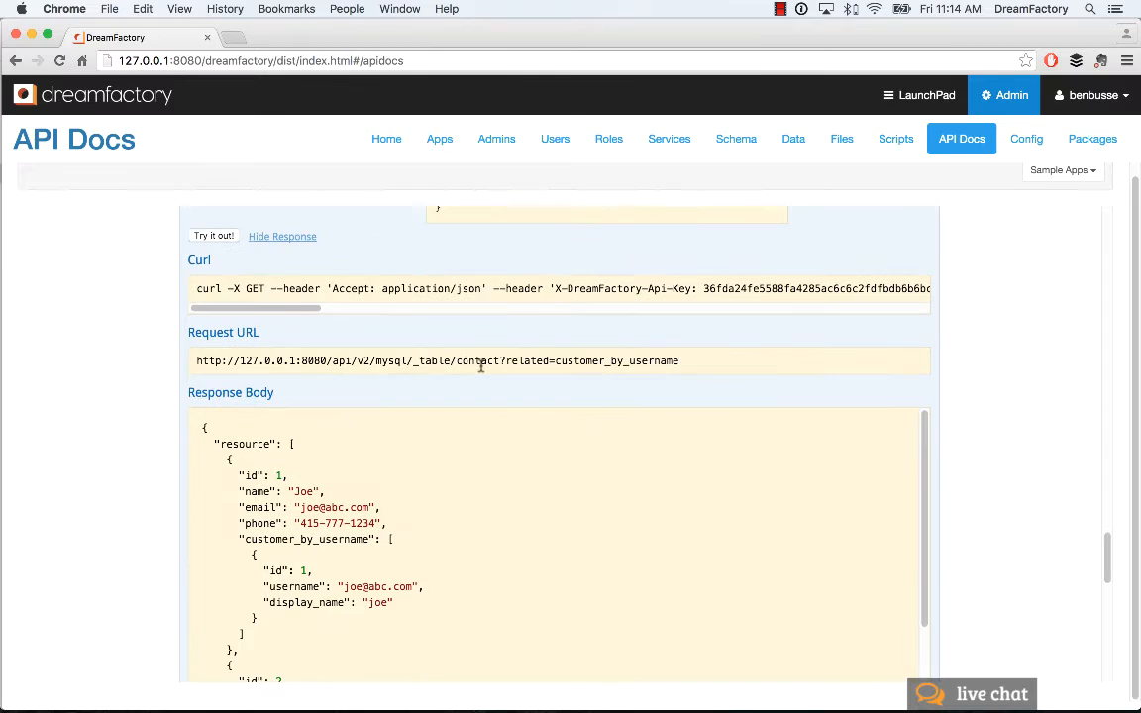
mouse_move(400, 360)
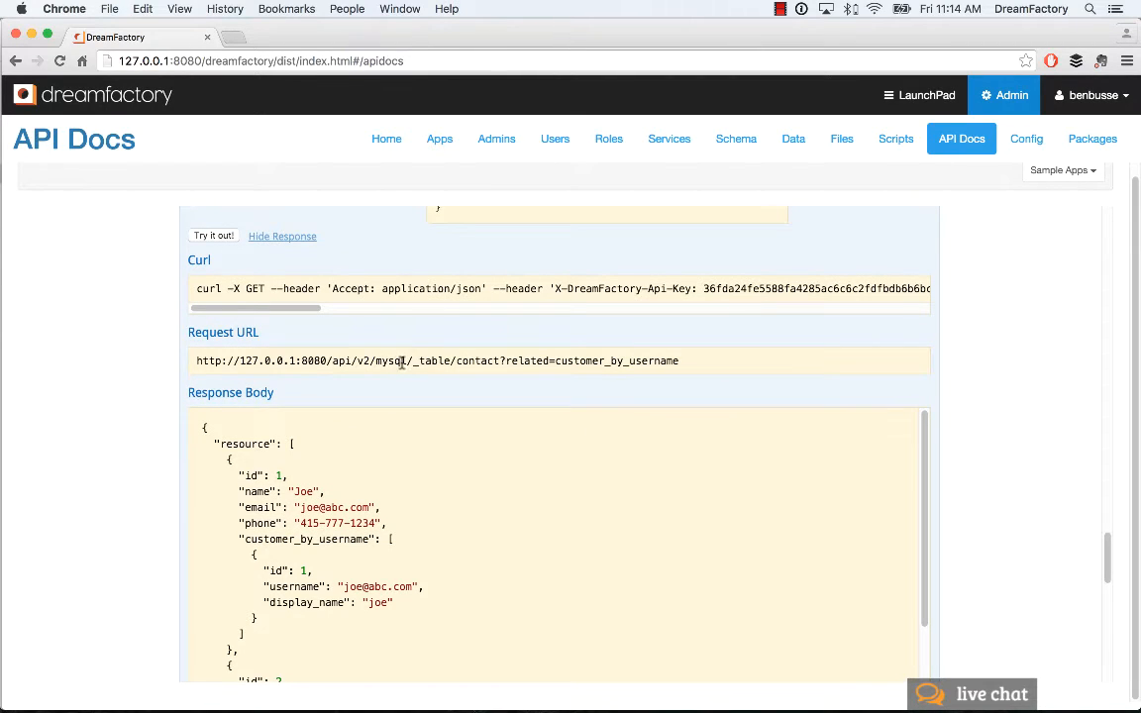
mouse_move(483, 361)
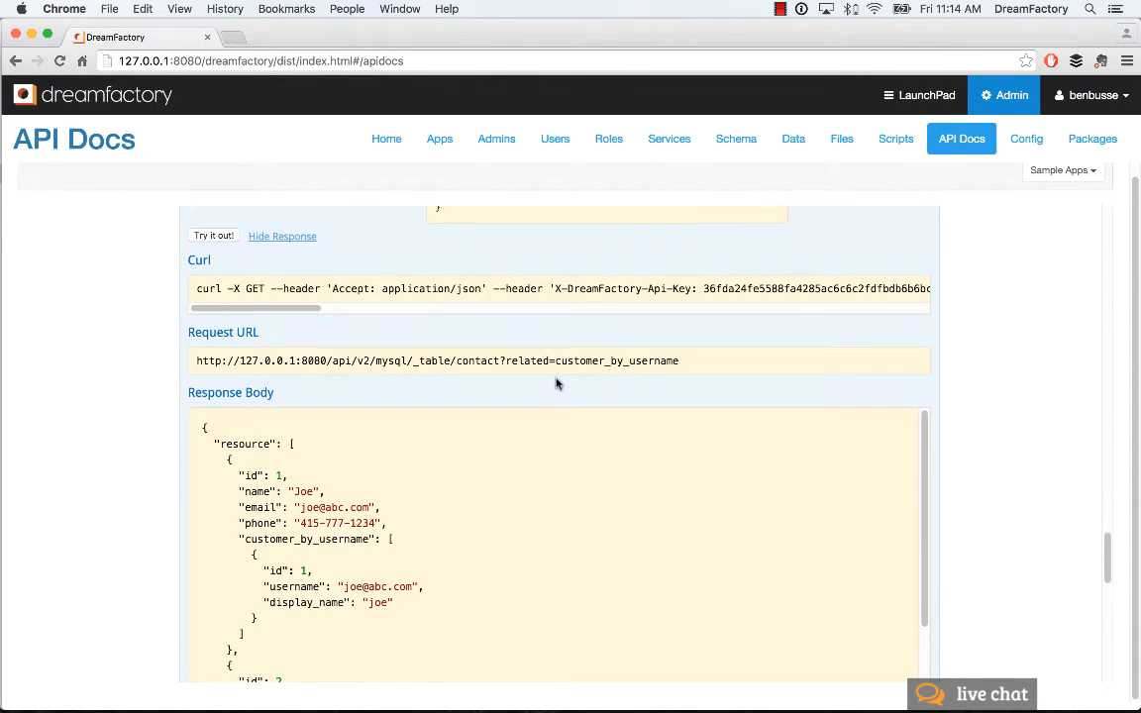
scroll(down, 3)
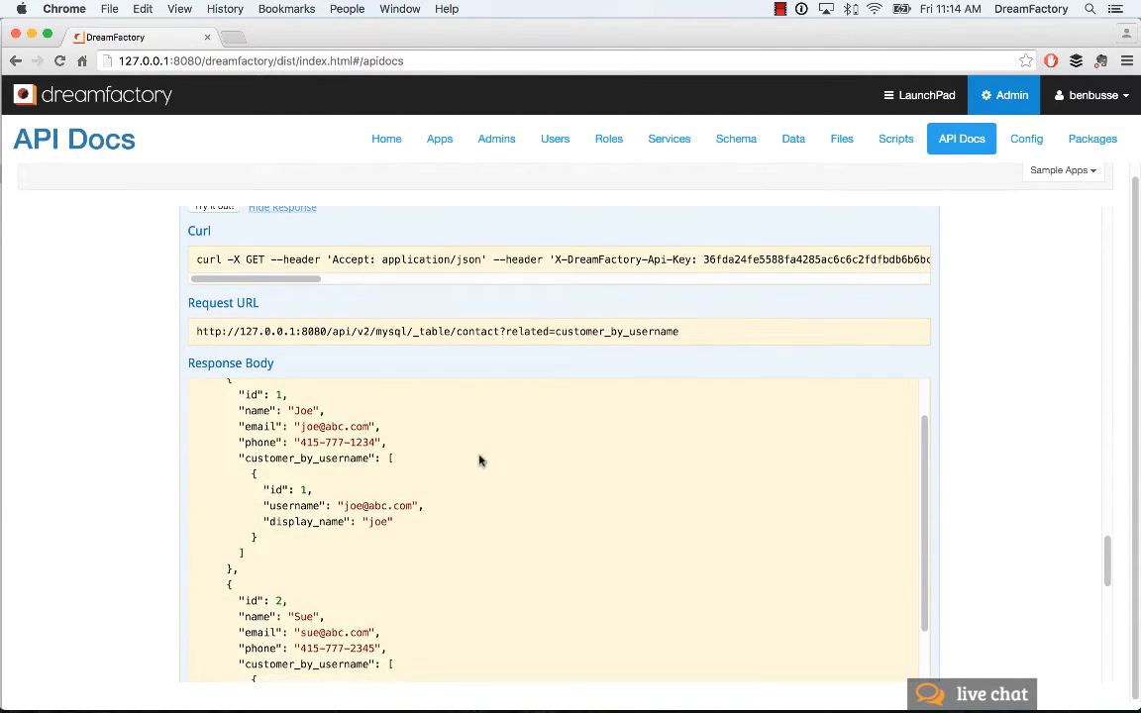
mouse_move(418, 539)
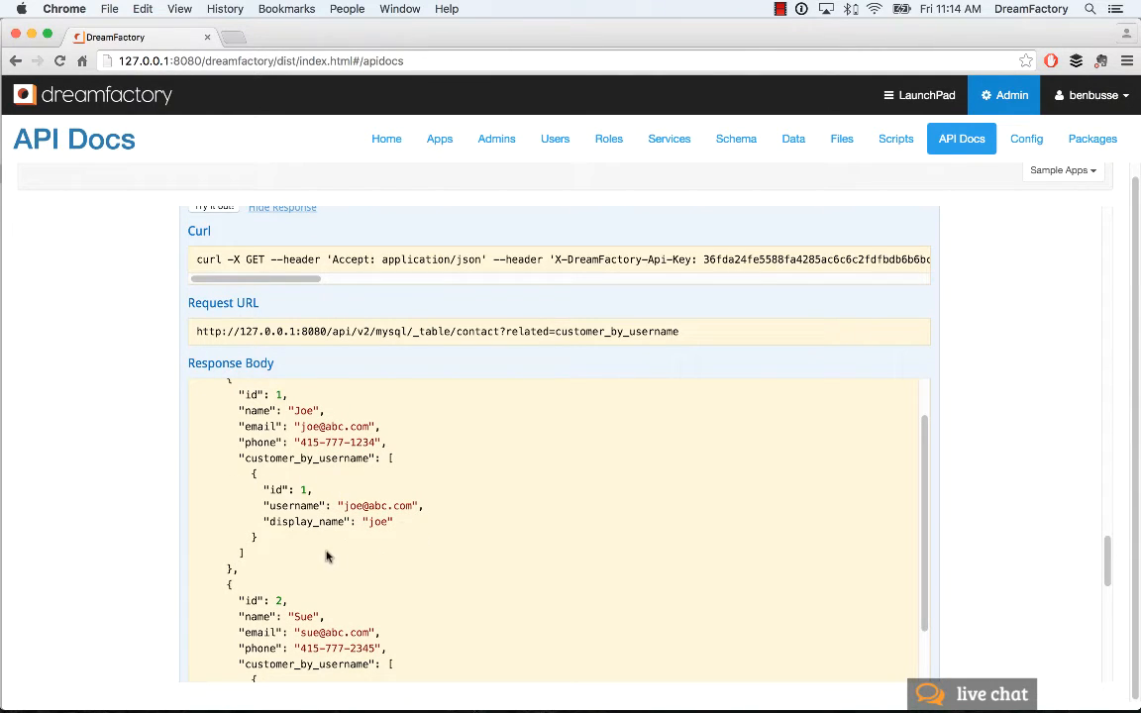
mouse_move(390, 550)
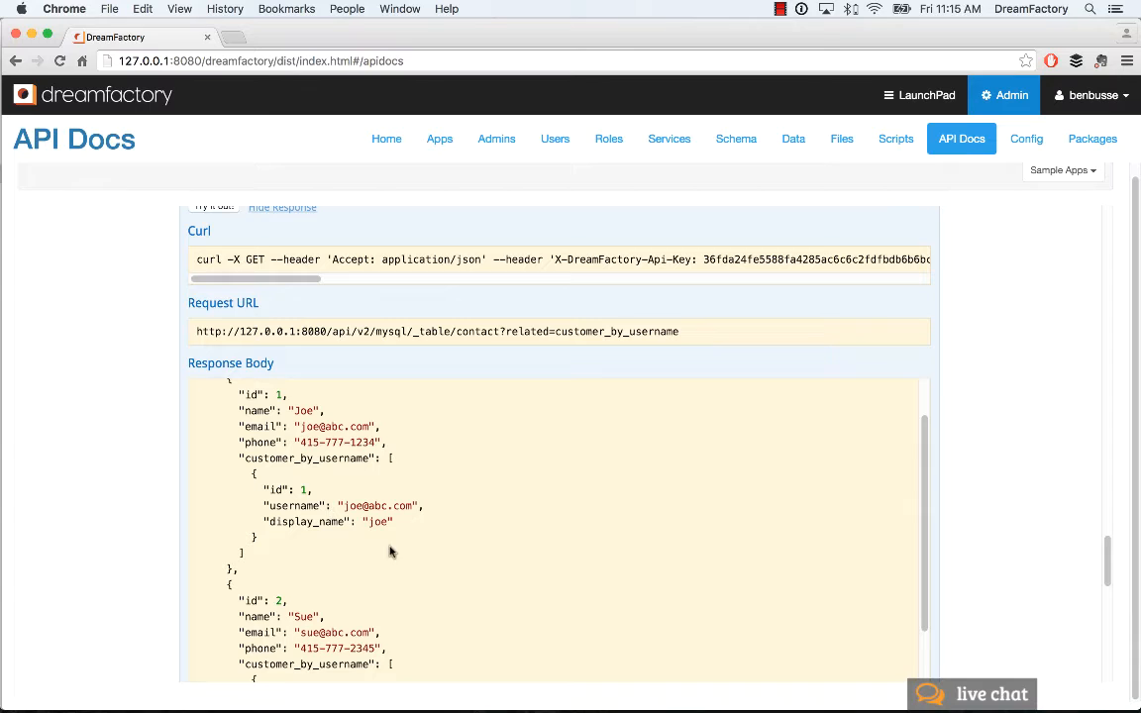
mouse_move(499, 537)
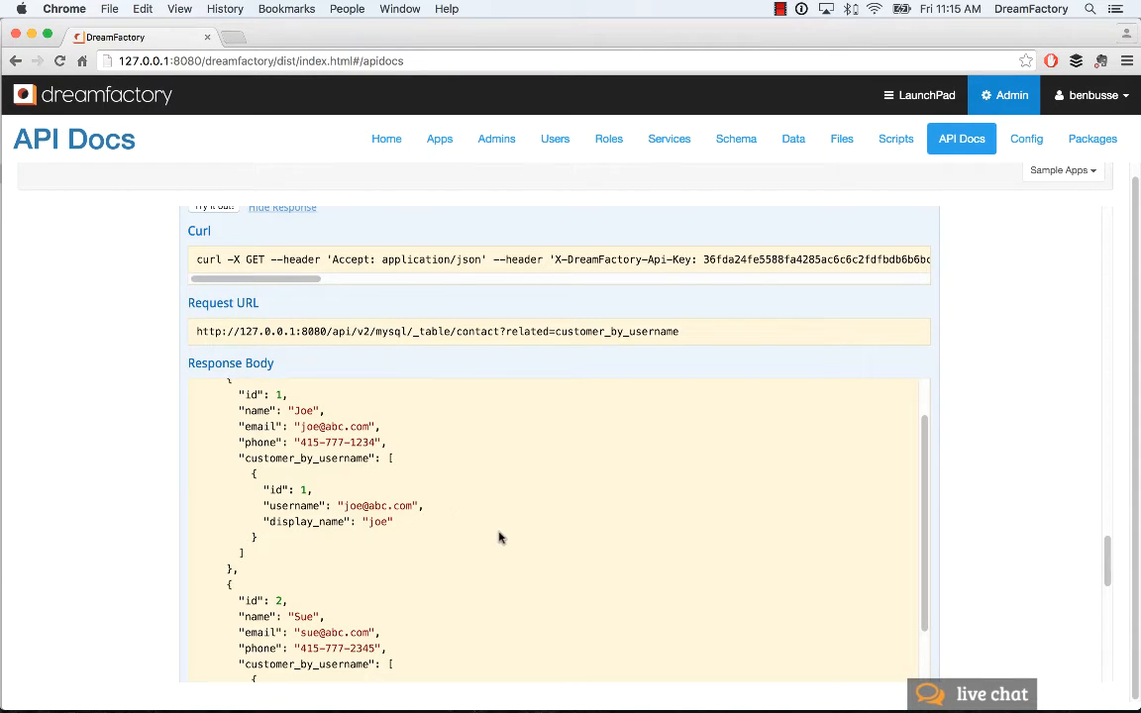
mouse_move(873, 464)
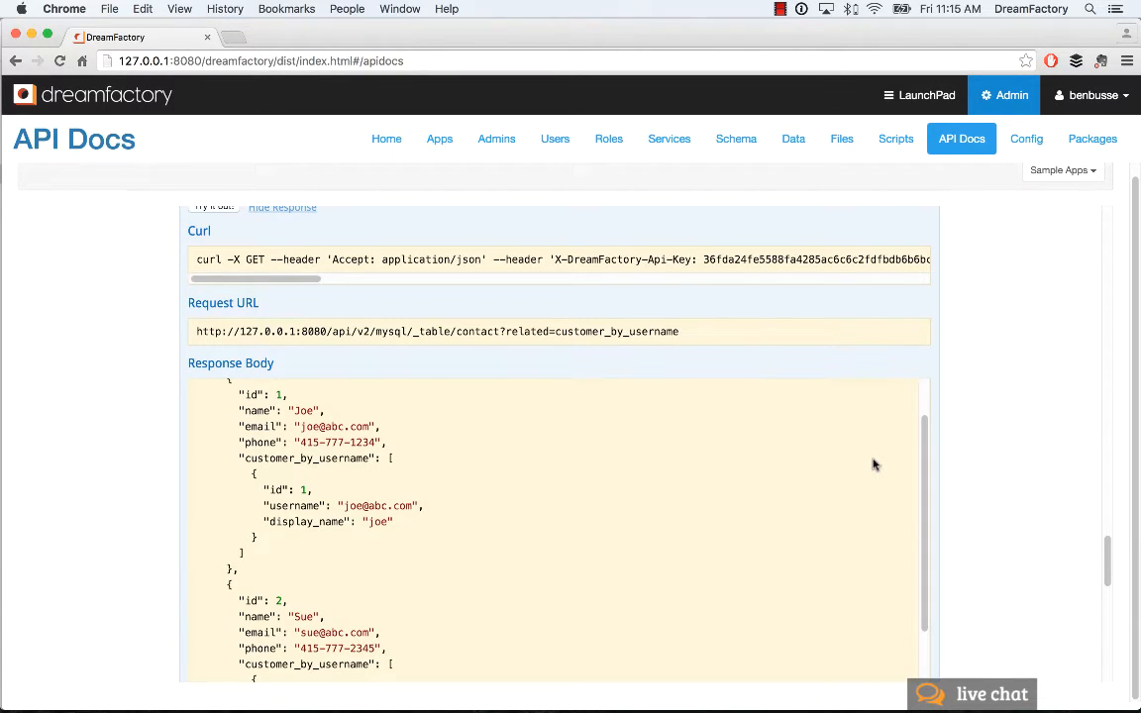
mouse_move(844, 478)
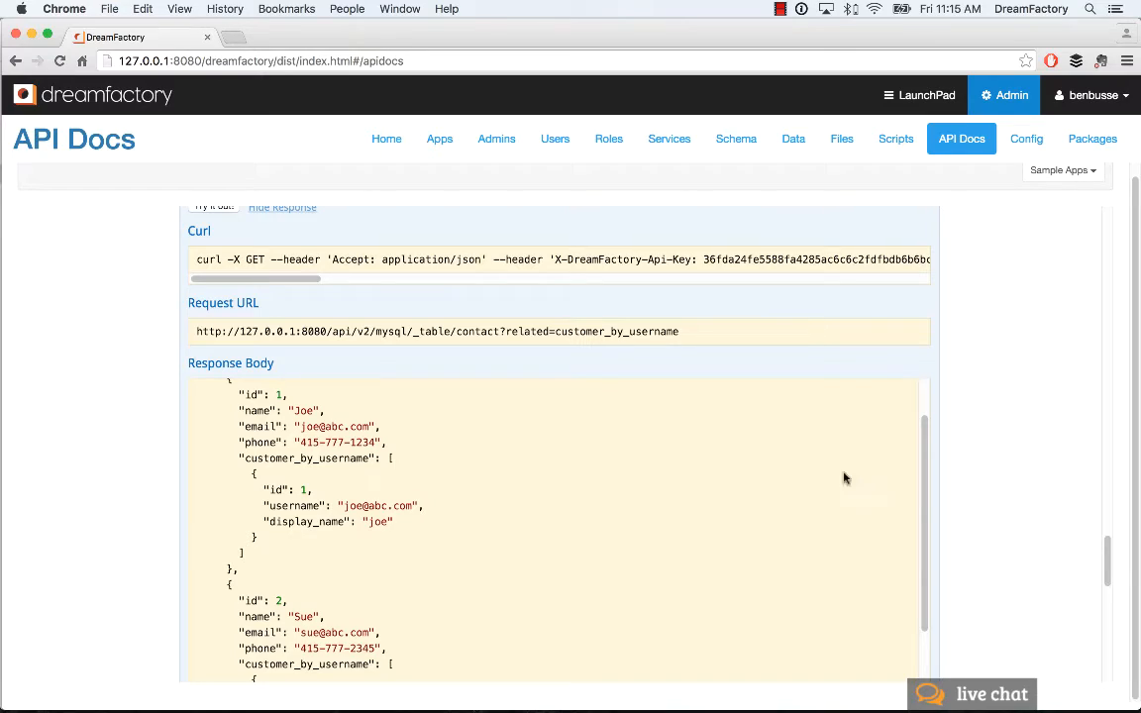
mouse_move(968, 402)
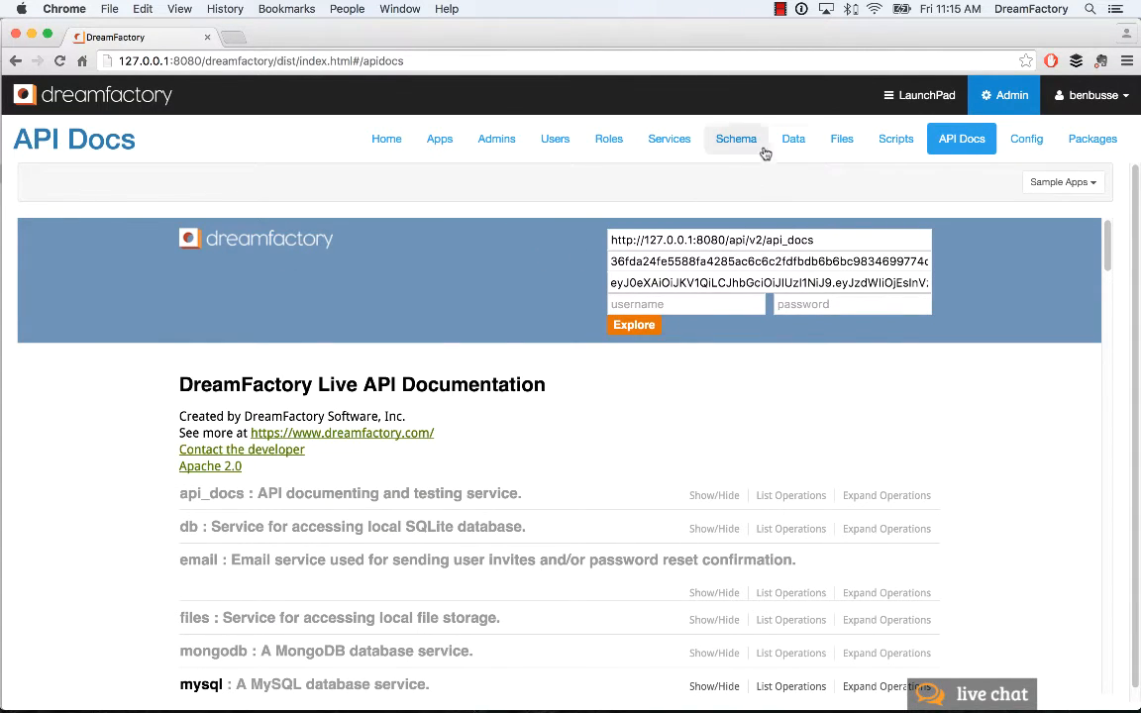
On the Data page, load the MySQL Database Contact table's records.
click(792, 139)
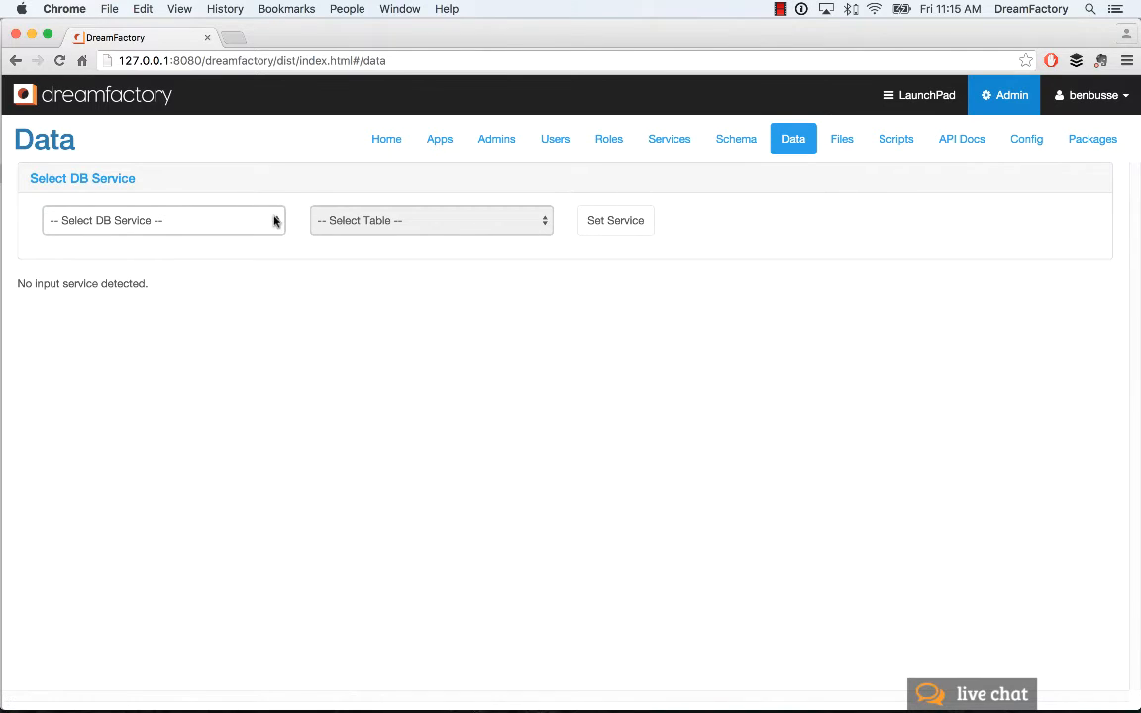
click(163, 219)
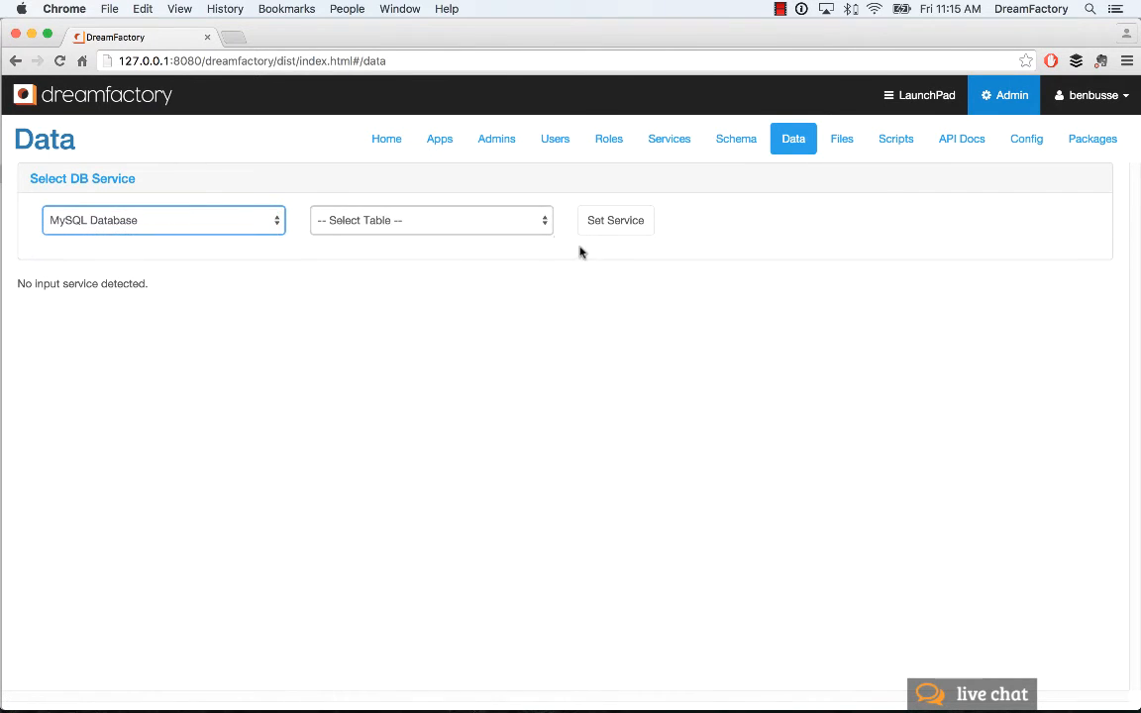
click(432, 220)
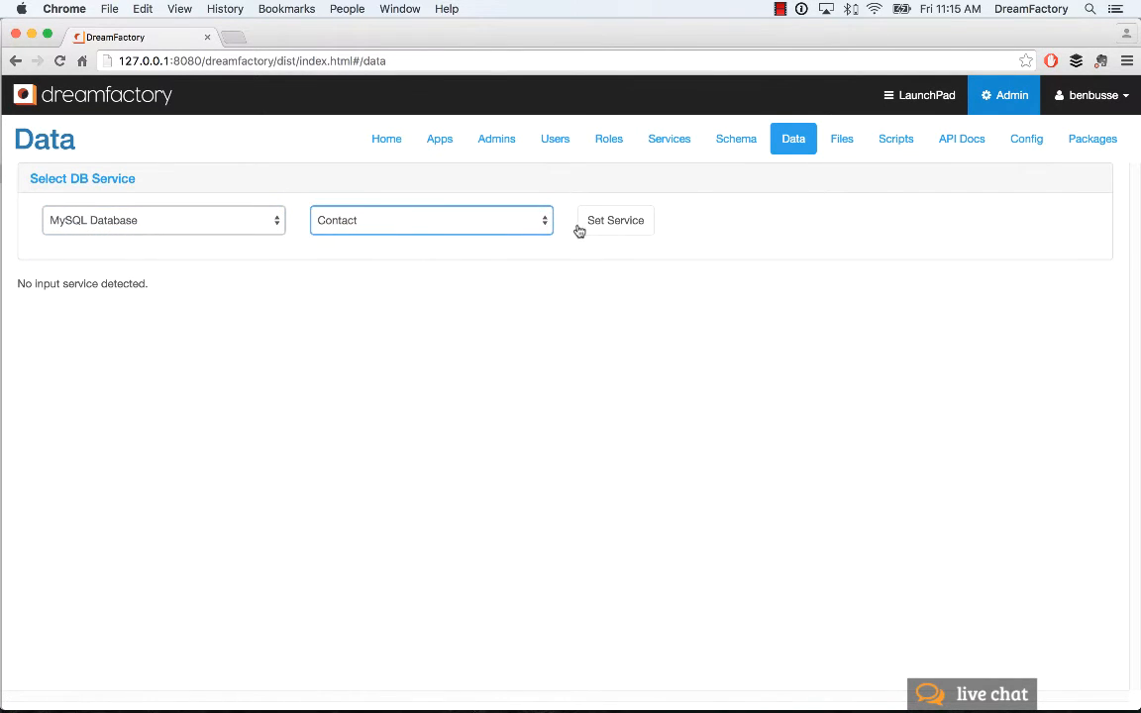
click(614, 220)
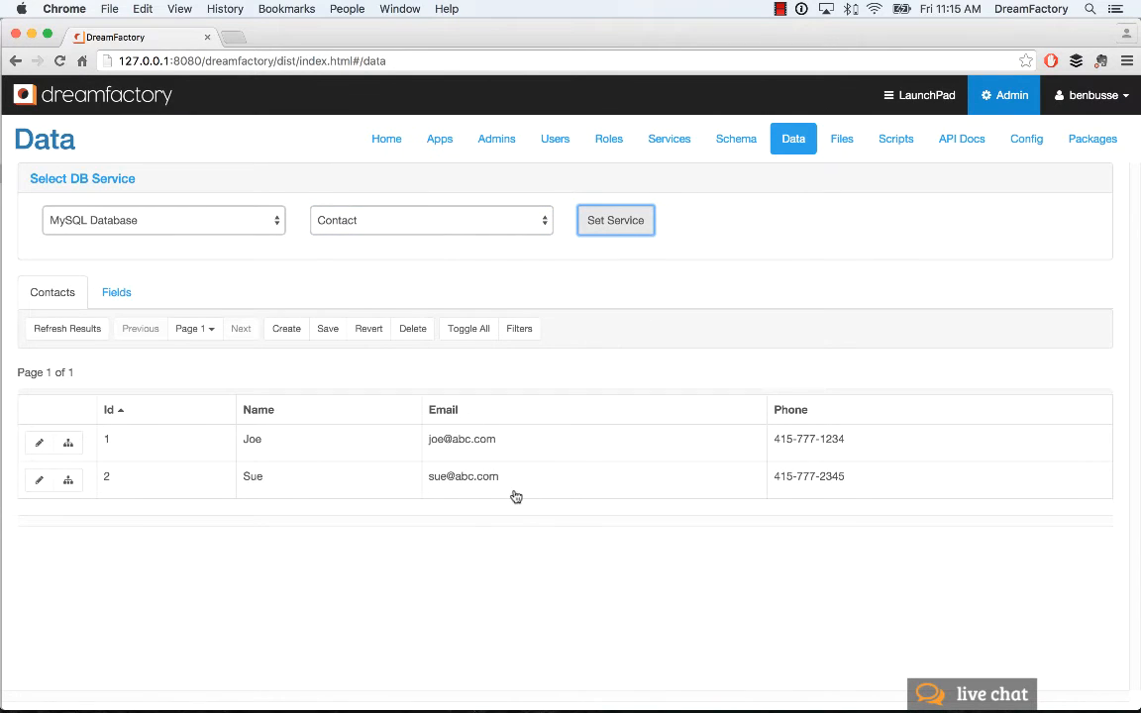
click(162, 219)
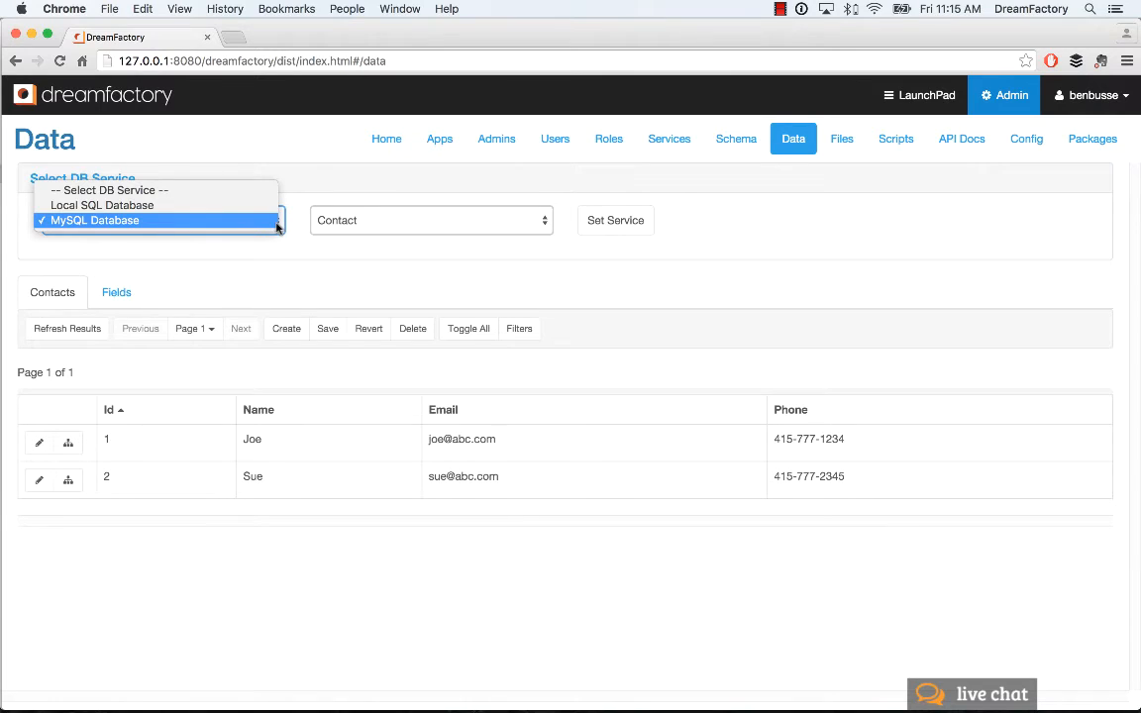
click(103, 203)
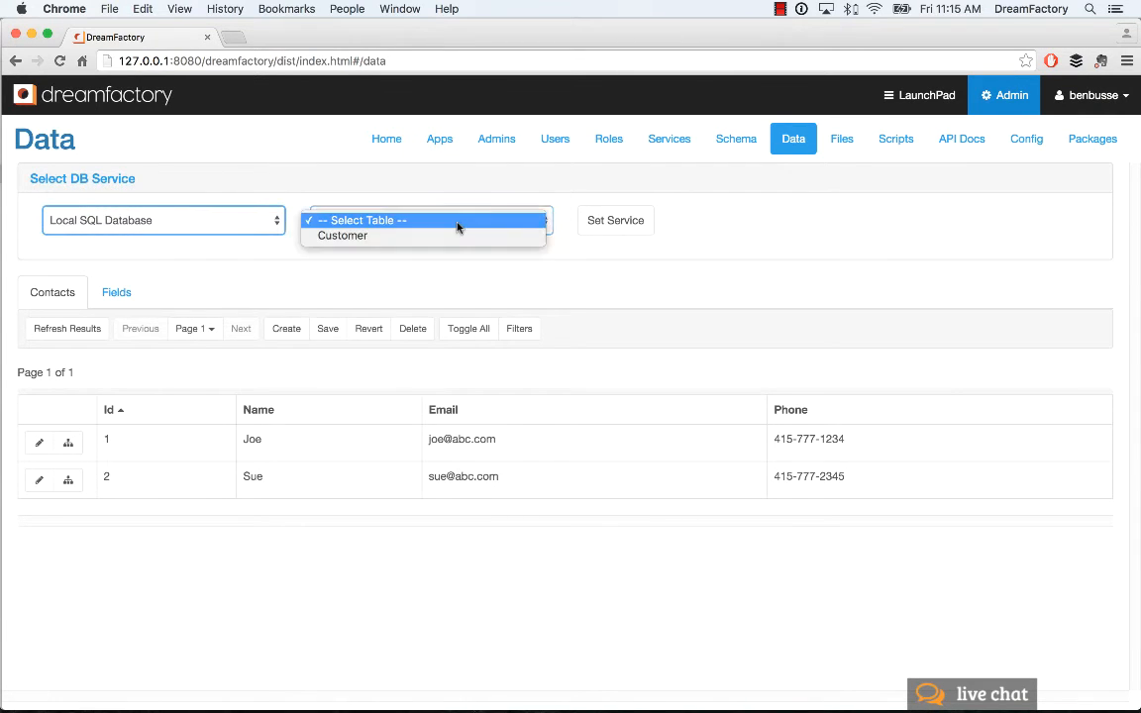
click(343, 236)
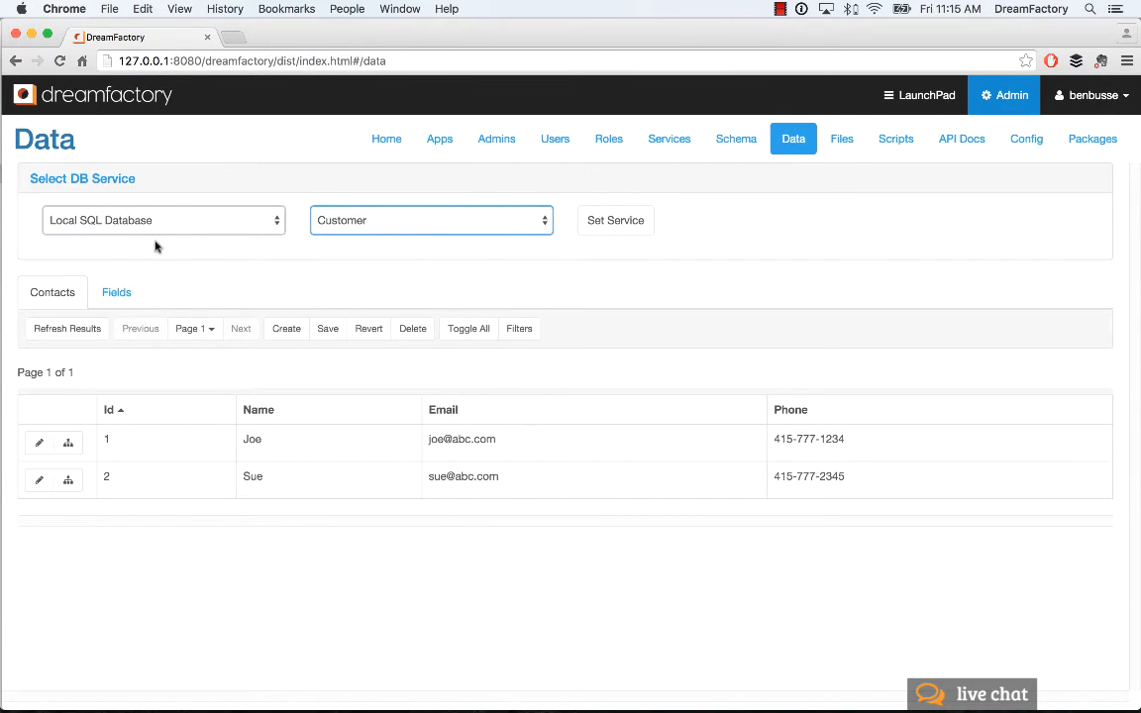
click(614, 220)
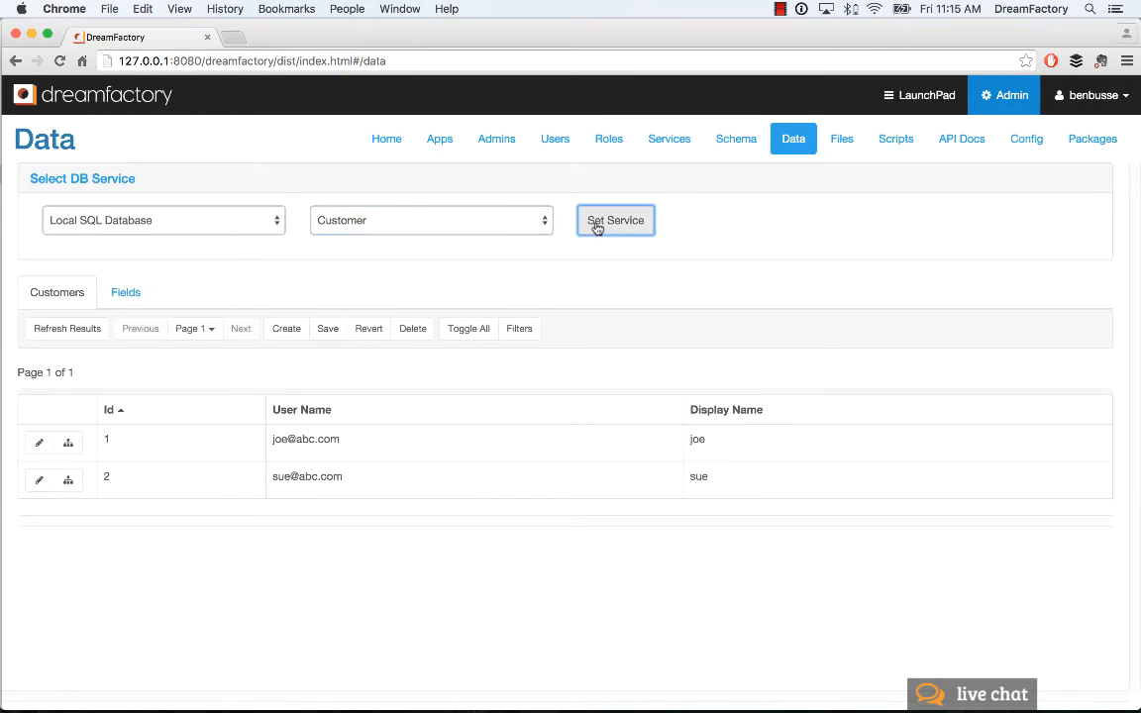
mouse_move(439, 475)
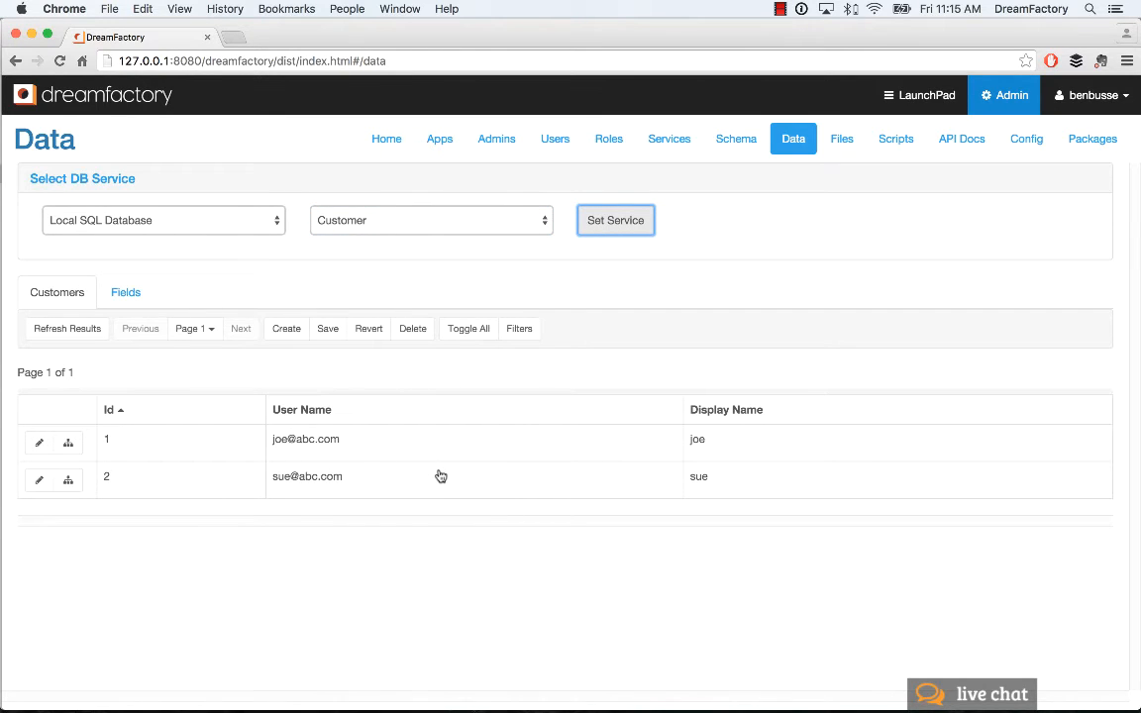
mouse_move(435, 479)
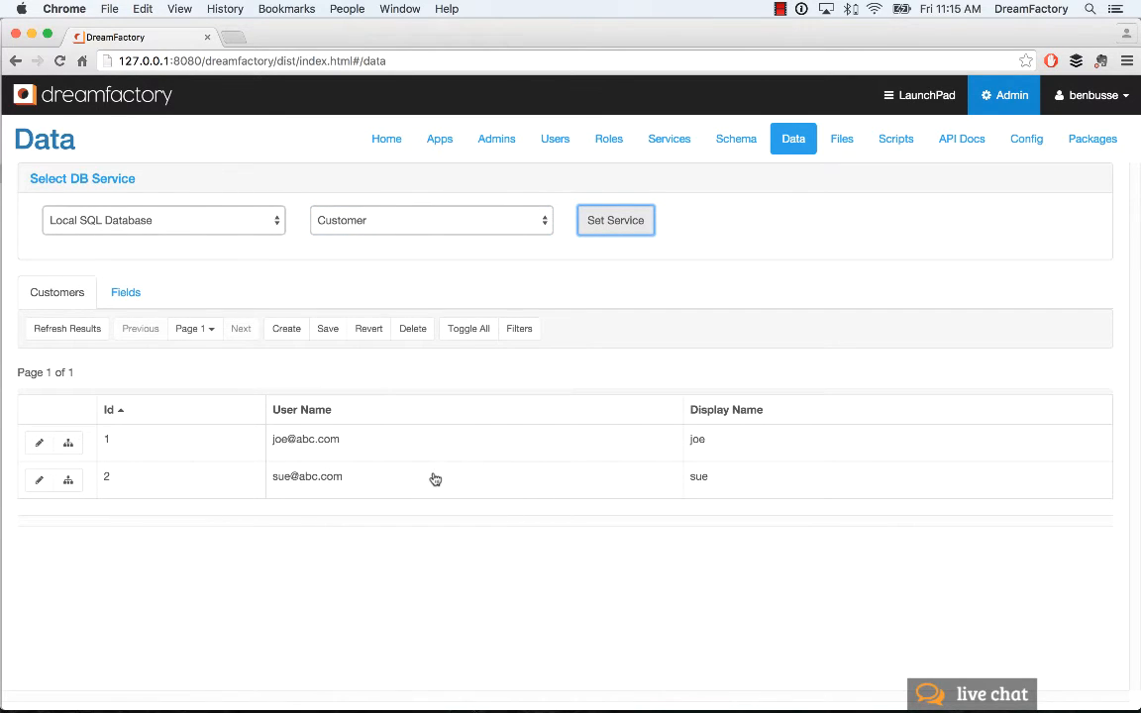
mouse_move(602, 345)
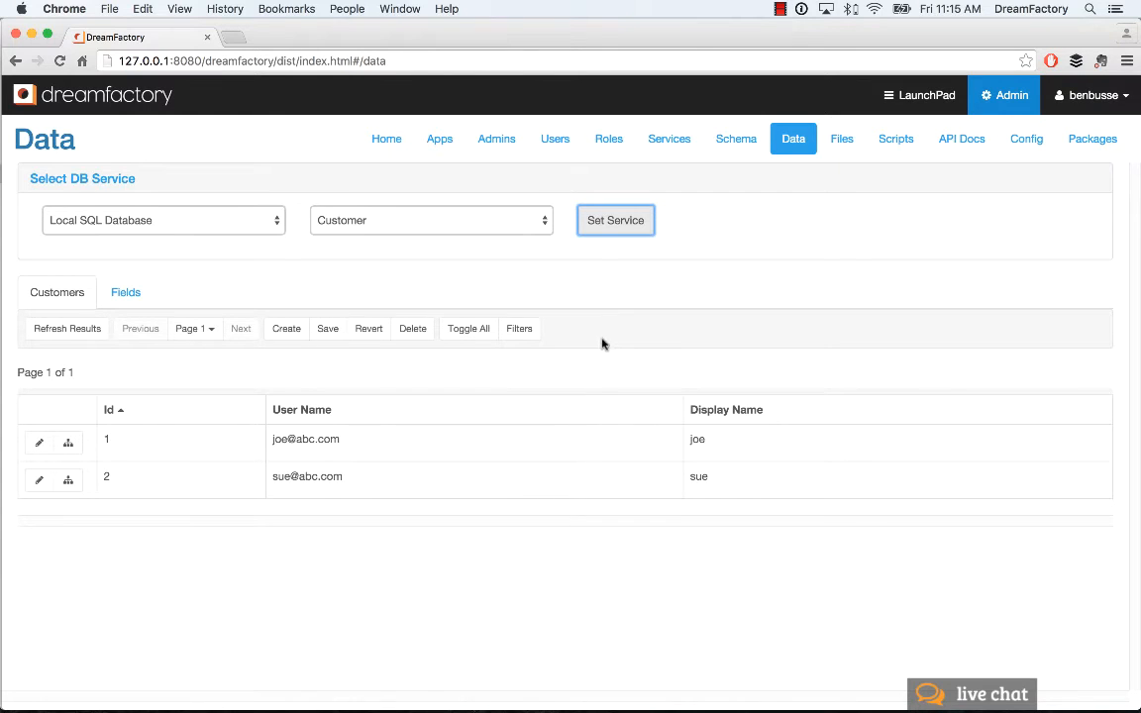
In the Schema Manager, load the Local SQL Database Customer table schema.
click(735, 138)
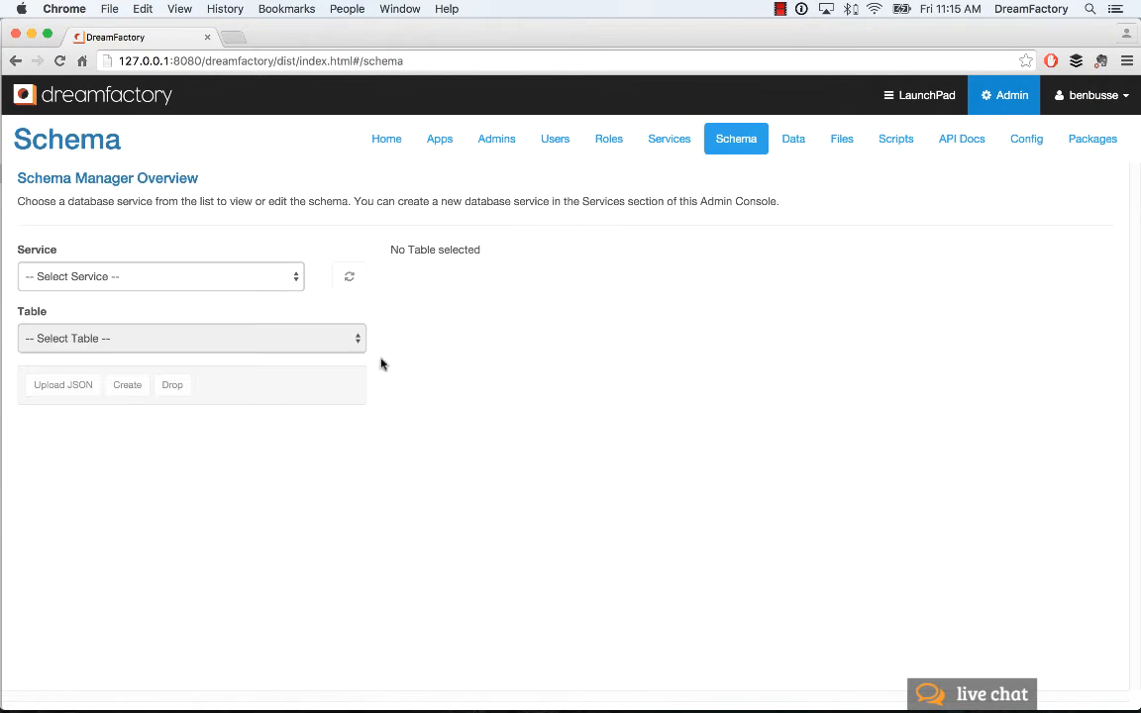
click(158, 278)
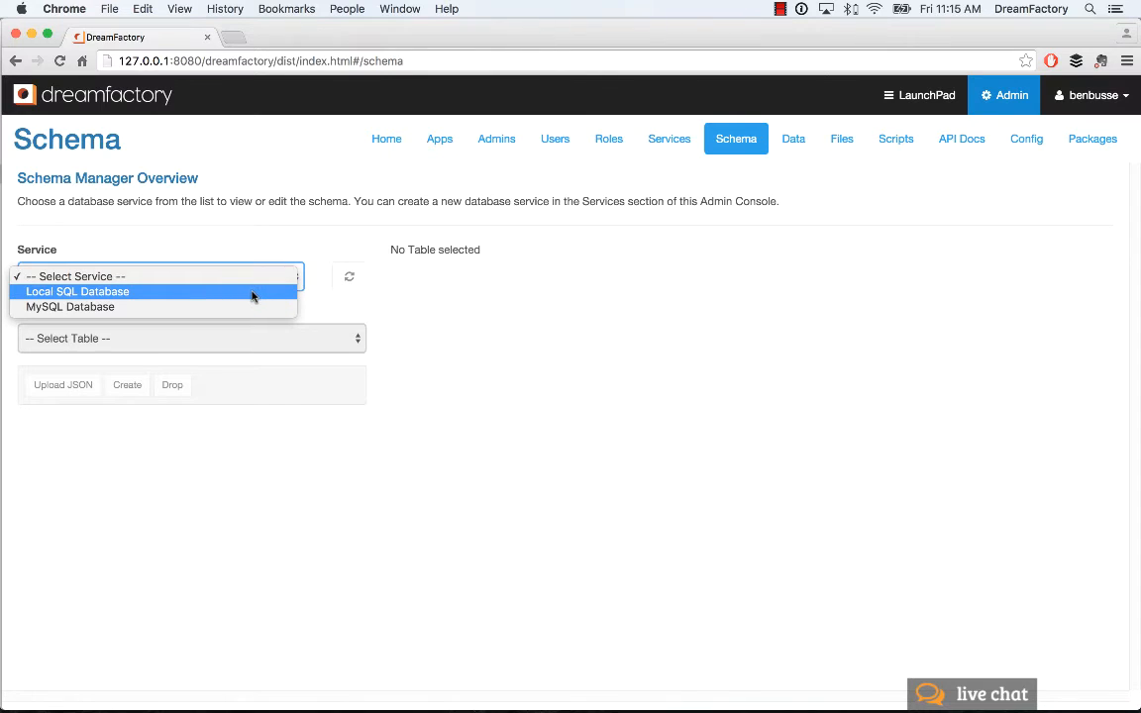
click(78, 291)
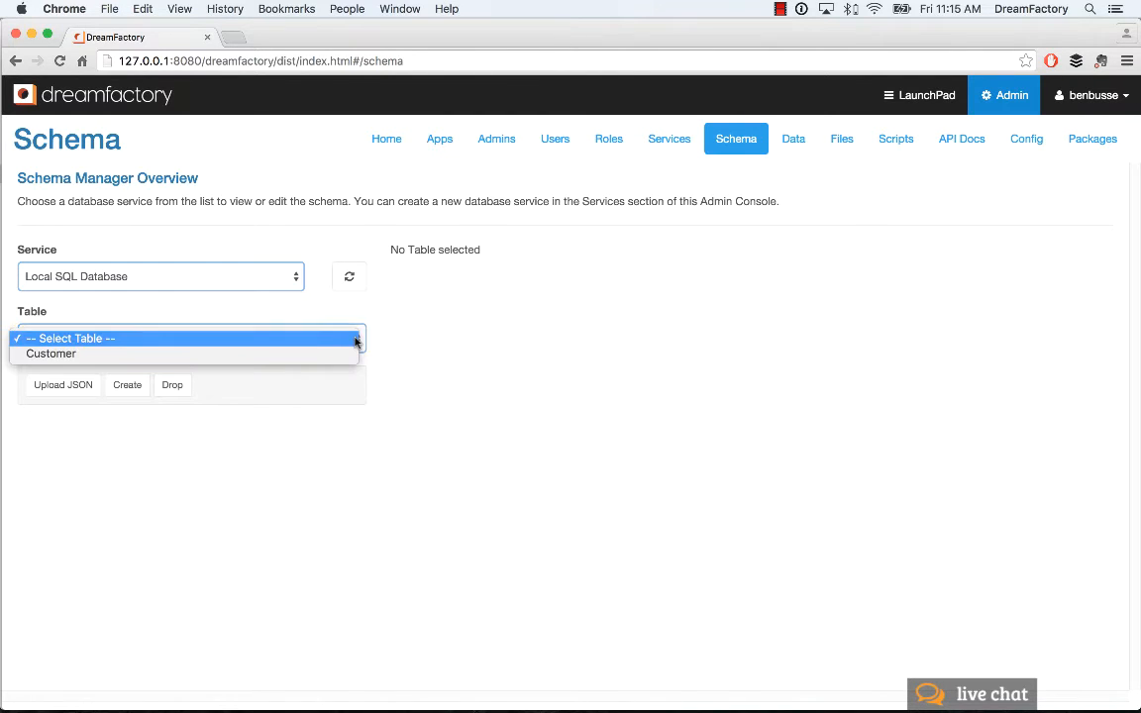
click(51, 353)
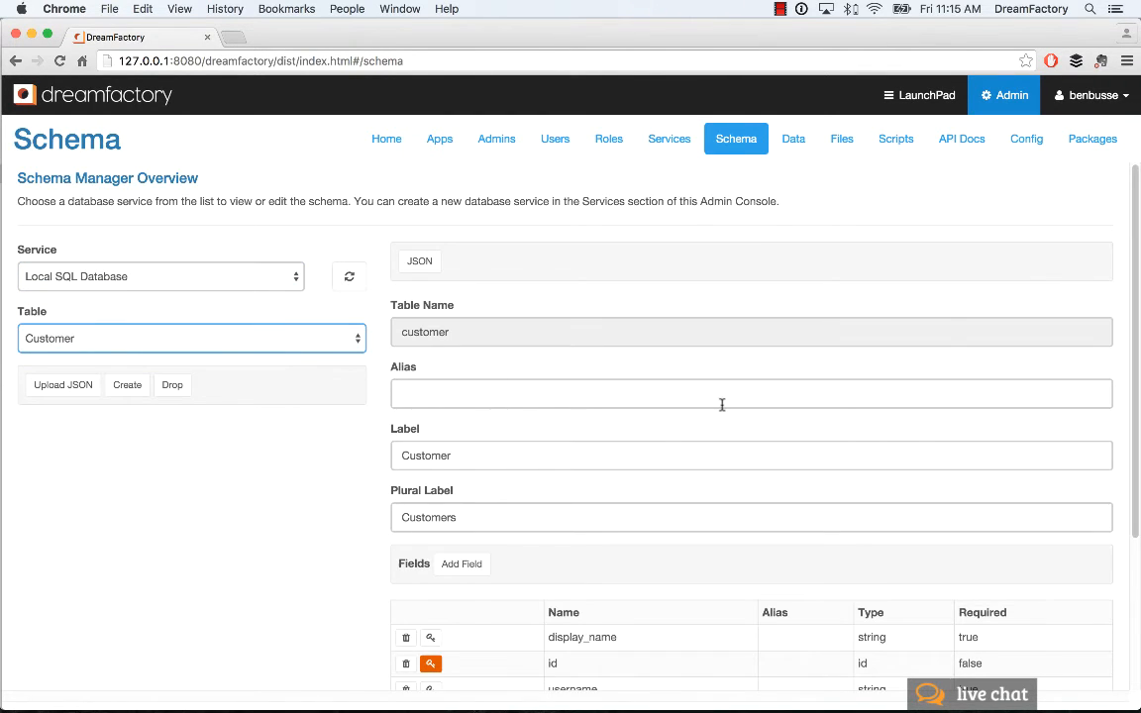
Review the username field's virtual foreign key to email in the MySQL contact table.
scroll(down, 3)
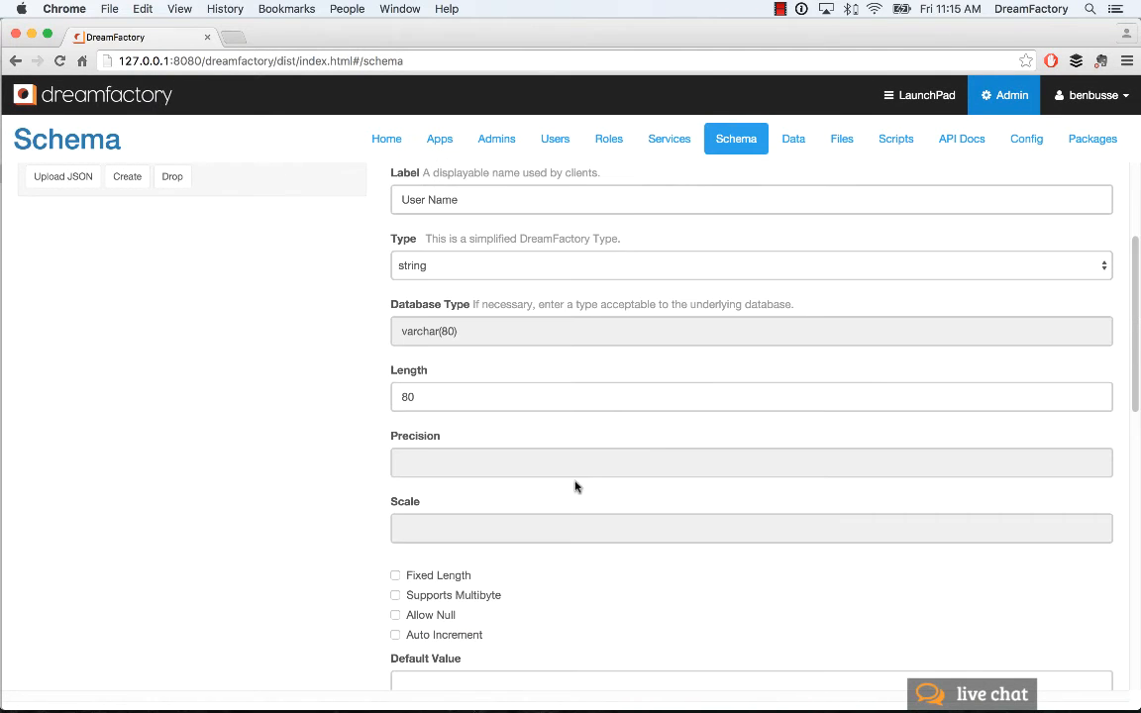
scroll(down, 3)
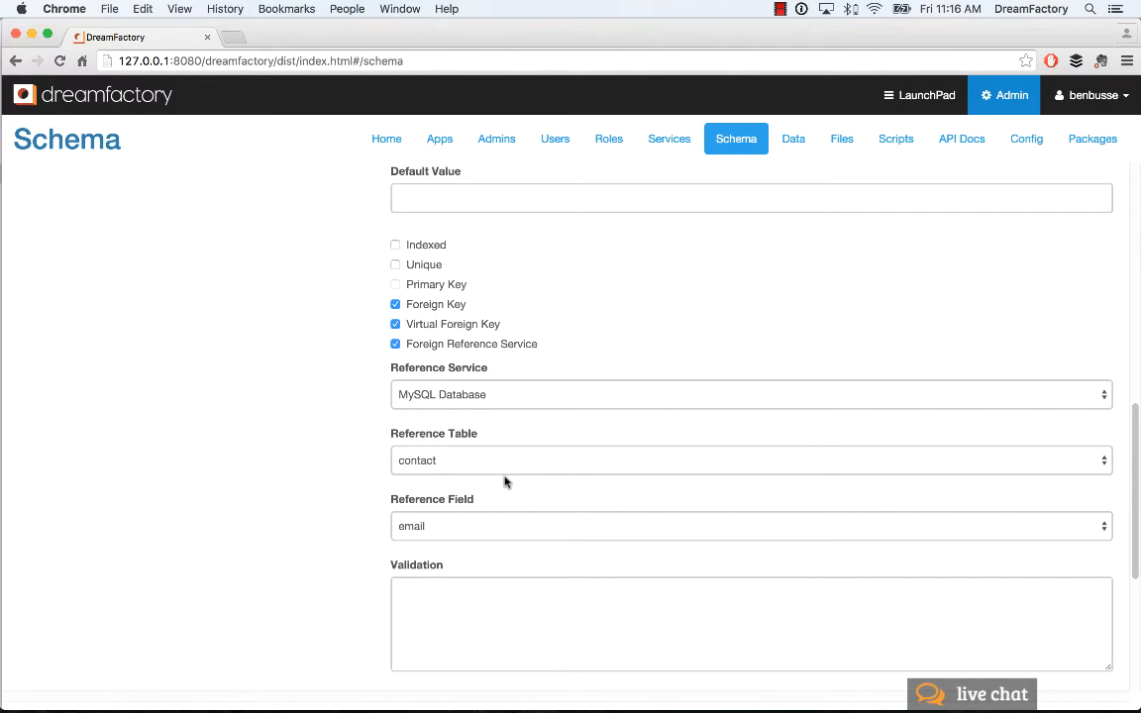
mouse_move(511, 462)
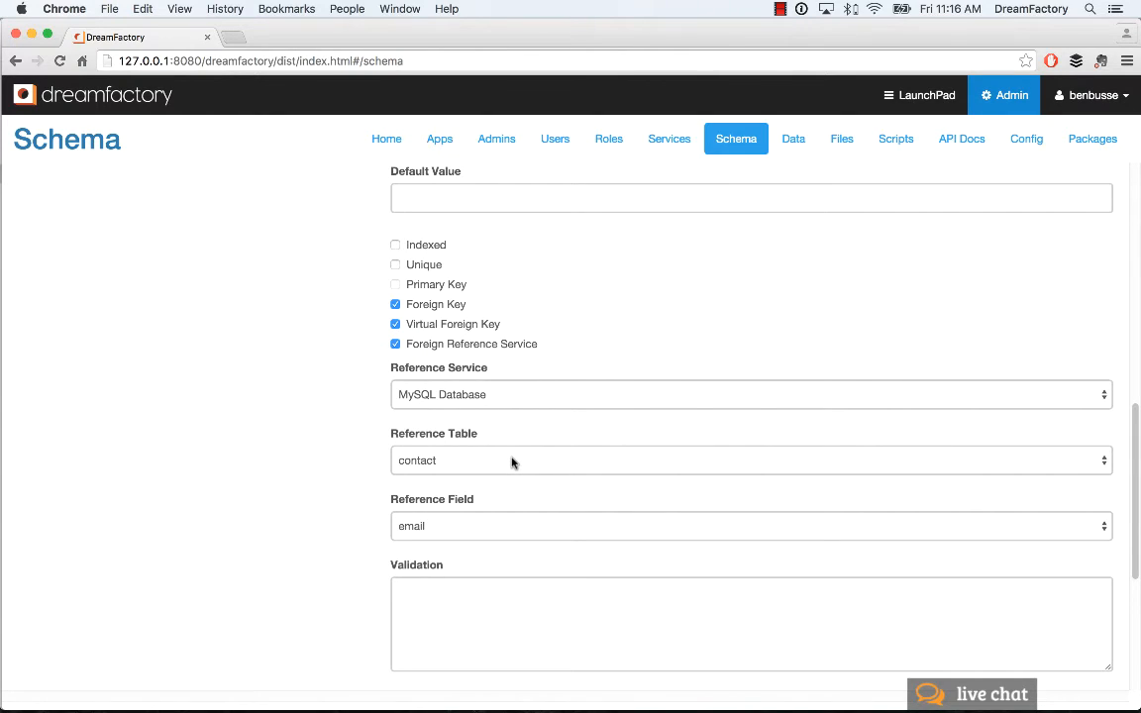
mouse_move(484, 530)
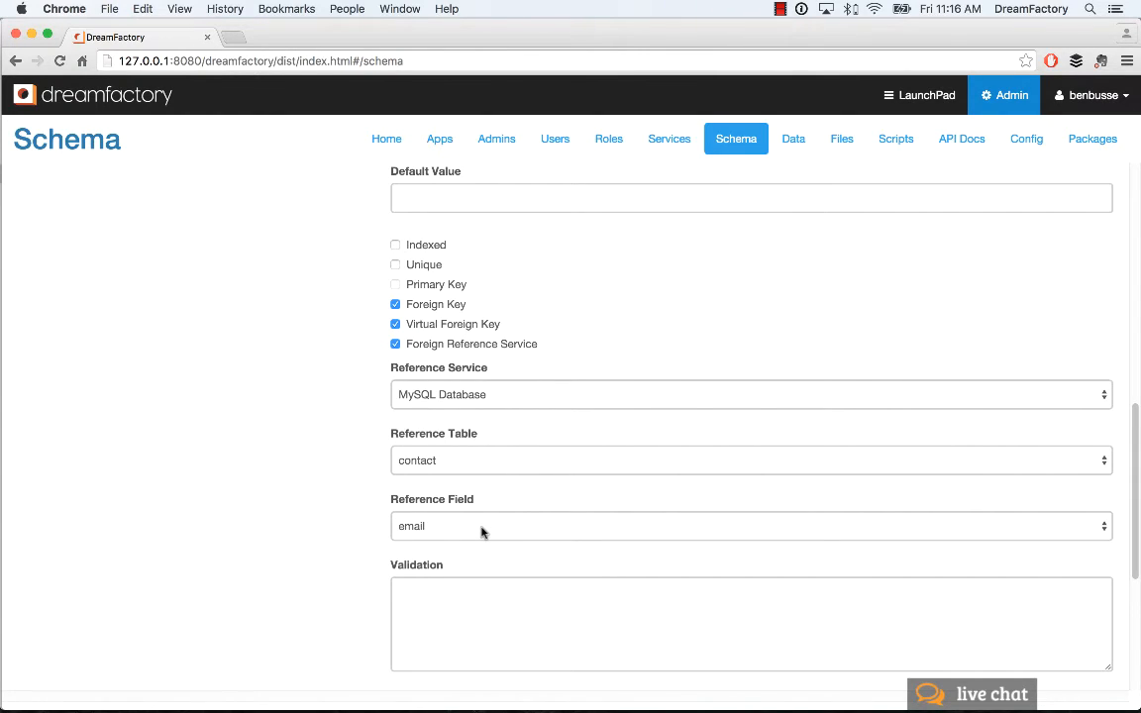
scroll(down, 3)
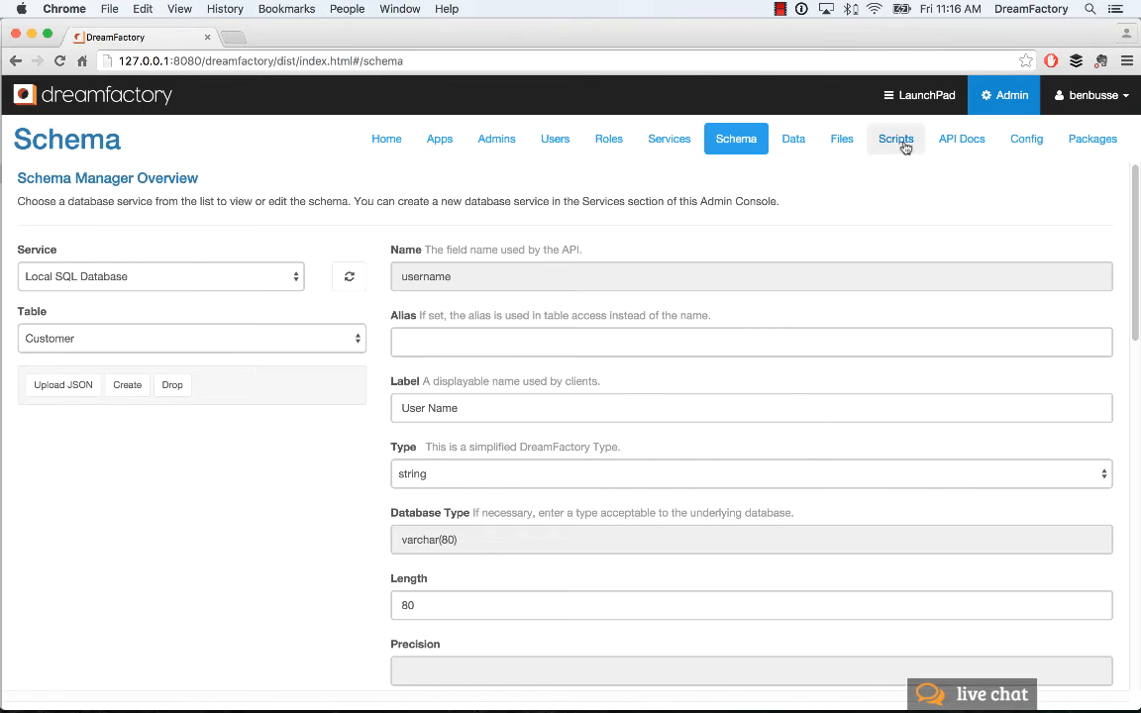
In API Docs, scroll to the MySQL GET /mysql/_table/{table_name} operation.
click(960, 139)
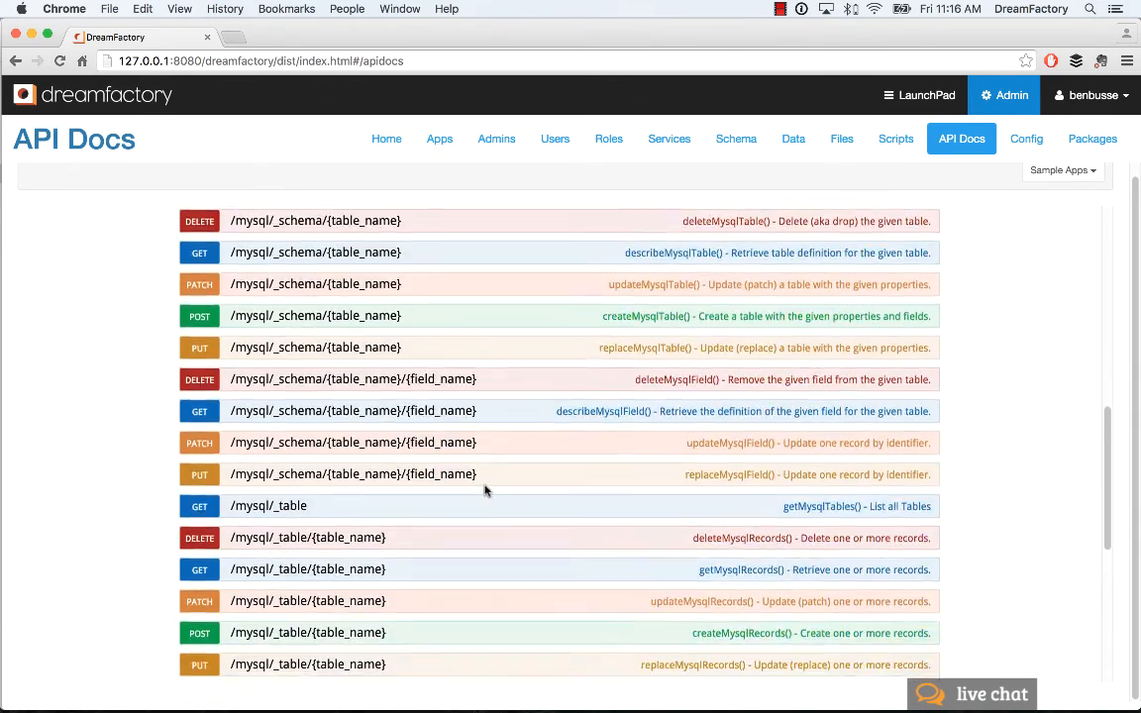
scroll(down, 3)
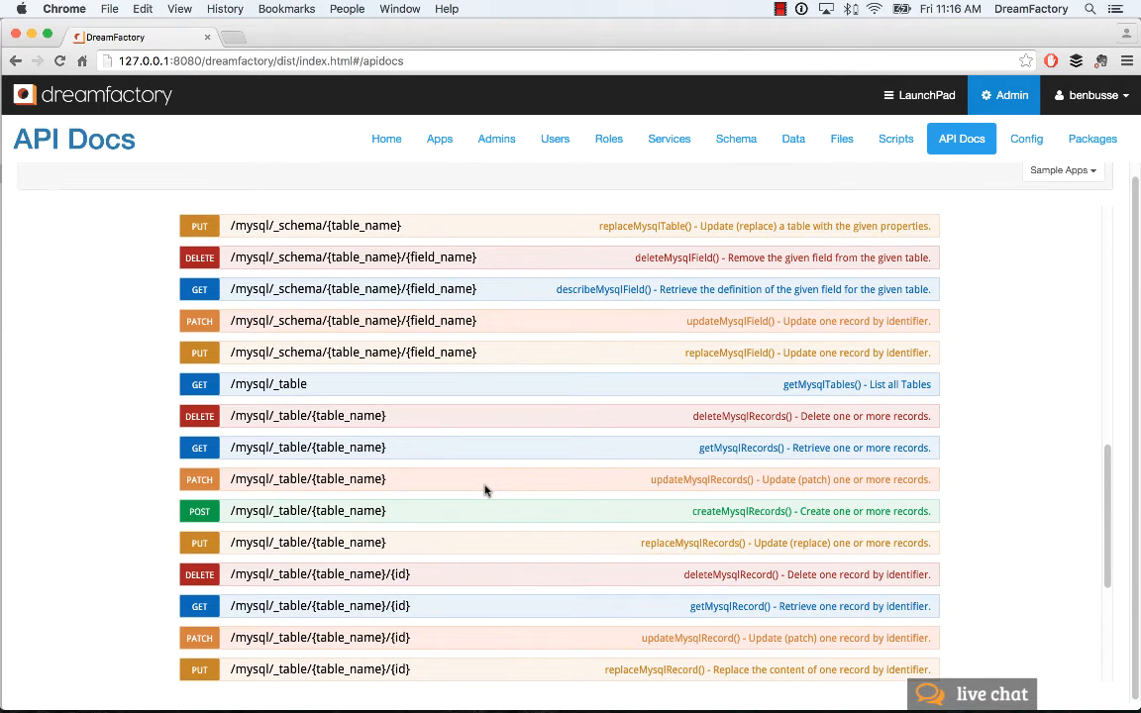
scroll(down, 3)
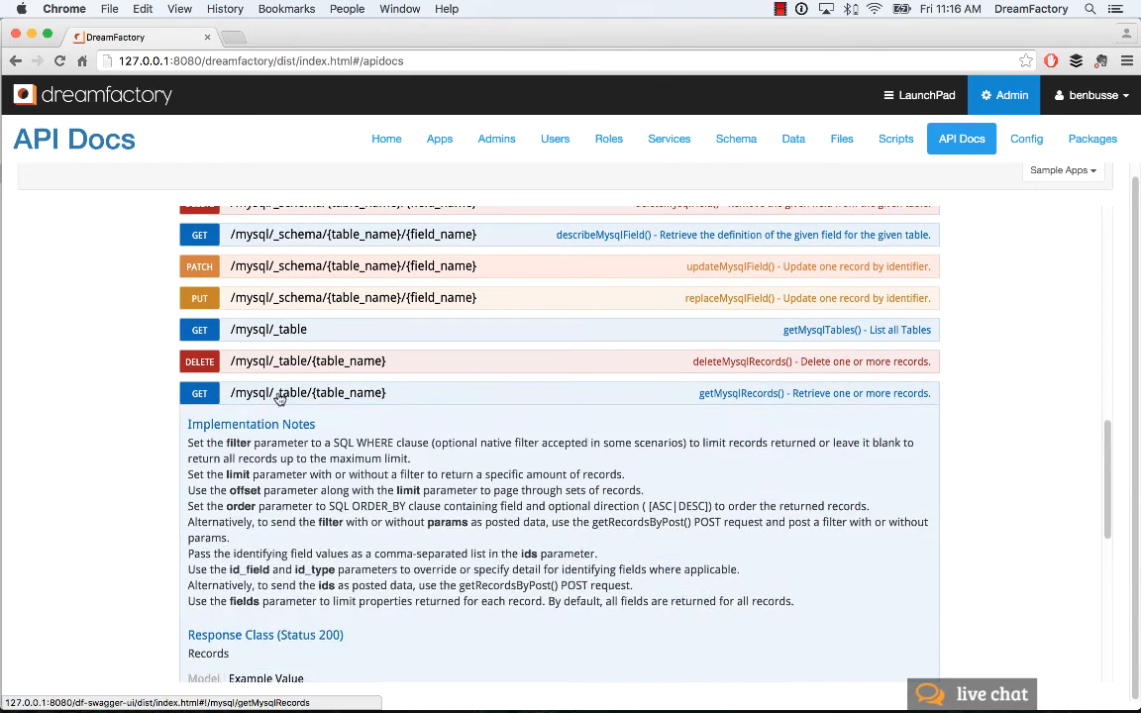
scroll(down, 3)
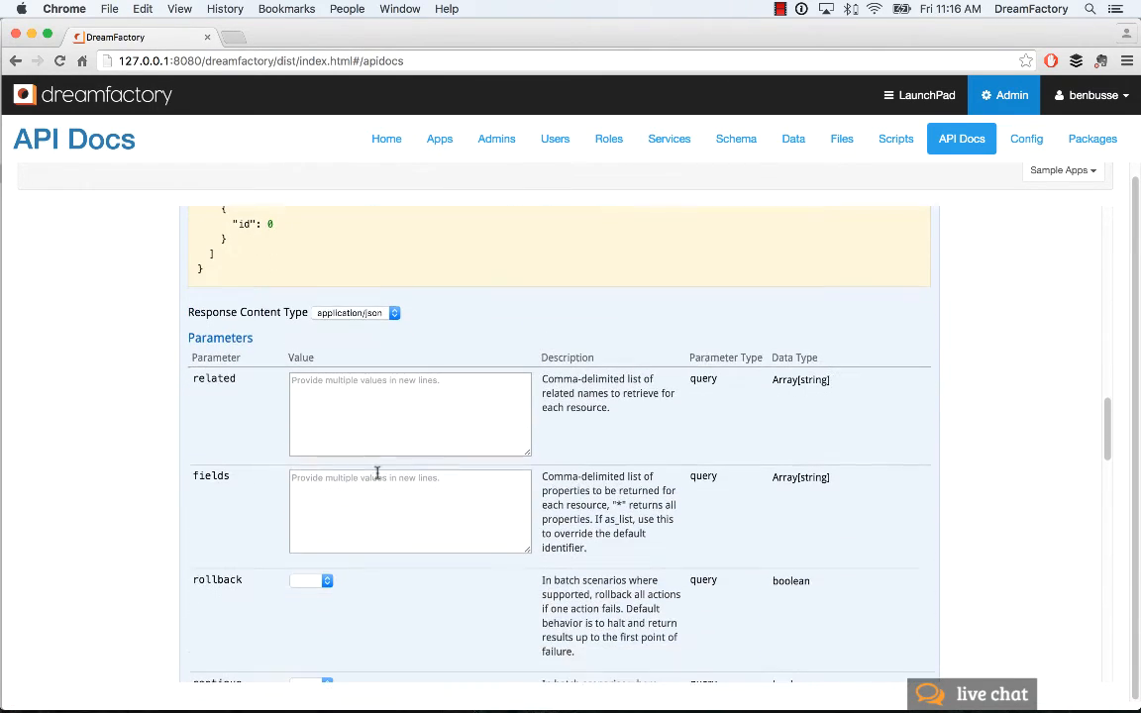
Fill related with db.customer_by_username and table_name with contact.
click(408, 414)
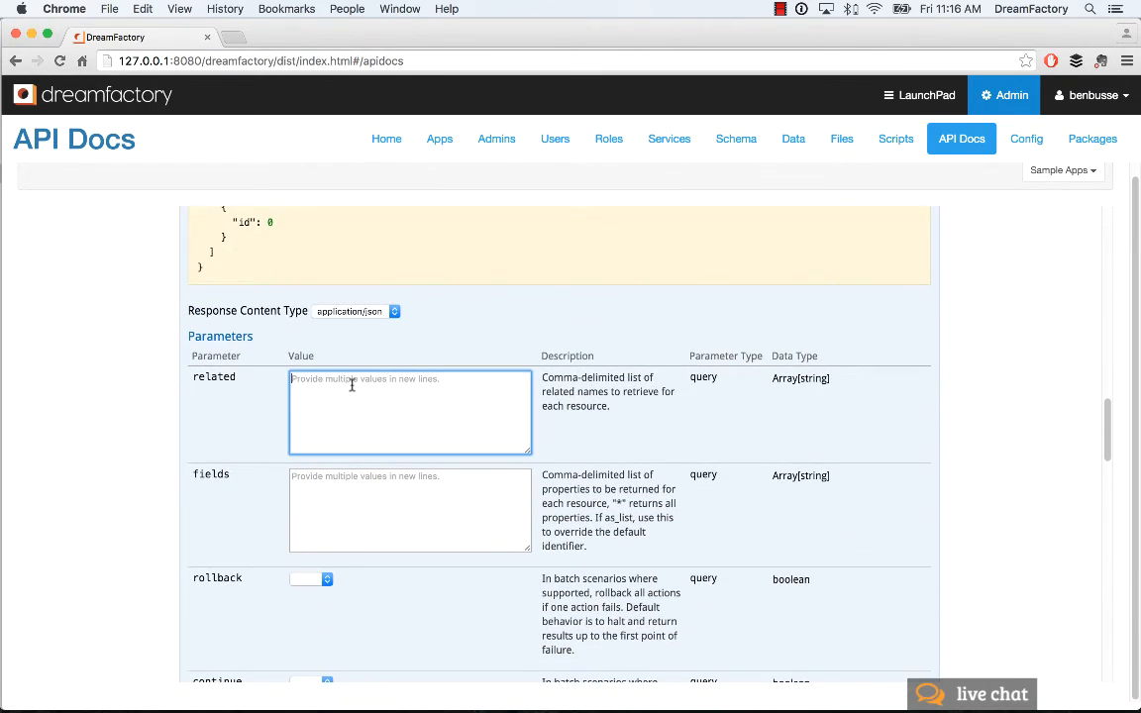
text(db)
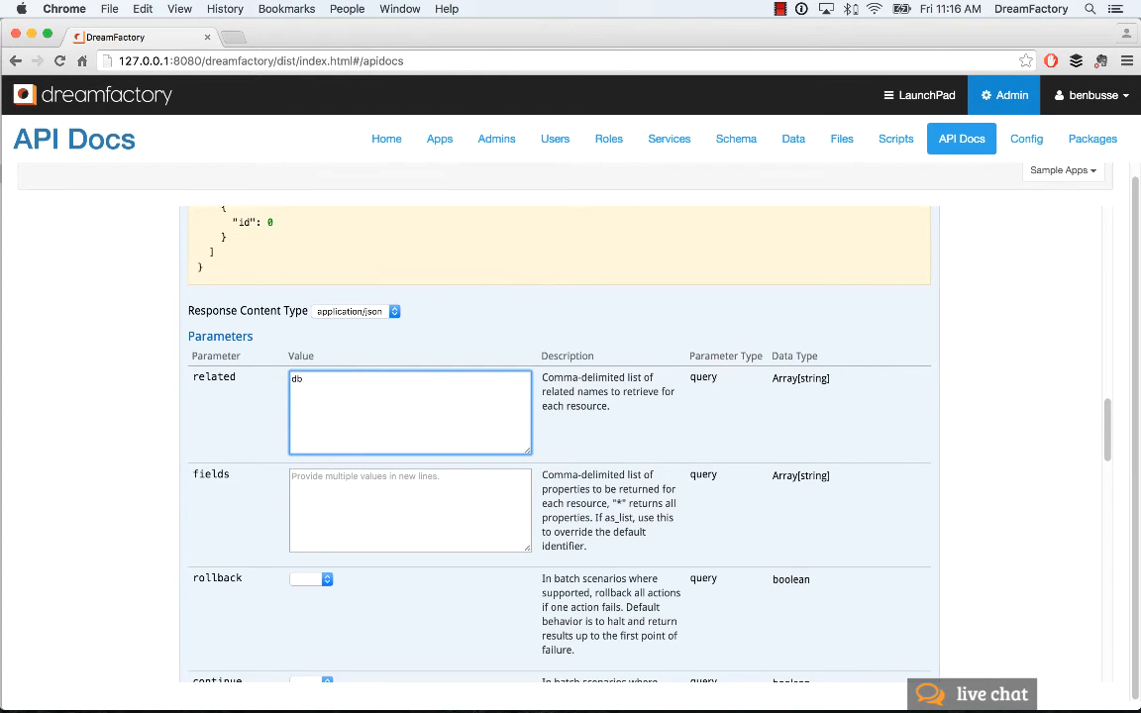
text(.)
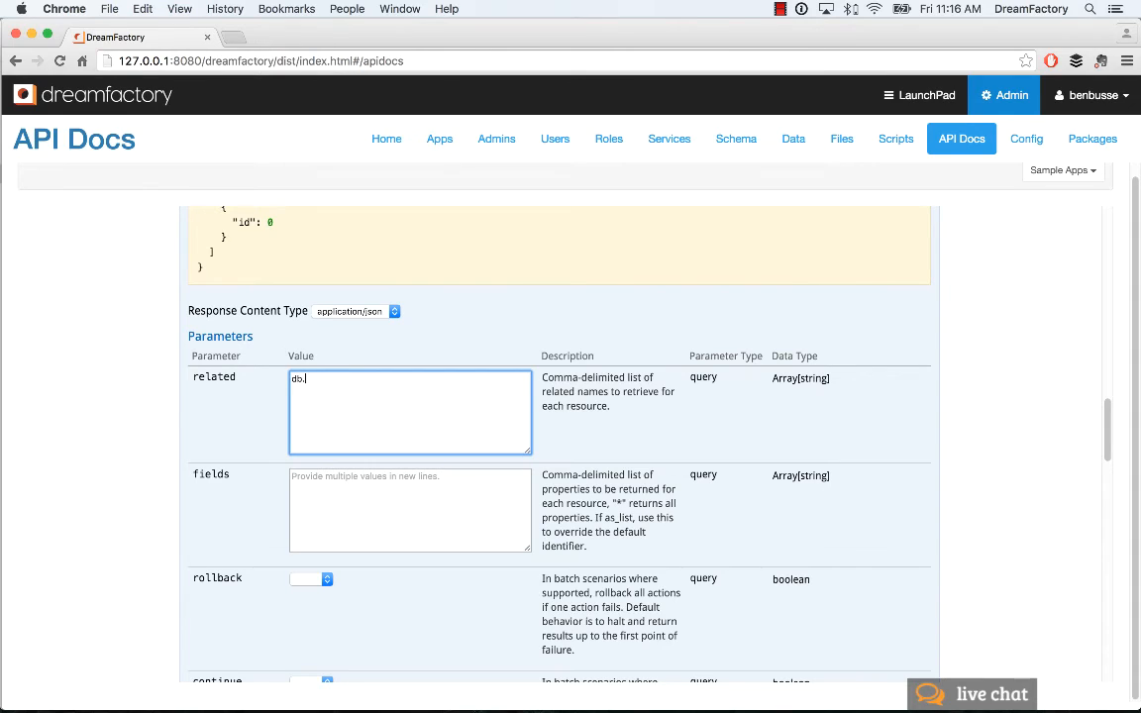
text(custmer_by_username)
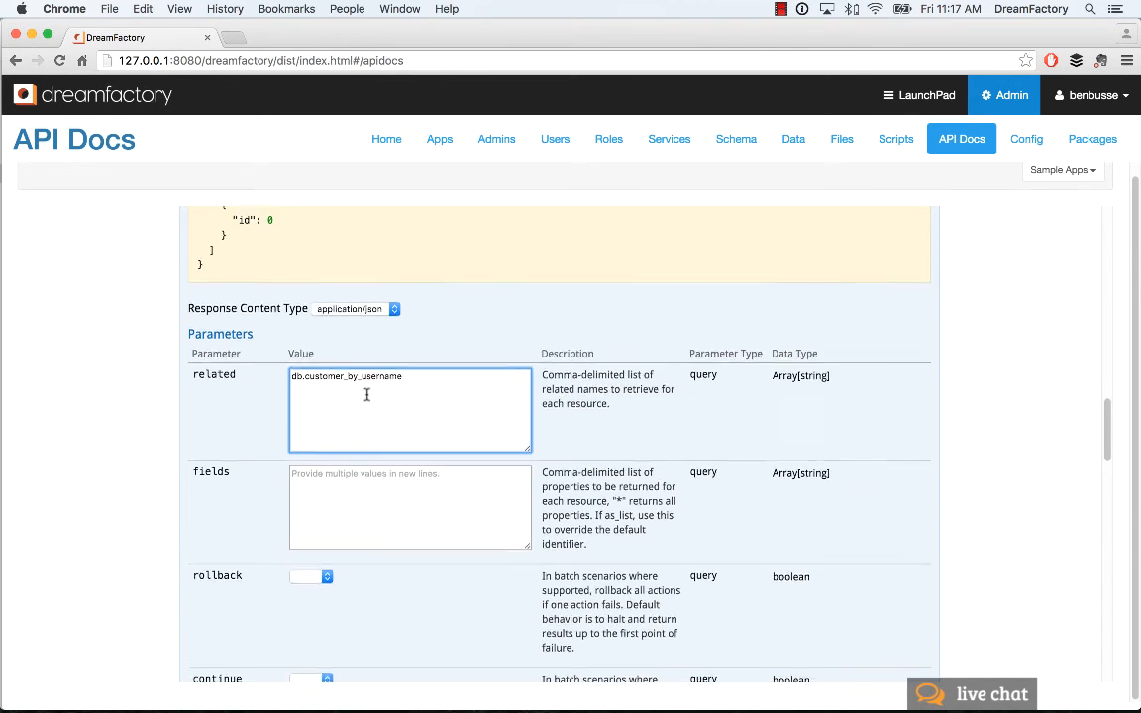
scroll(down, 3)
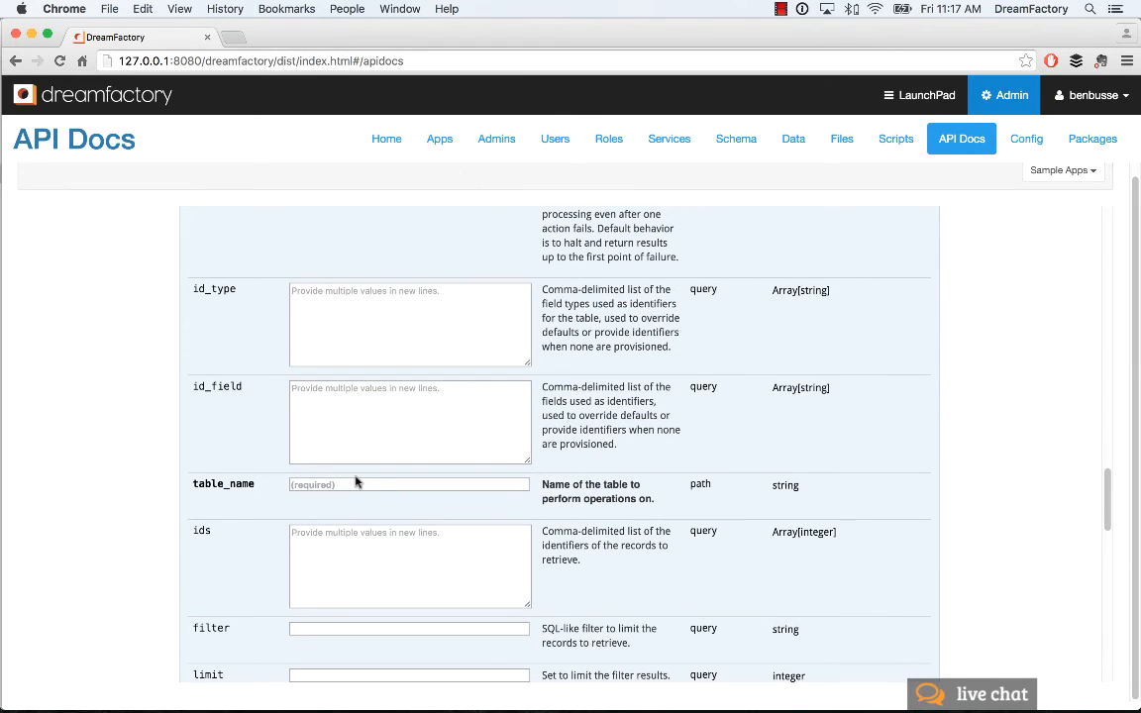
text(cont)
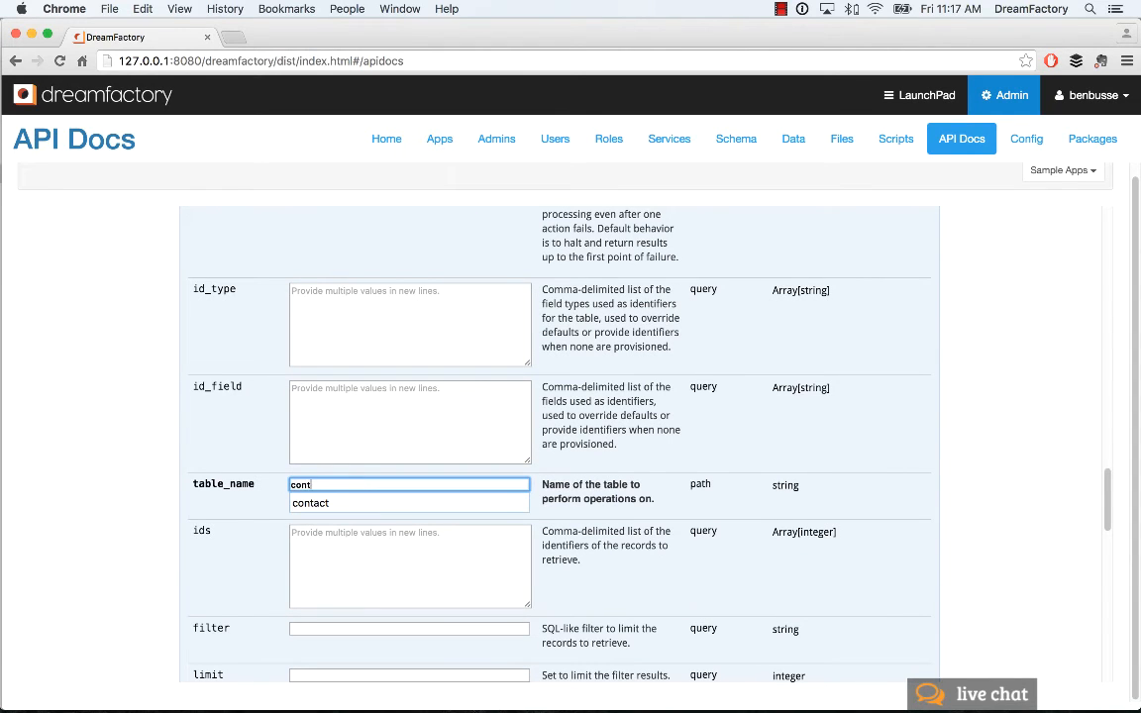
scroll(down, 3)
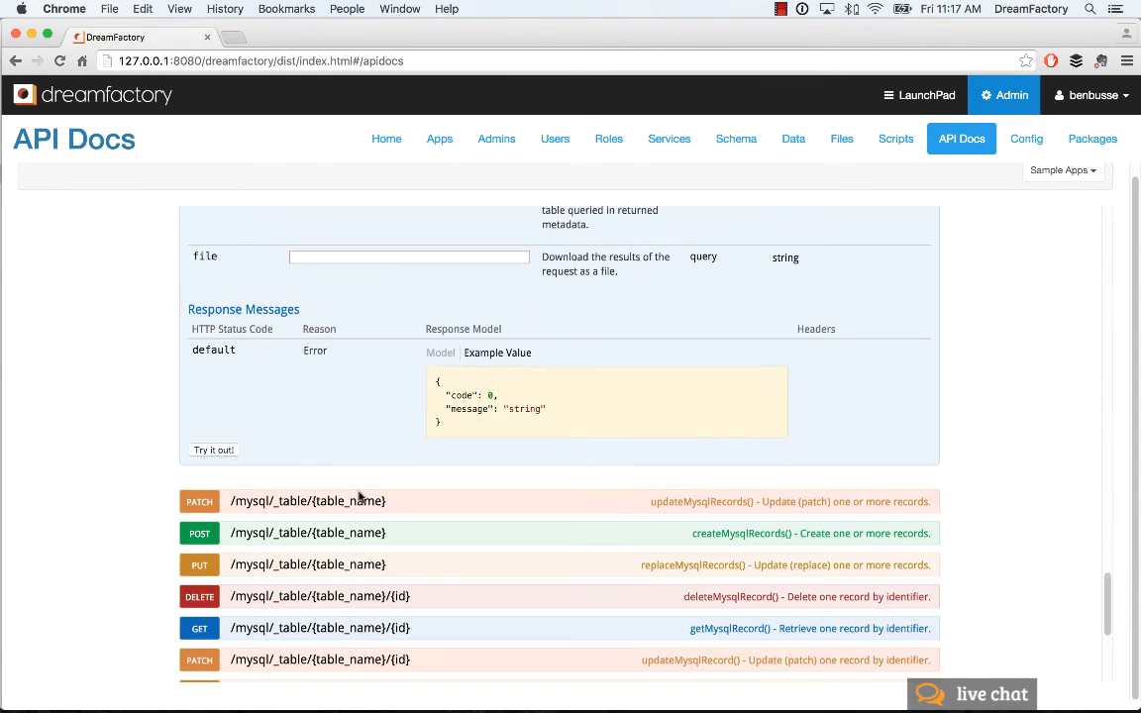
Run the contact request and inspect Joe and Sue's nested customer records from the other database.
click(214, 449)
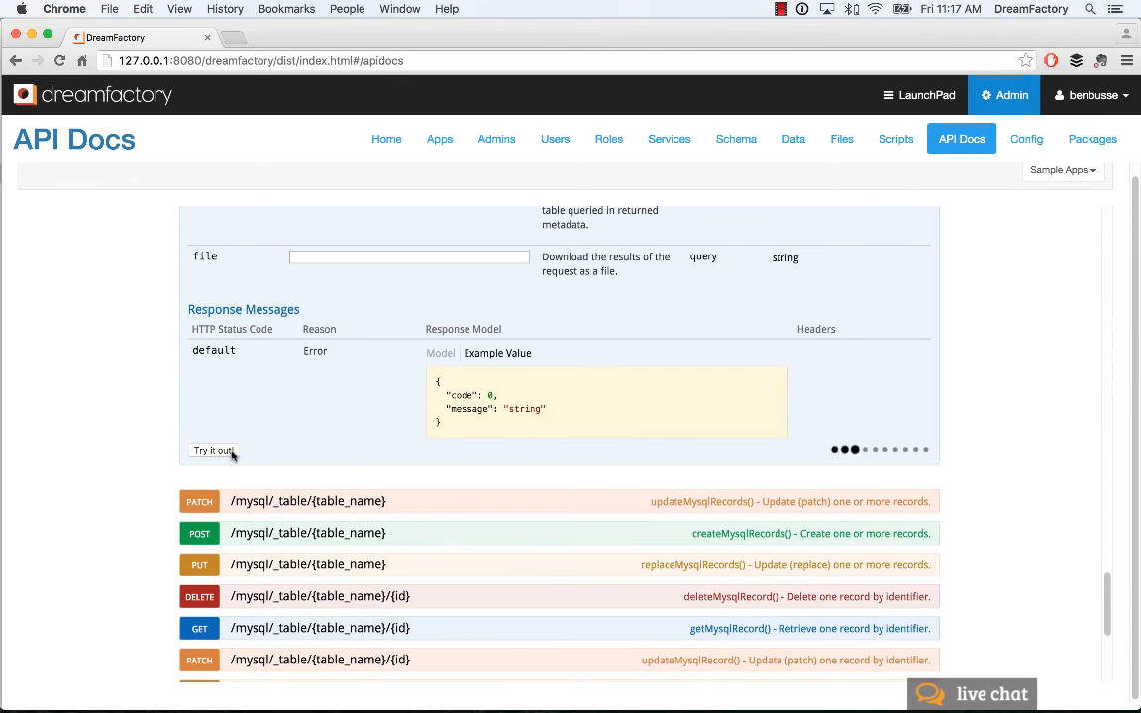
click(213, 450)
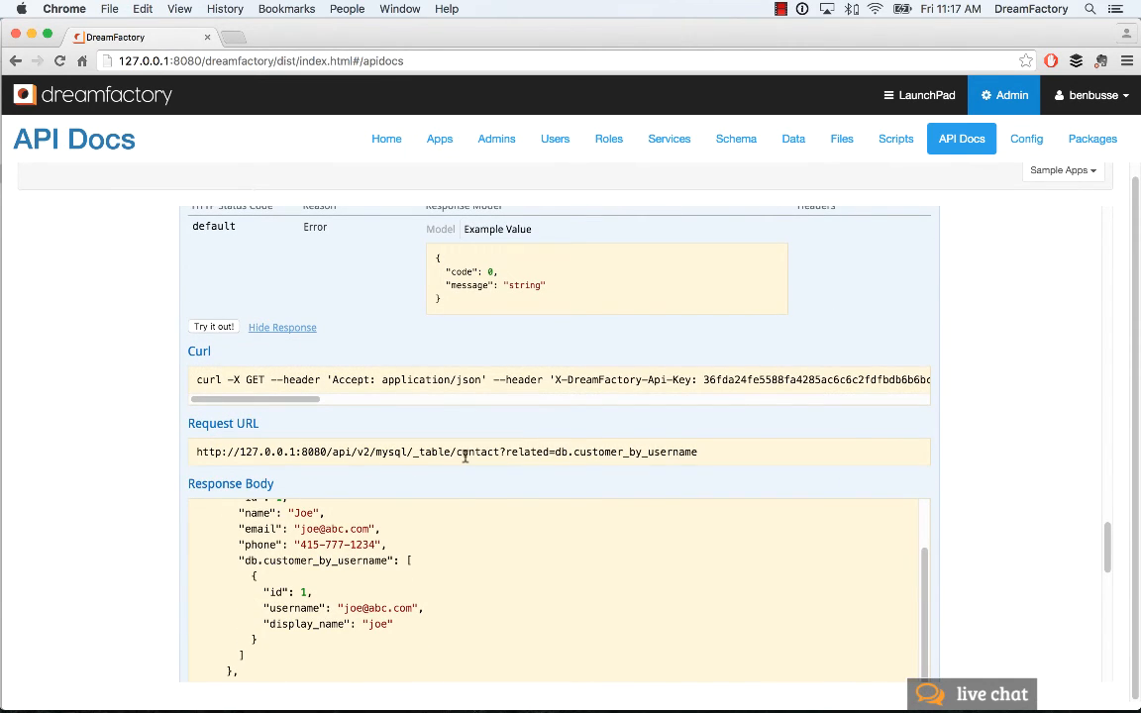
mouse_move(408, 451)
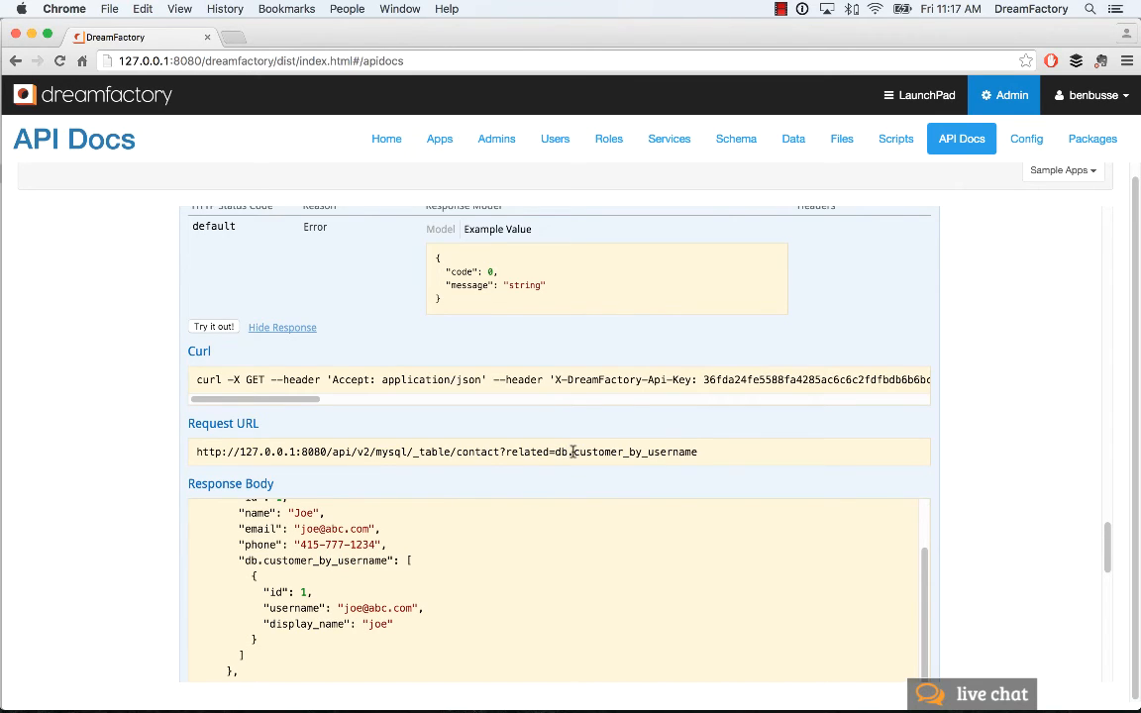
scroll(down, 3)
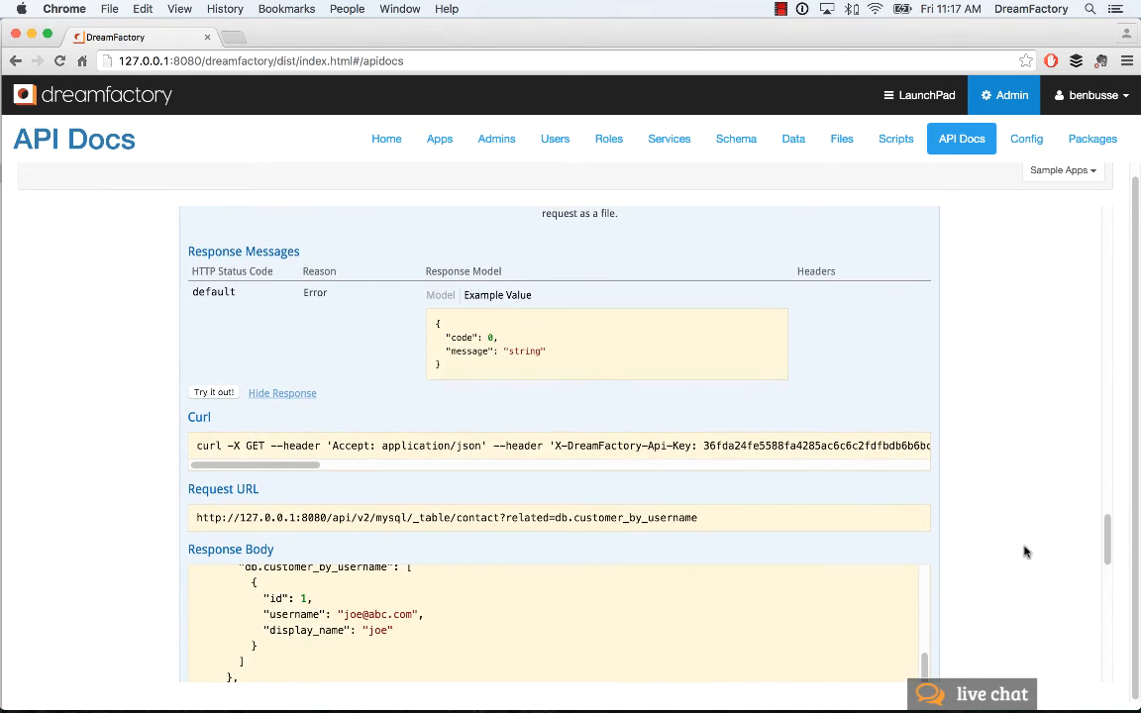
scroll(down, 3)
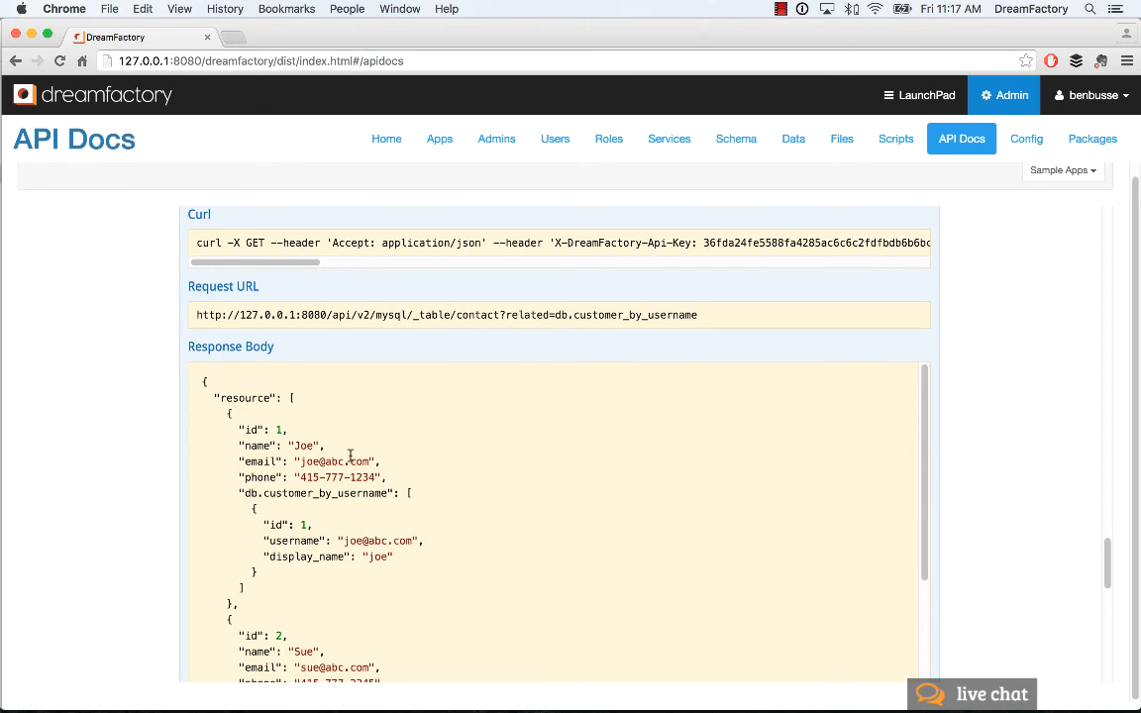
mouse_move(388, 567)
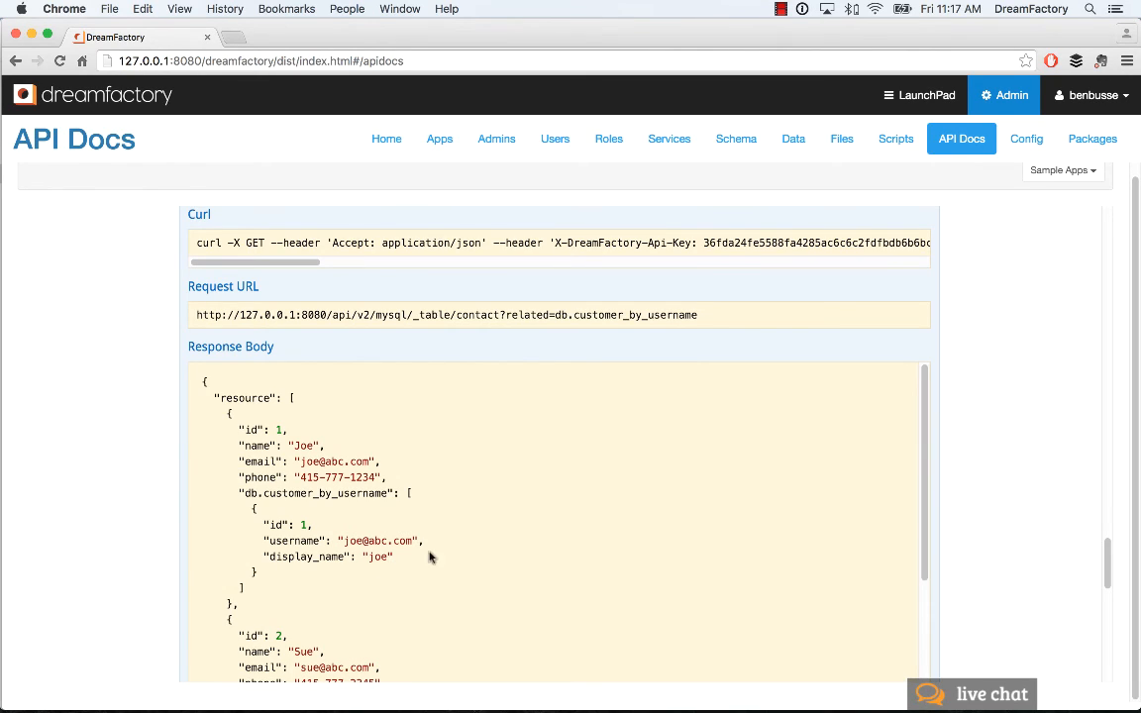
mouse_move(487, 527)
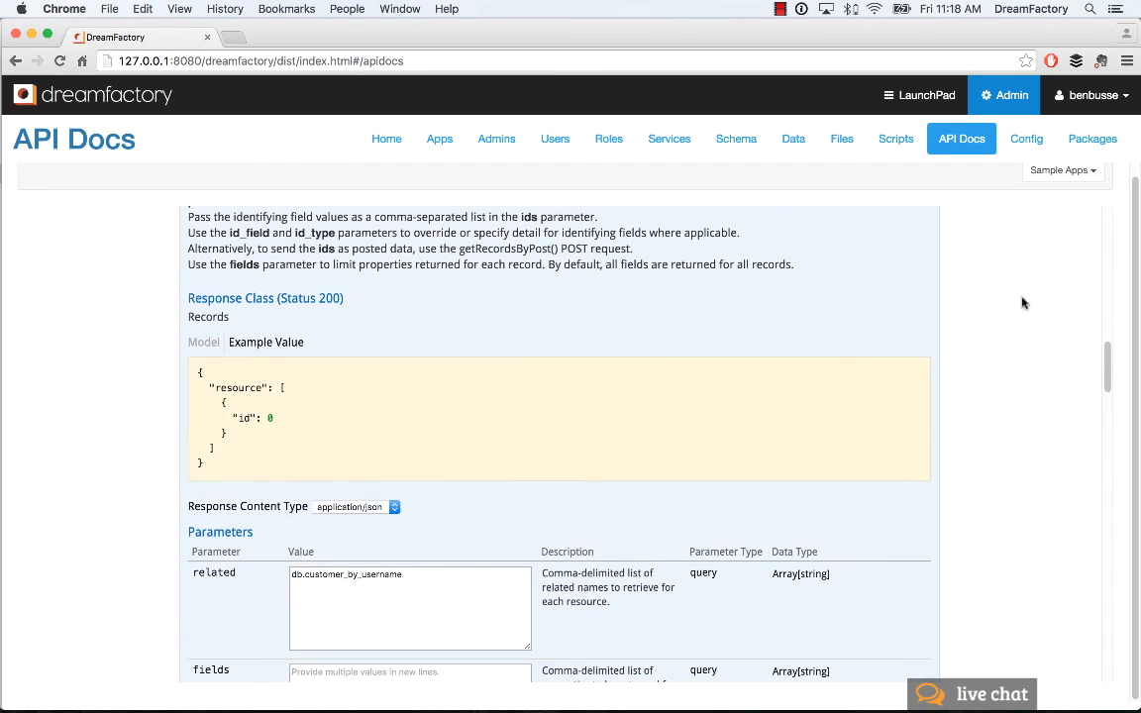
scroll(down, 3)
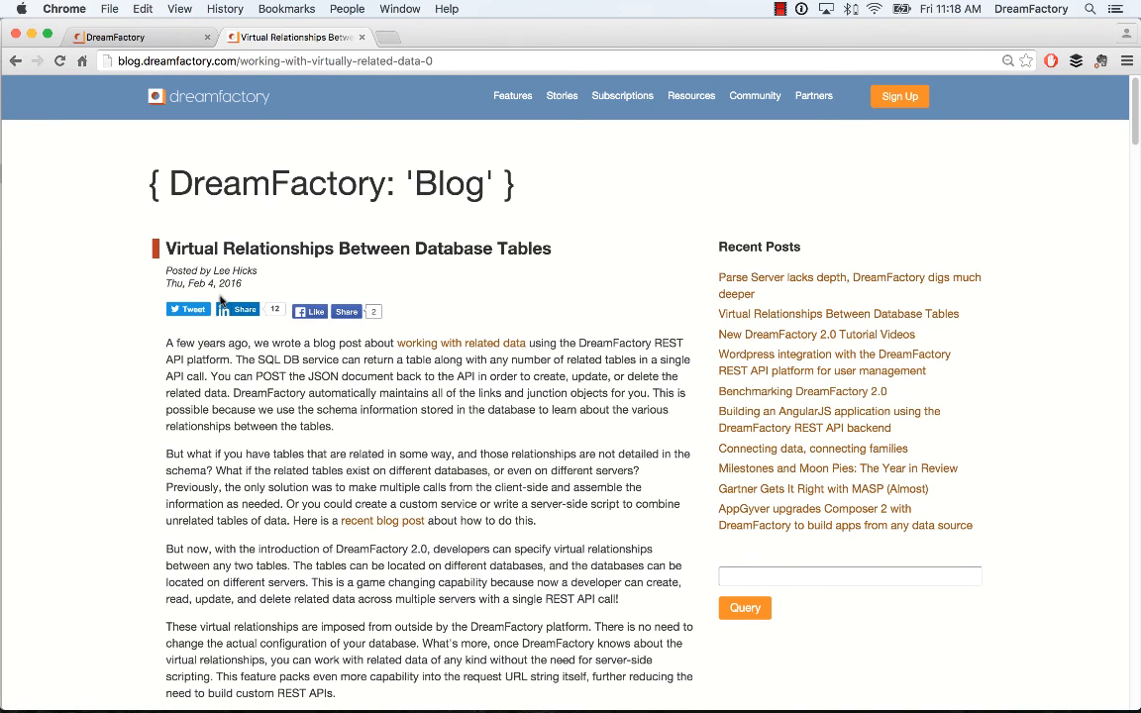
Scroll the DreamFactory blog post on virtual relationships between database tables.
scroll(down, 3)
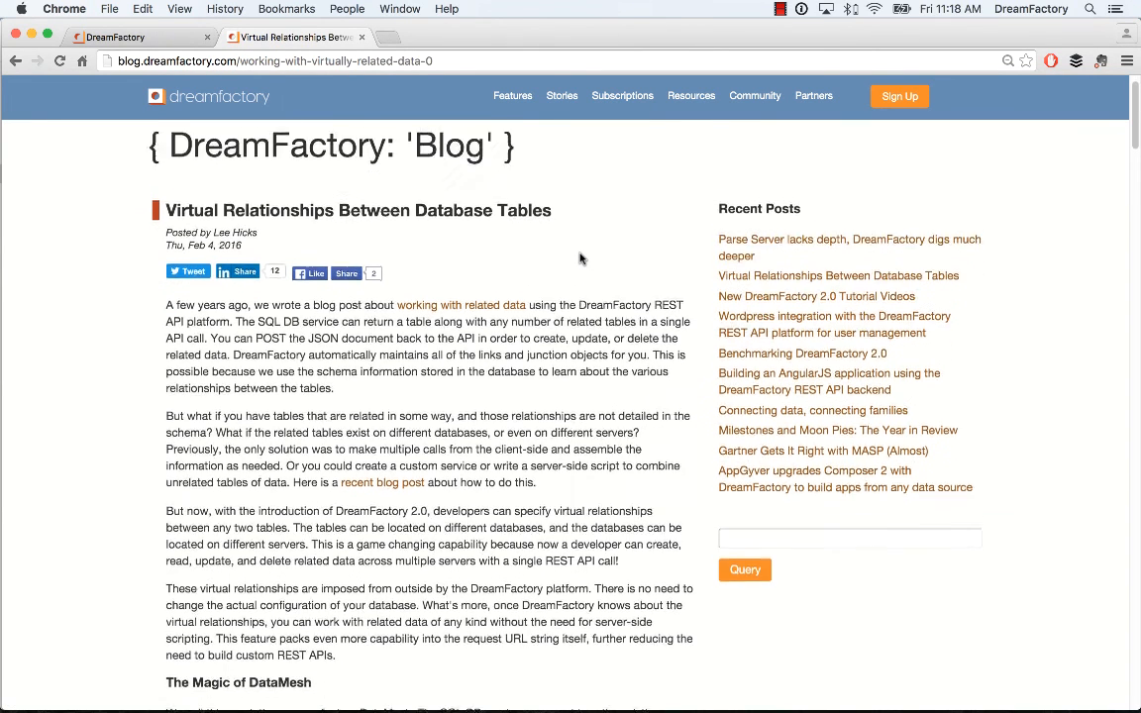